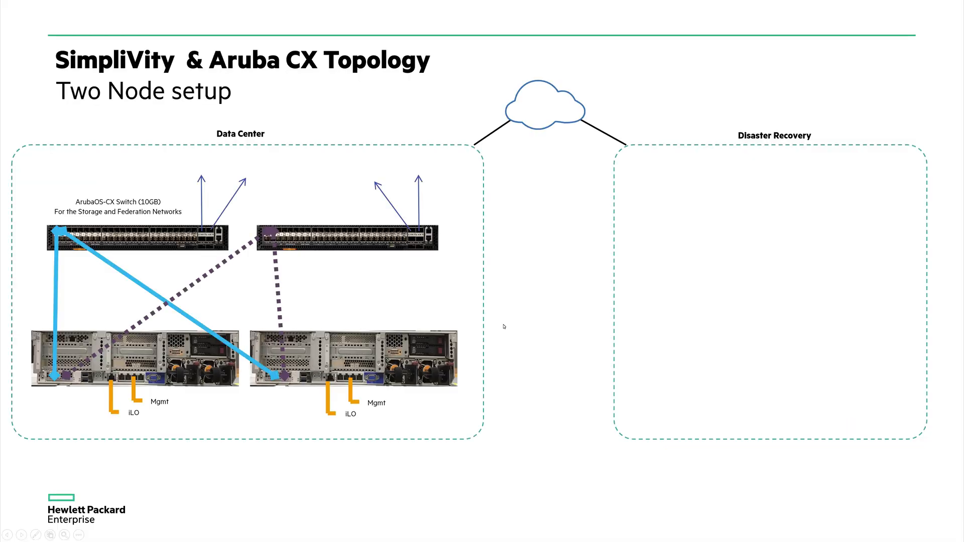
{"action": "mouse_move", "coordinate": [740, 310]}
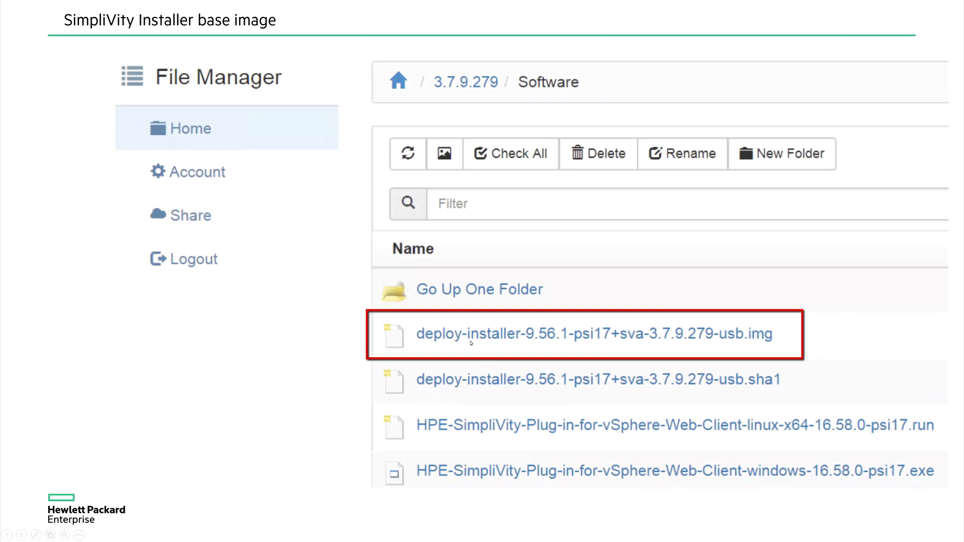
{"action": "mouse_move", "coordinate": [451, 342]}
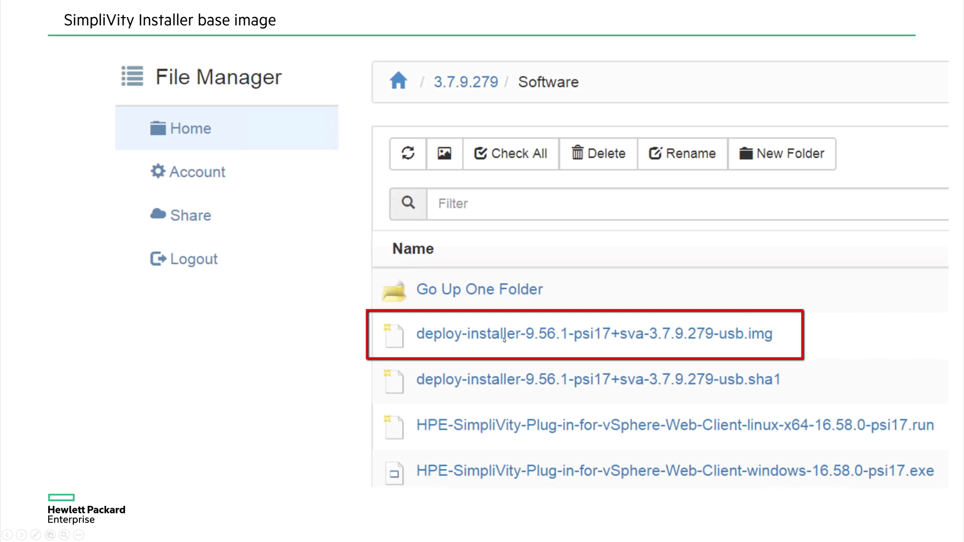
{"action": "mouse_move", "coordinate": [756, 343]}
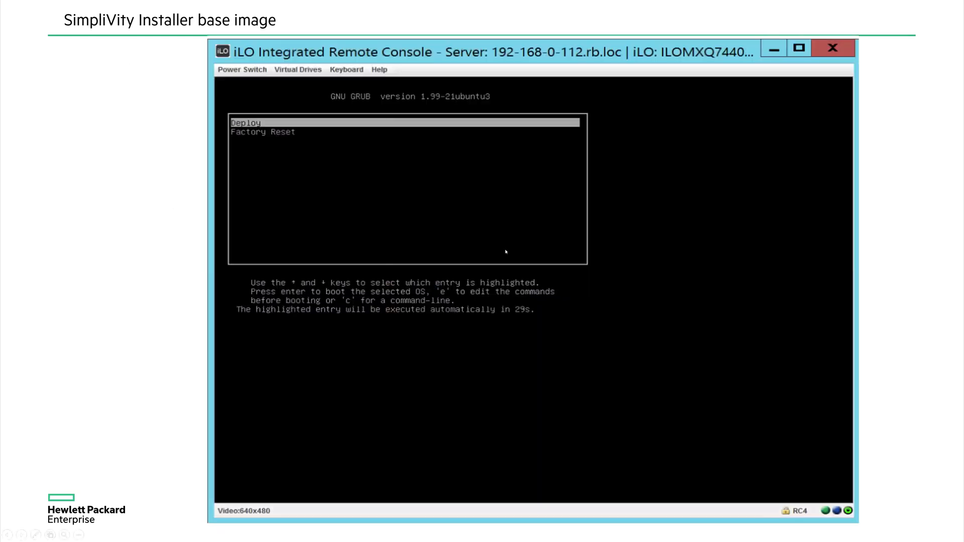
{"action": "mouse_move", "coordinate": [412, 247]}
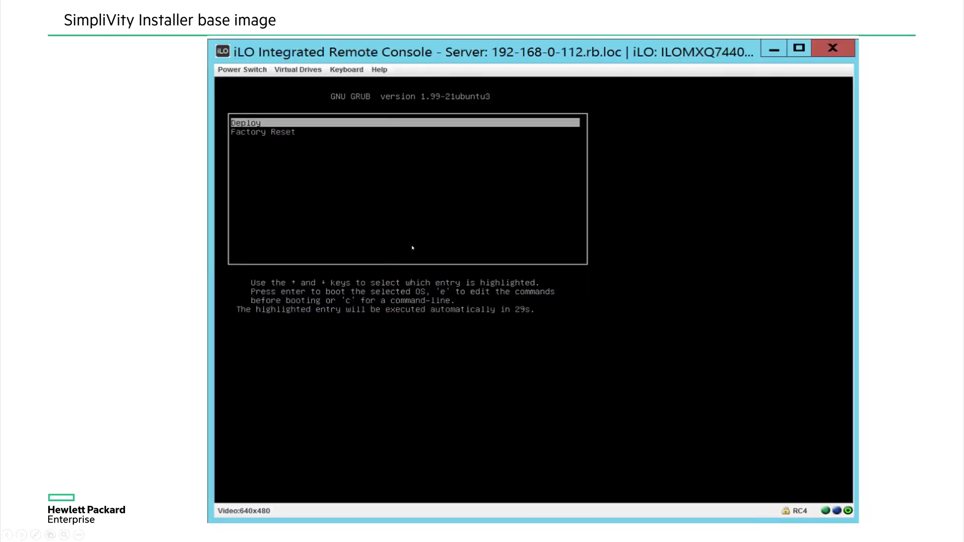
{"action": "mouse_move", "coordinate": [348, 178]}
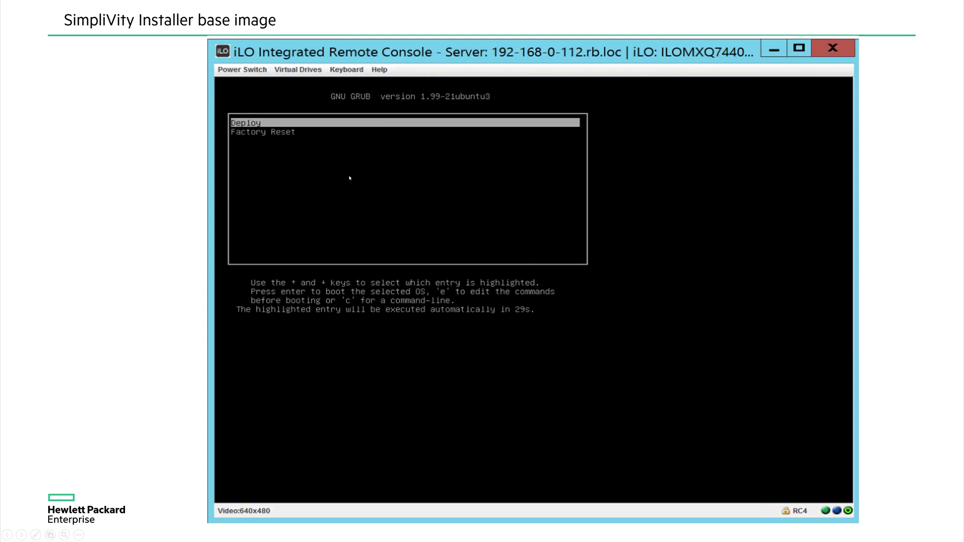
{"action": "mouse_move", "coordinate": [281, 152]}
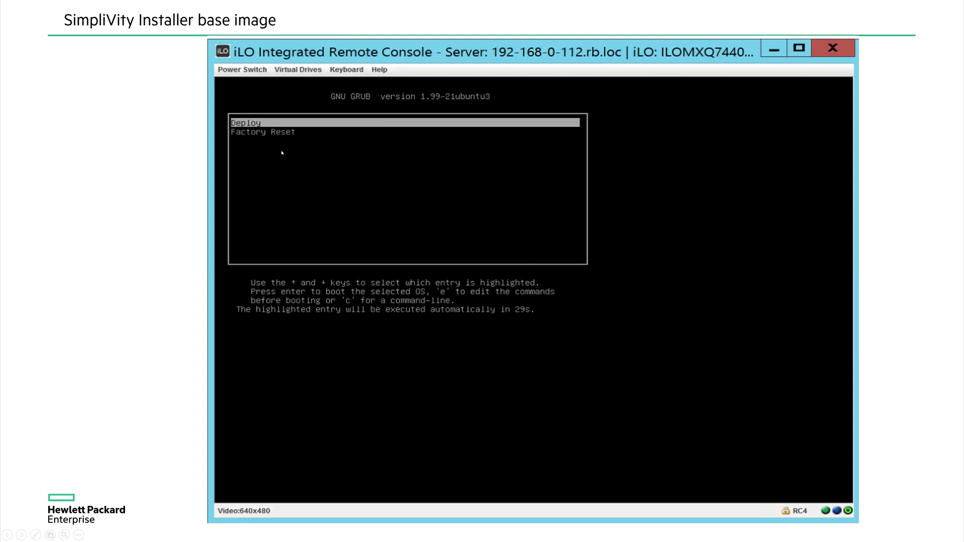
{"action": "mouse_move", "coordinate": [288, 140]}
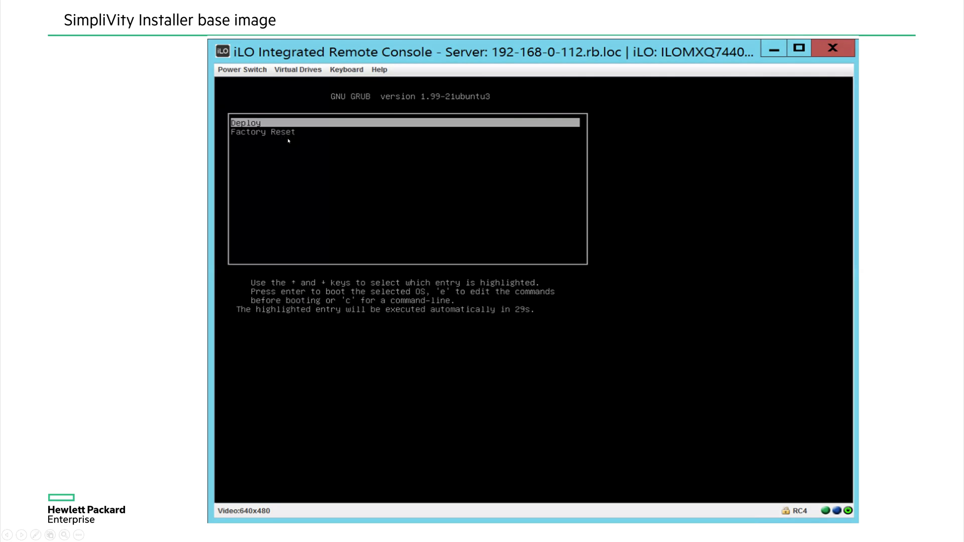
{"action": "mouse_move", "coordinate": [416, 207]}
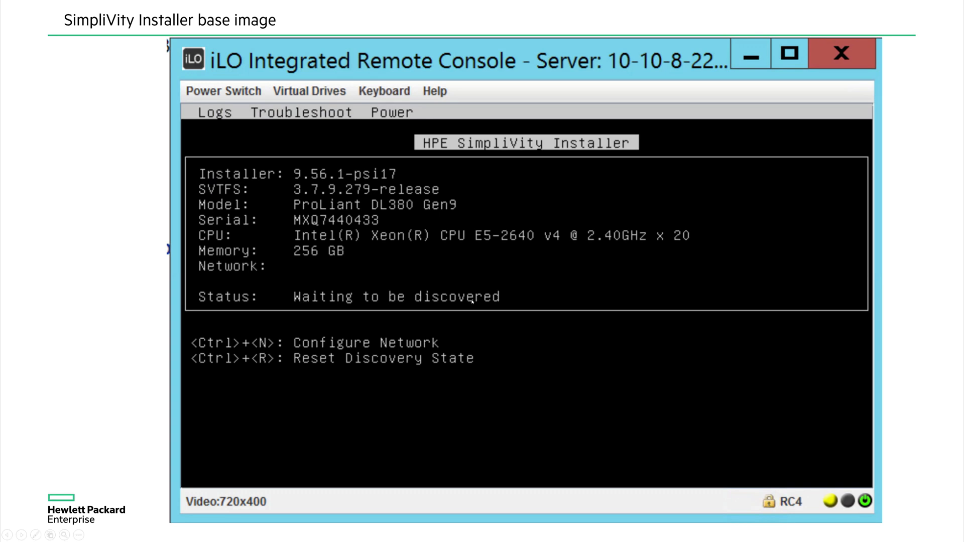
{"action": "mouse_move", "coordinate": [479, 173]}
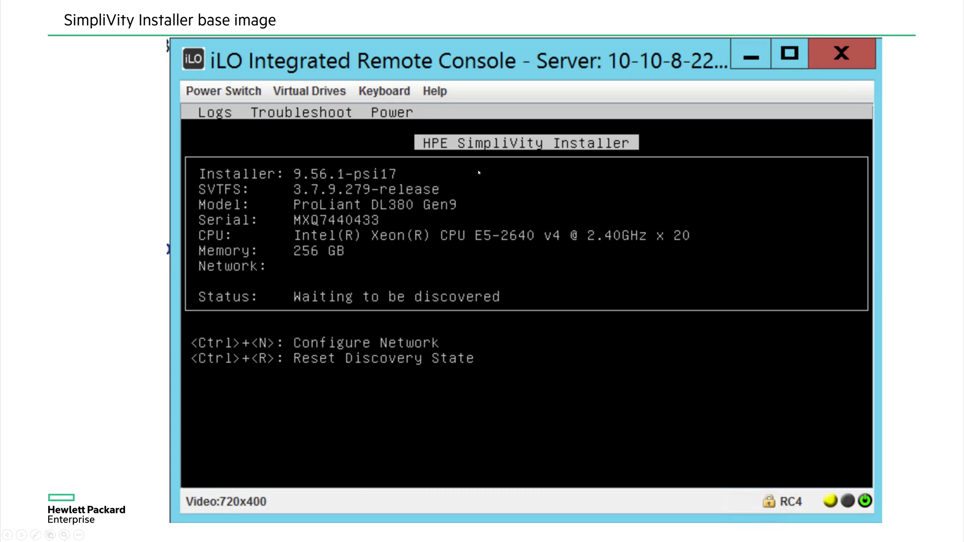
{"action": "mouse_move", "coordinate": [534, 197]}
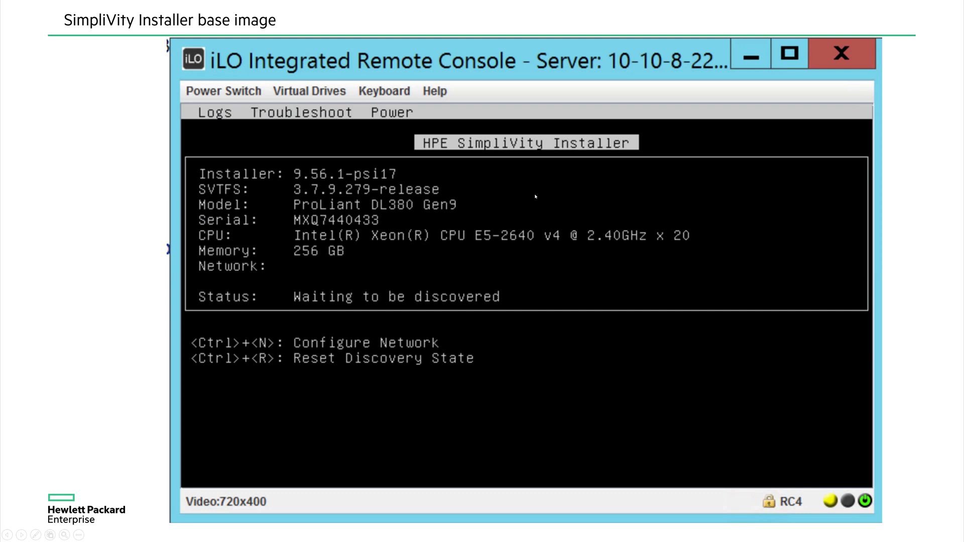
{"action": "mouse_move", "coordinate": [372, 276]}
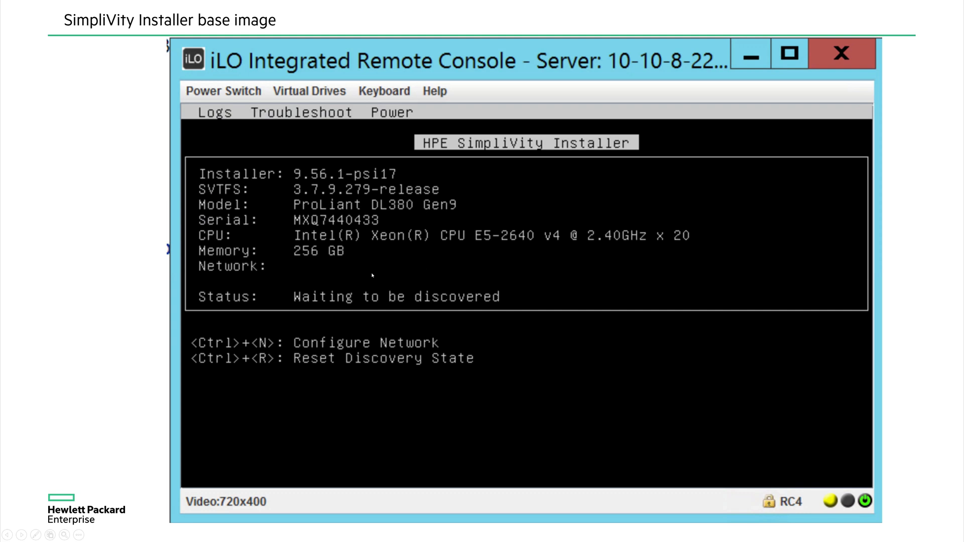
{"action": "mouse_move", "coordinate": [380, 314]}
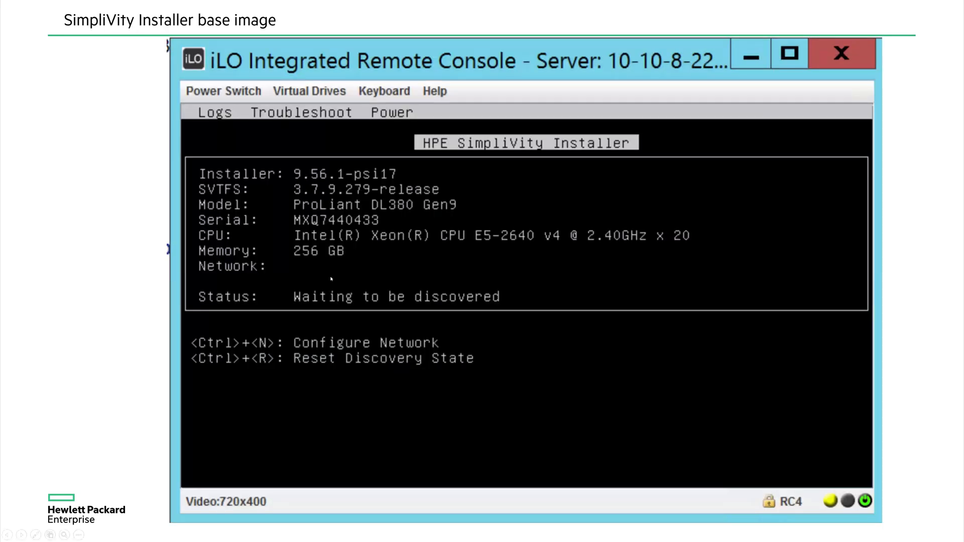
{"action": "mouse_move", "coordinate": [356, 271]}
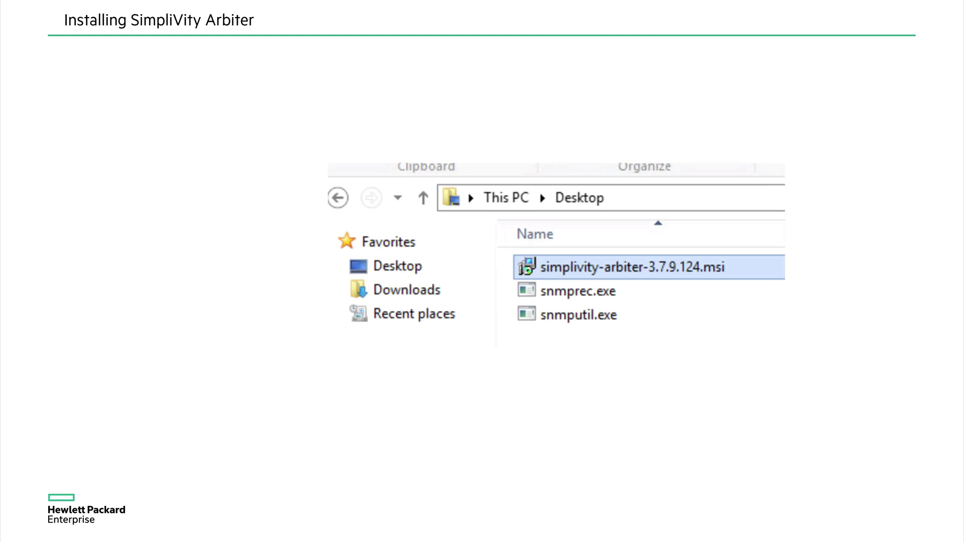
Let the arbiter setup finish and advance to the Install vCenter Server slide with vSphere Client
{"action": "double_click", "coordinate": [621, 266]}
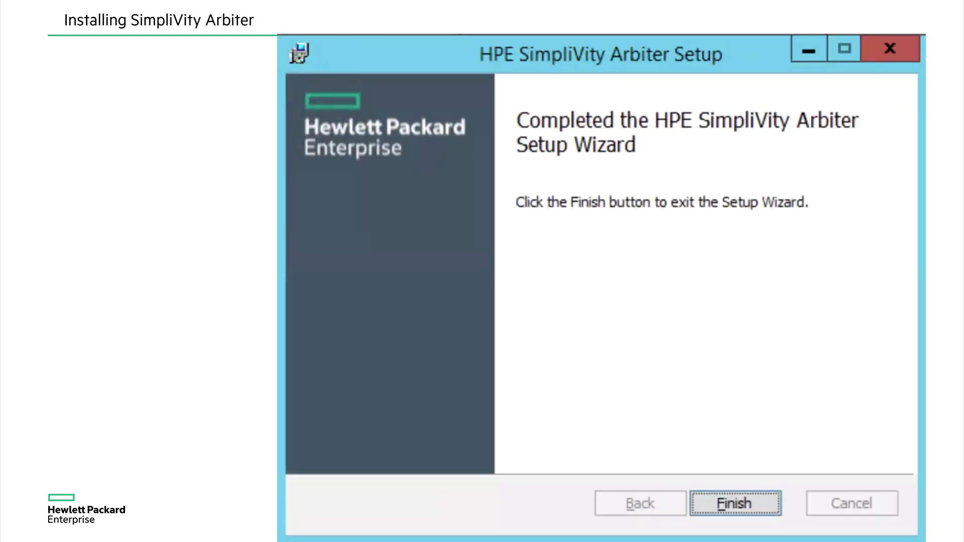
{"action": "left_click", "coordinate": [734, 503]}
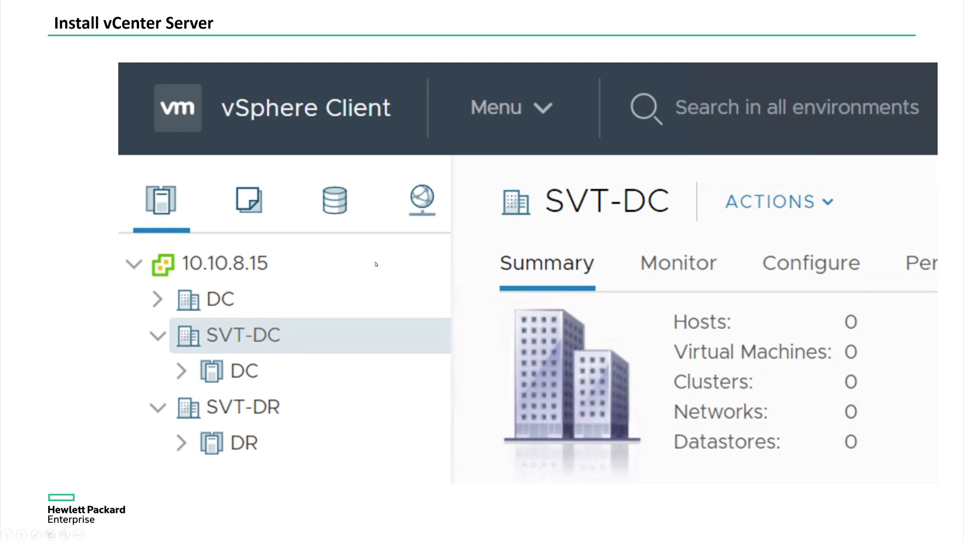
{"action": "mouse_move", "coordinate": [290, 360]}
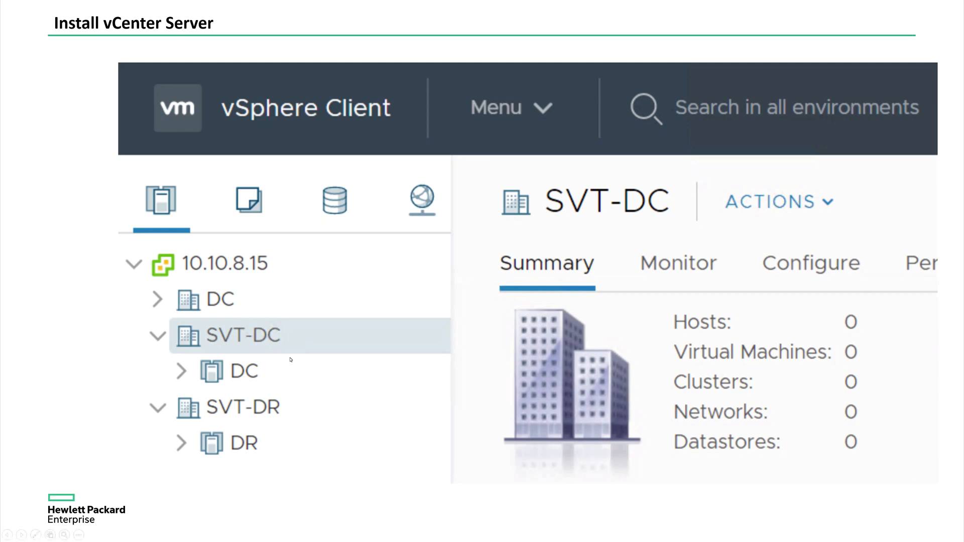
{"action": "mouse_move", "coordinate": [223, 348]}
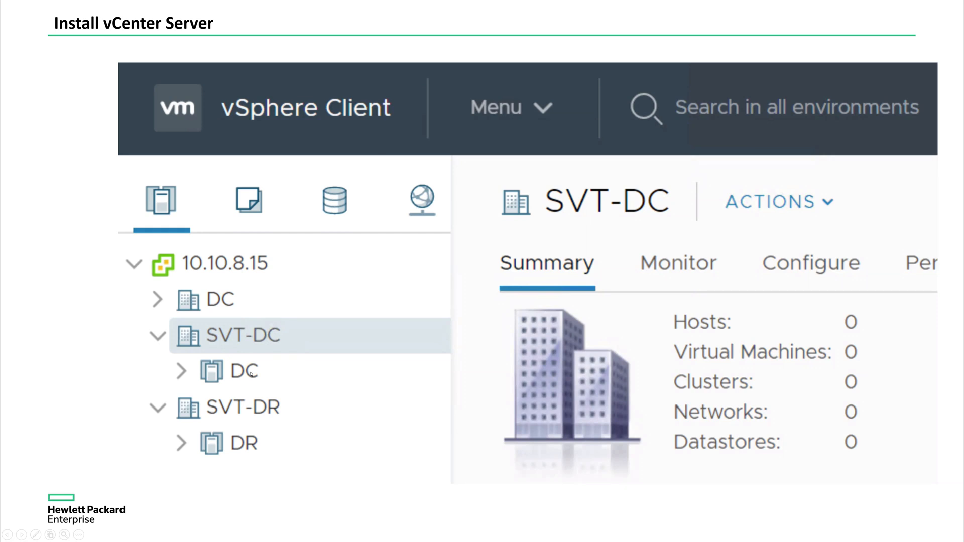
{"action": "mouse_move", "coordinate": [269, 343]}
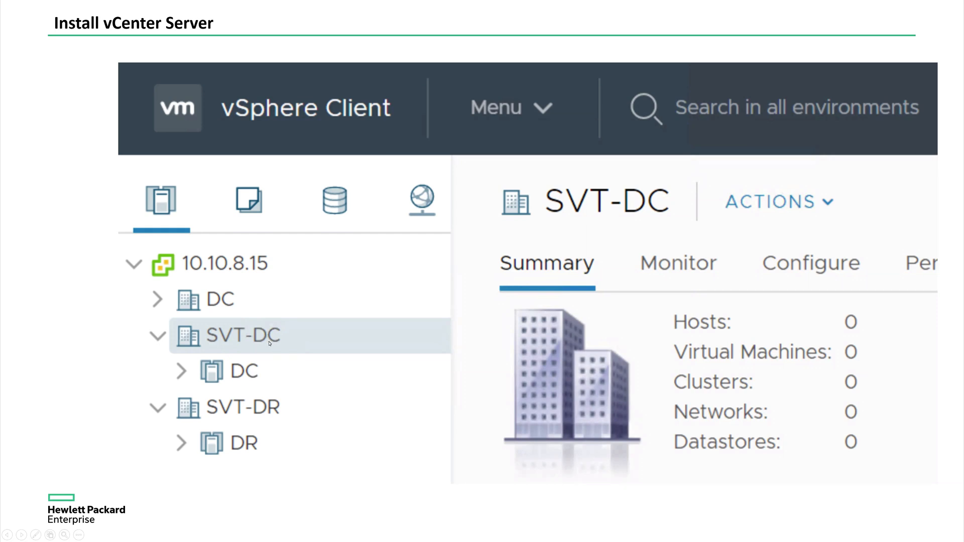
{"action": "mouse_move", "coordinate": [247, 417]}
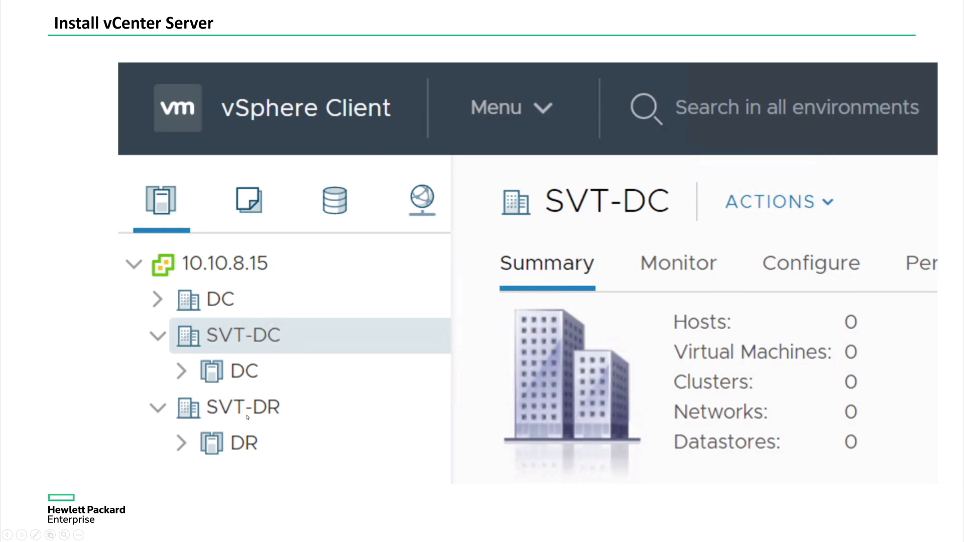
{"action": "mouse_move", "coordinate": [242, 451]}
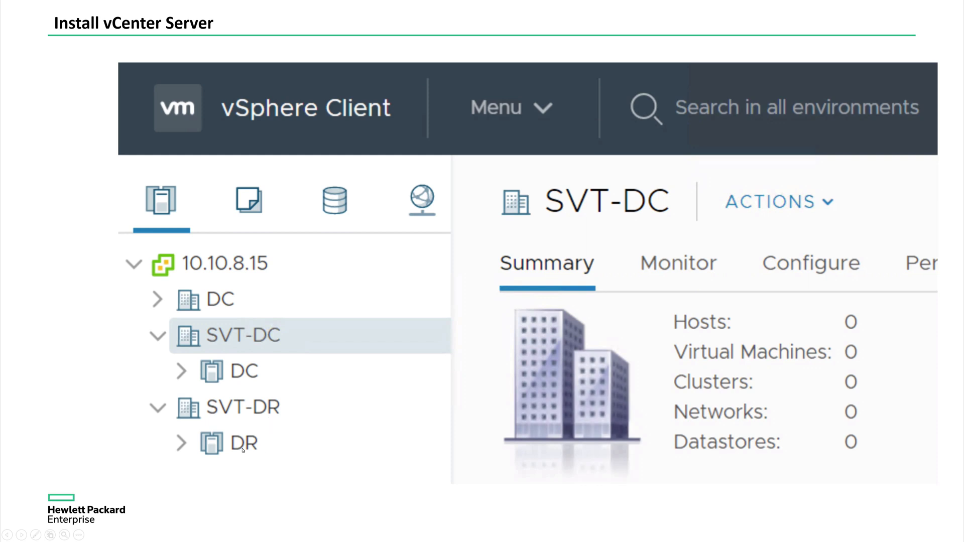
{"action": "mouse_move", "coordinate": [277, 445]}
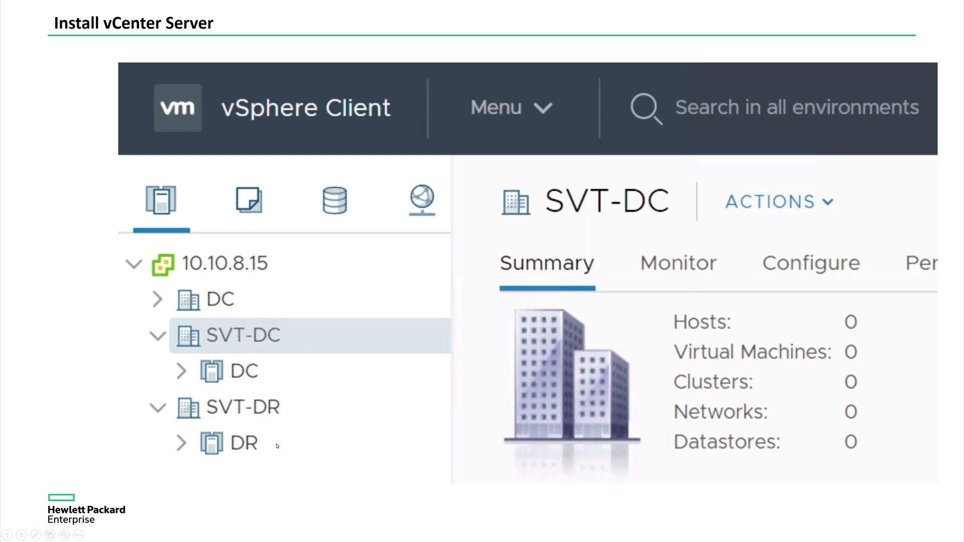
{"action": "mouse_move", "coordinate": [264, 376]}
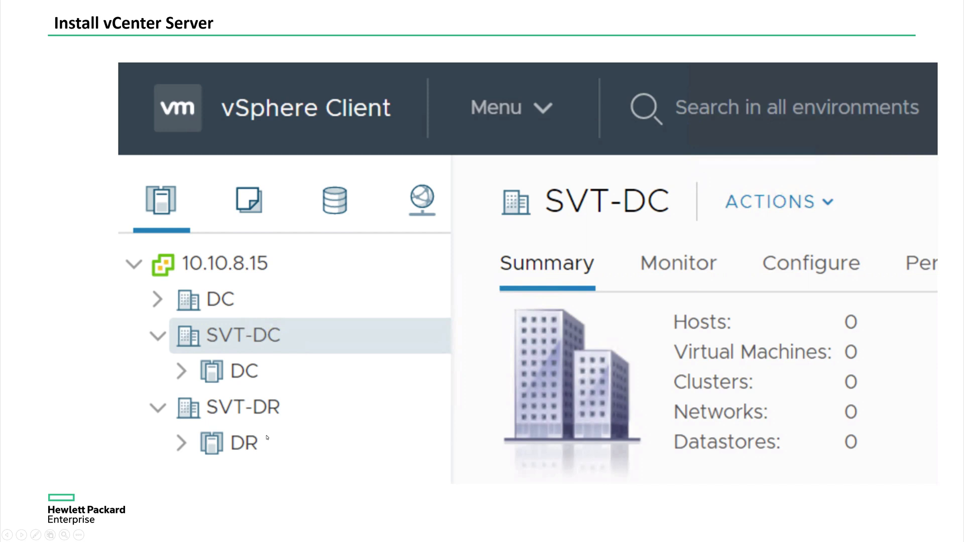
{"action": "mouse_move", "coordinate": [262, 452]}
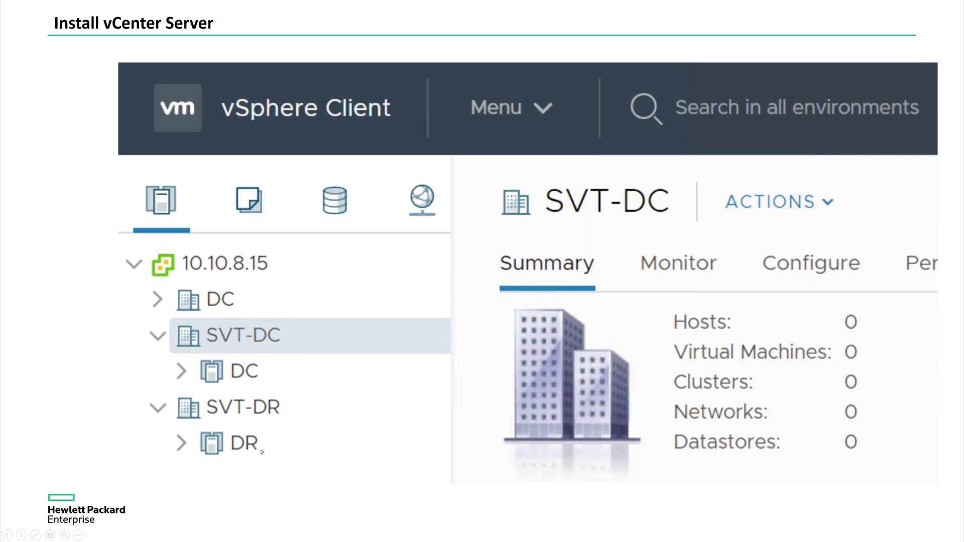
{"action": "mouse_move", "coordinate": [300, 367]}
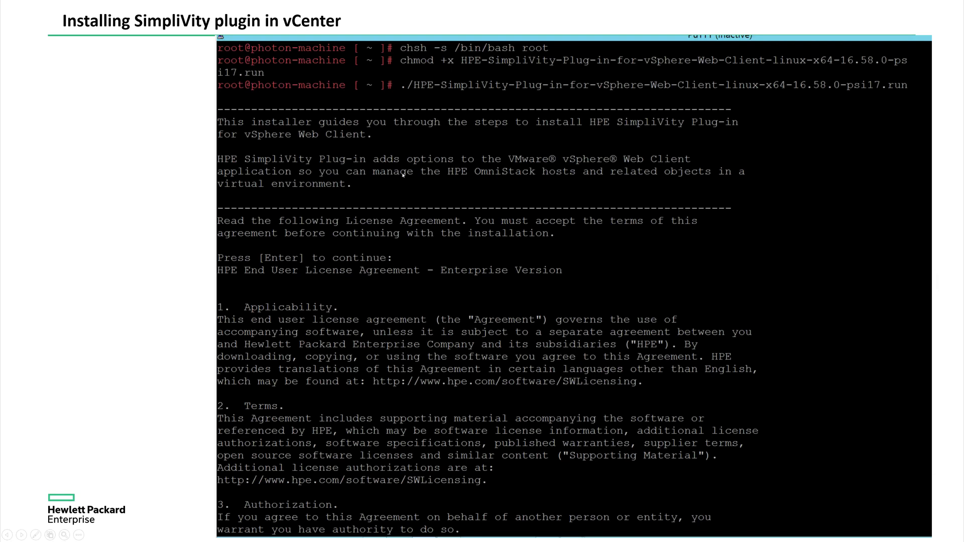
{"action": "mouse_move", "coordinate": [449, 125]}
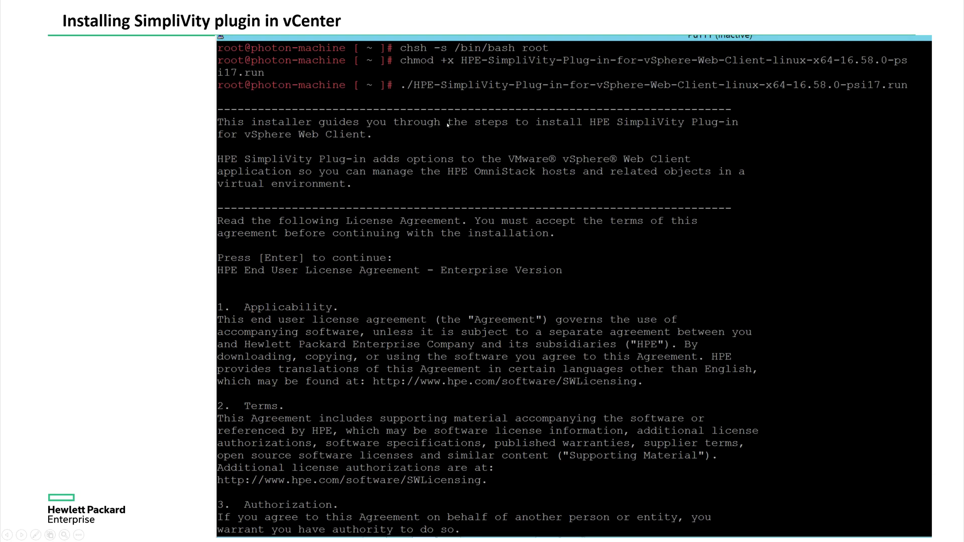
{"action": "mouse_move", "coordinate": [438, 101]}
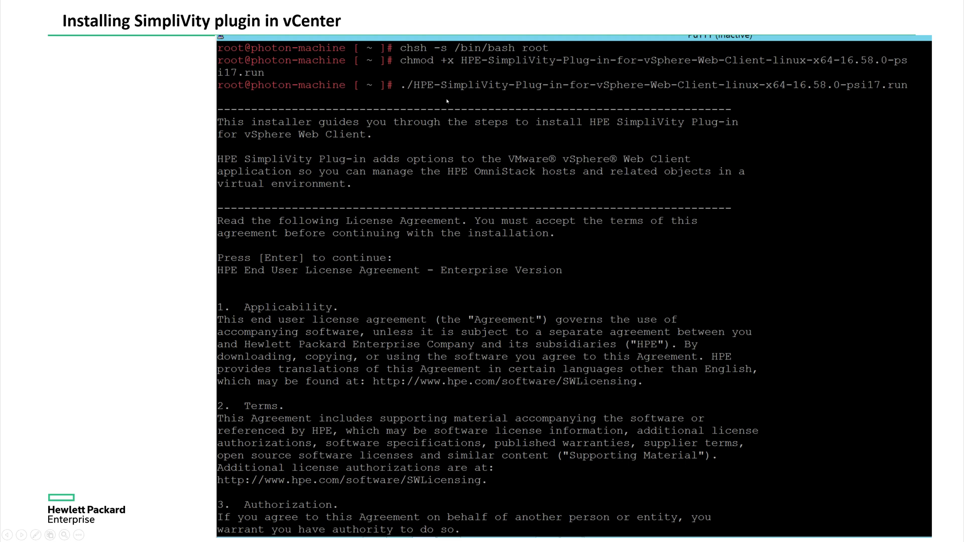
{"action": "mouse_move", "coordinate": [540, 91]}
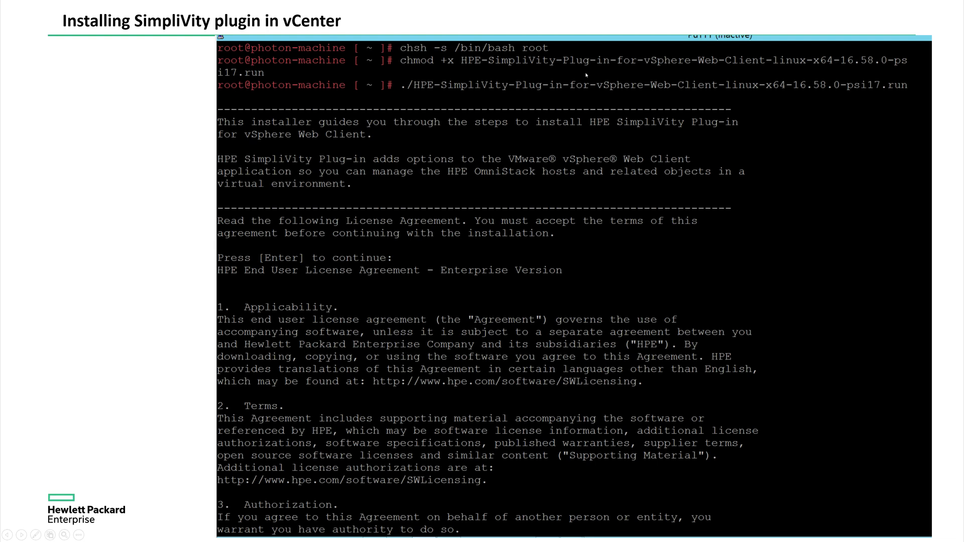
{"action": "mouse_move", "coordinate": [532, 173]}
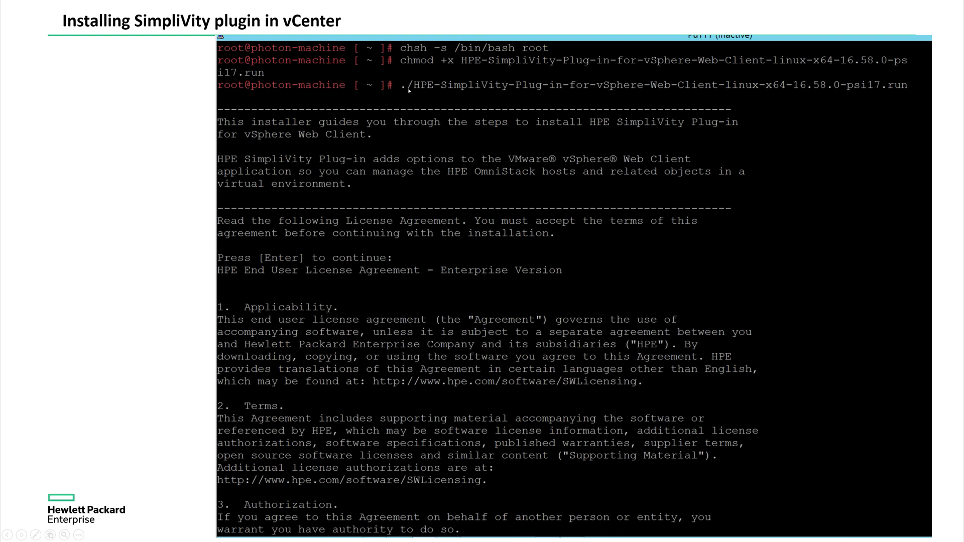
{"action": "mouse_move", "coordinate": [758, 101]}
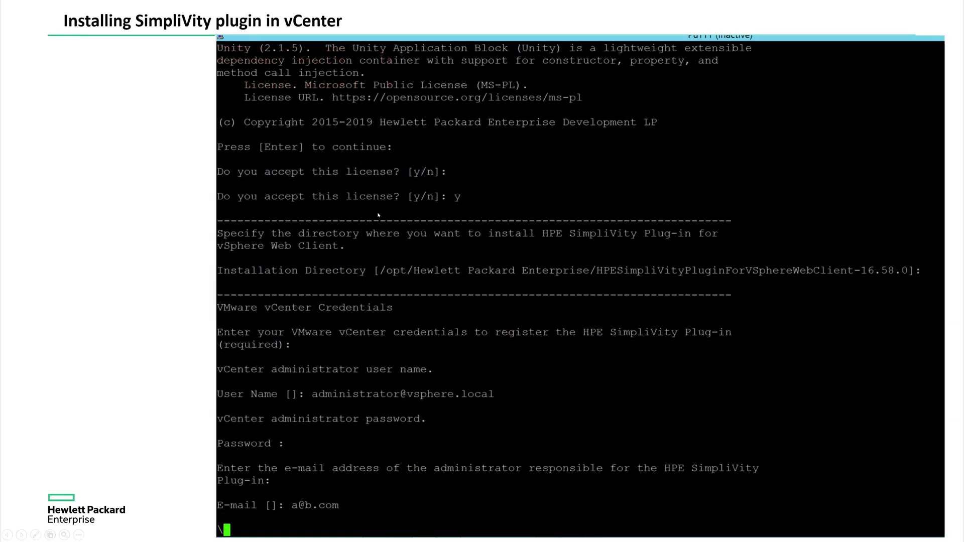
{"action": "mouse_move", "coordinate": [506, 315]}
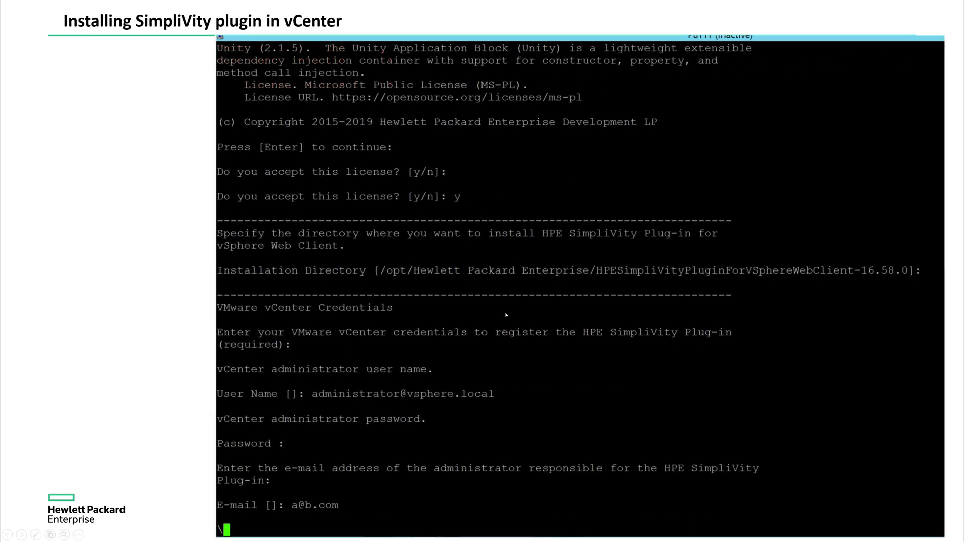
{"action": "mouse_move", "coordinate": [463, 477]}
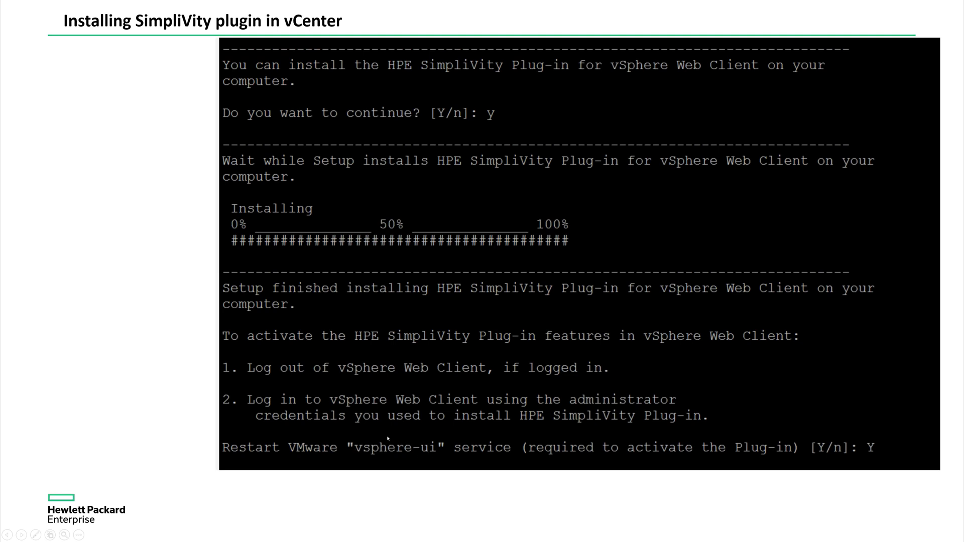
{"action": "mouse_move", "coordinate": [411, 457]}
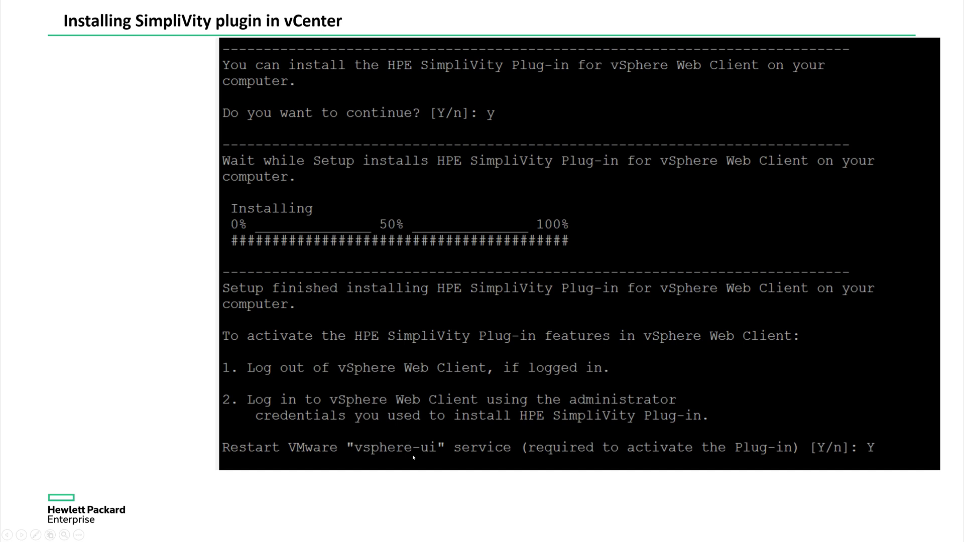
{"action": "mouse_move", "coordinate": [355, 444]}
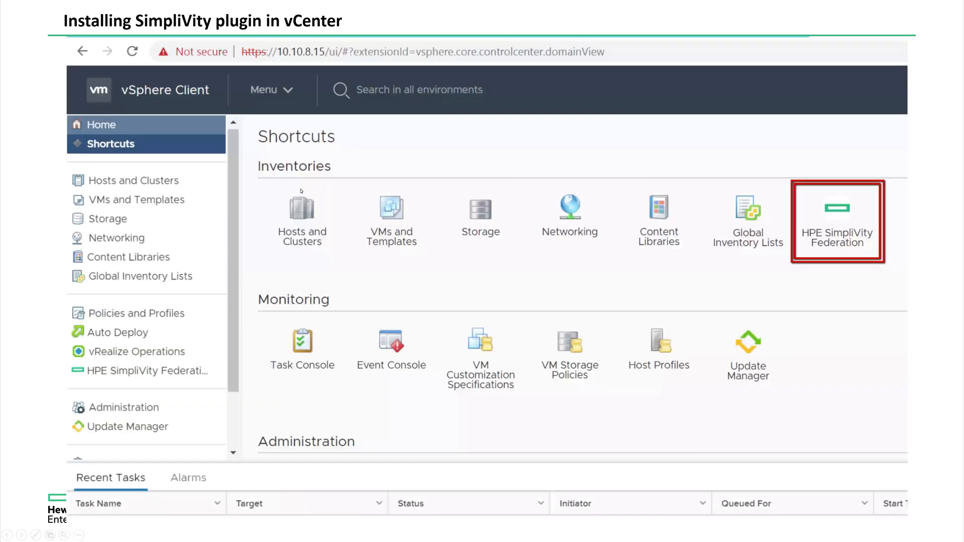
{"action": "mouse_move", "coordinate": [421, 146]}
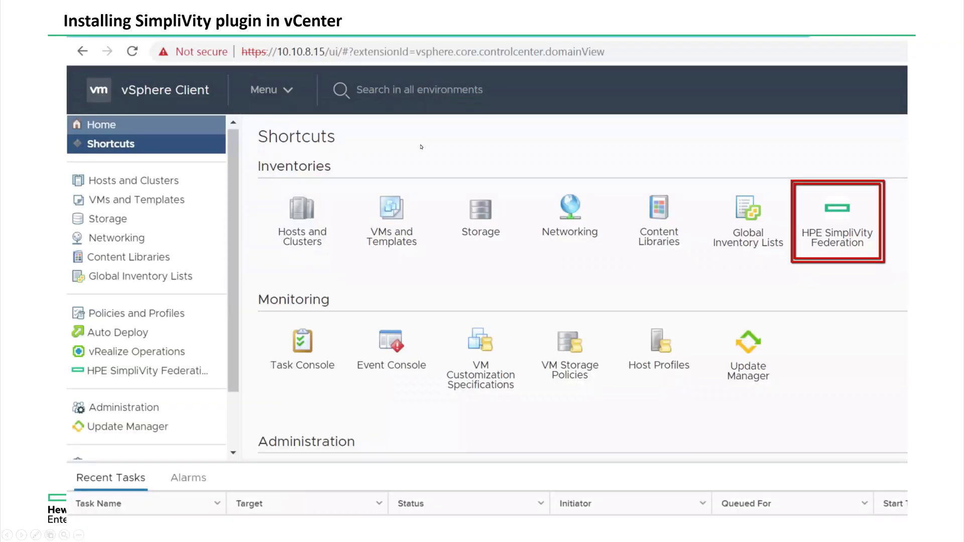
{"action": "mouse_move", "coordinate": [736, 284]}
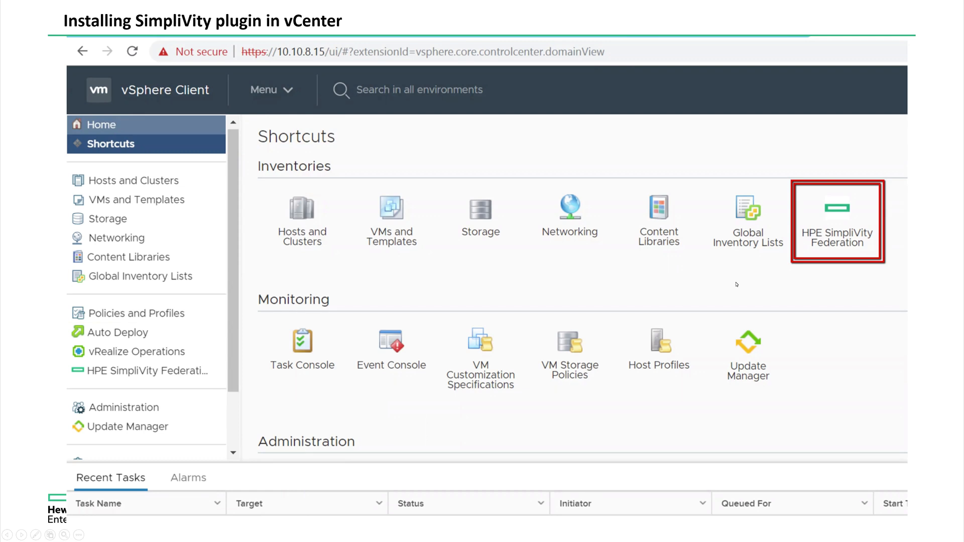
{"action": "mouse_move", "coordinate": [833, 247]}
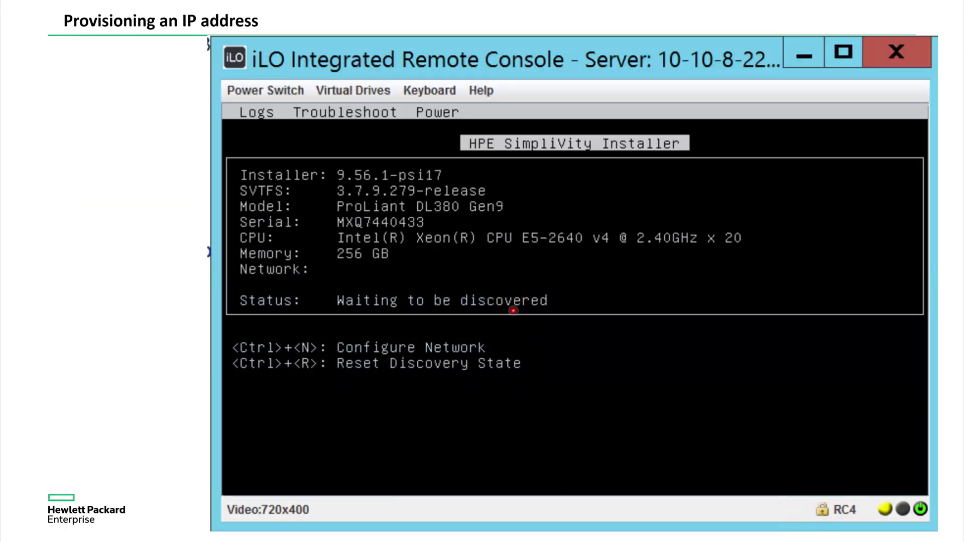
{"action": "mouse_move", "coordinate": [379, 276]}
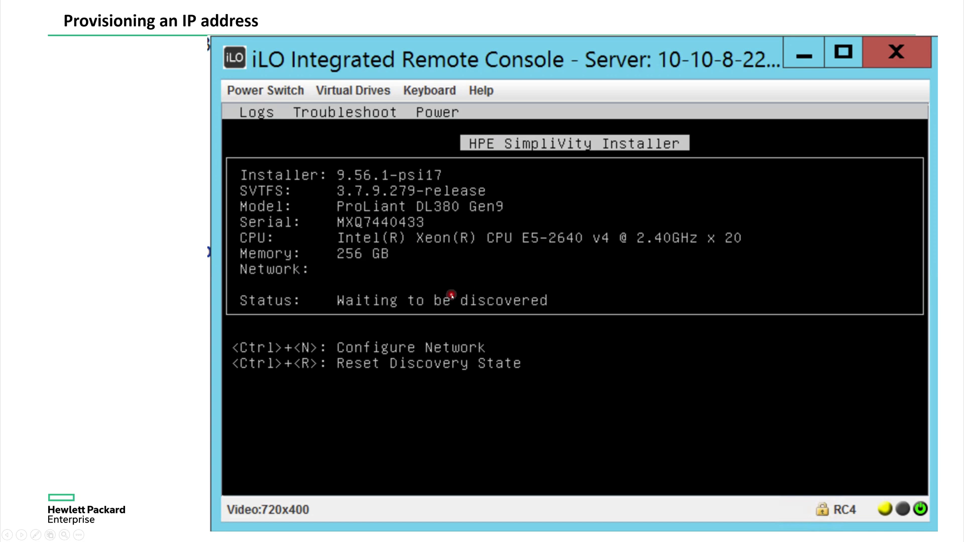
Advance through the IP provisioning slides to static IP 10.10.8.21 awaiting discovery
{"action": "key", "text": "ctrl+n"}
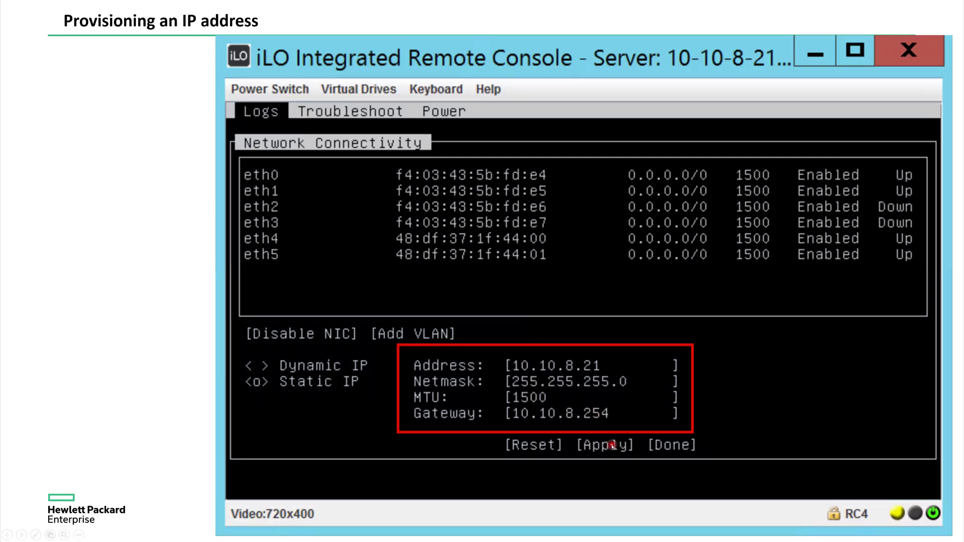
{"action": "left_click", "coordinate": [603, 446]}
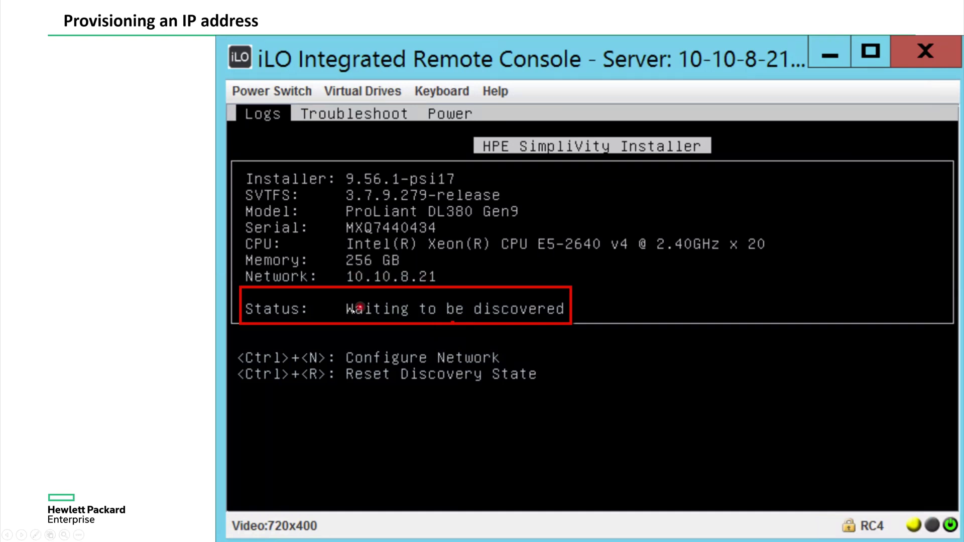
{"action": "mouse_move", "coordinate": [509, 317]}
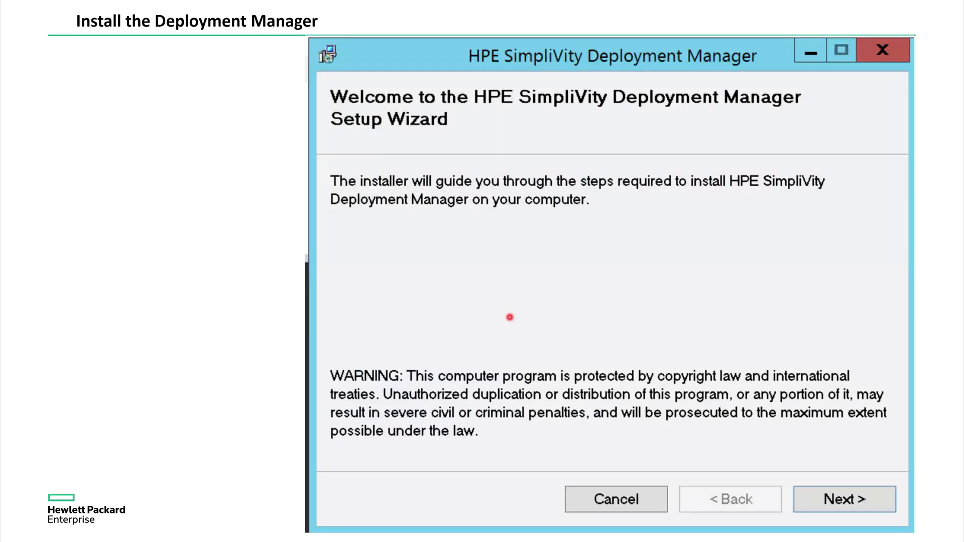
{"action": "mouse_move", "coordinate": [542, 313]}
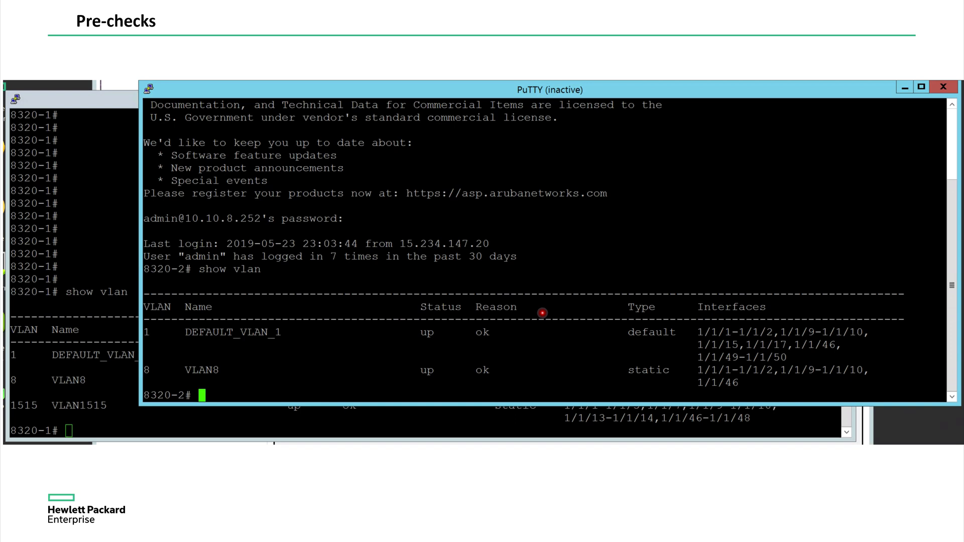
{"action": "mouse_move", "coordinate": [240, 351]}
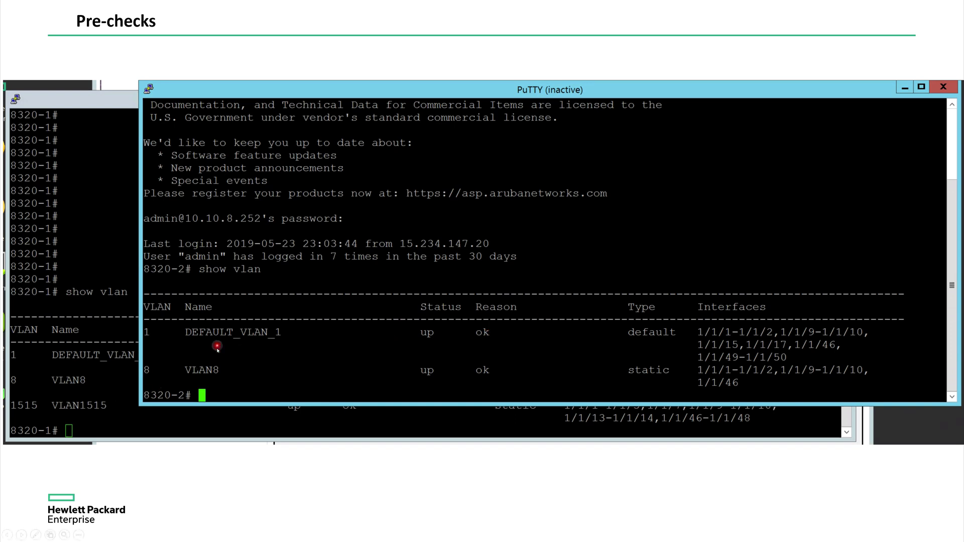
{"action": "mouse_move", "coordinate": [214, 373]}
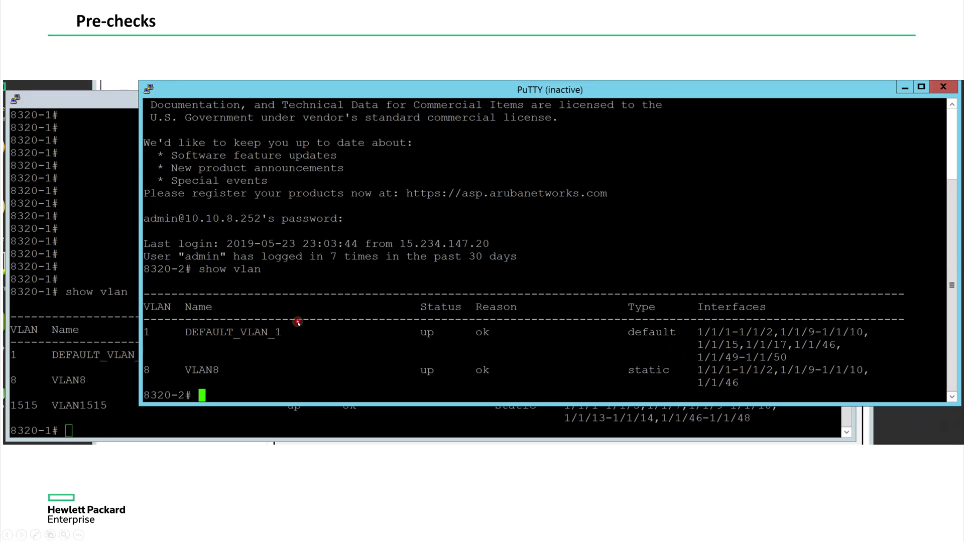
{"action": "mouse_move", "coordinate": [302, 359]}
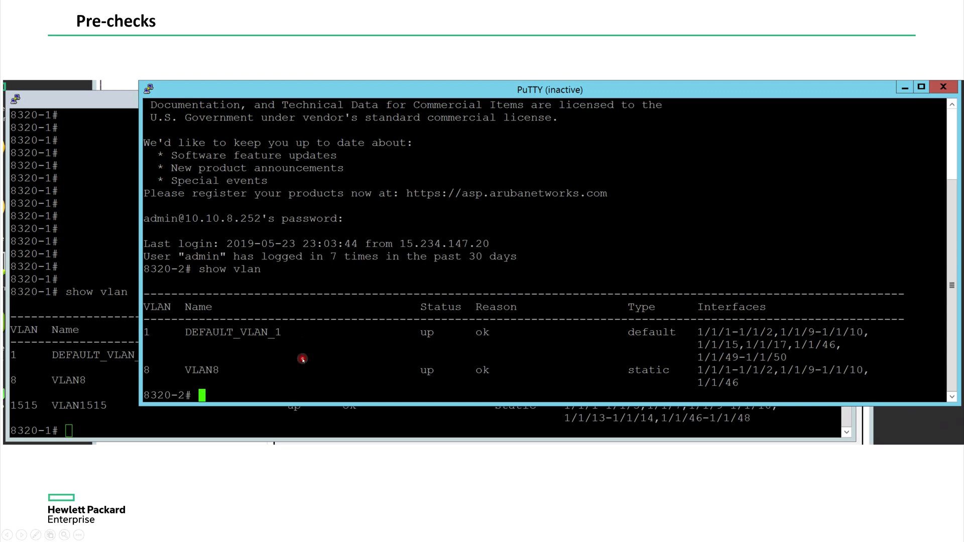
{"action": "mouse_move", "coordinate": [198, 378]}
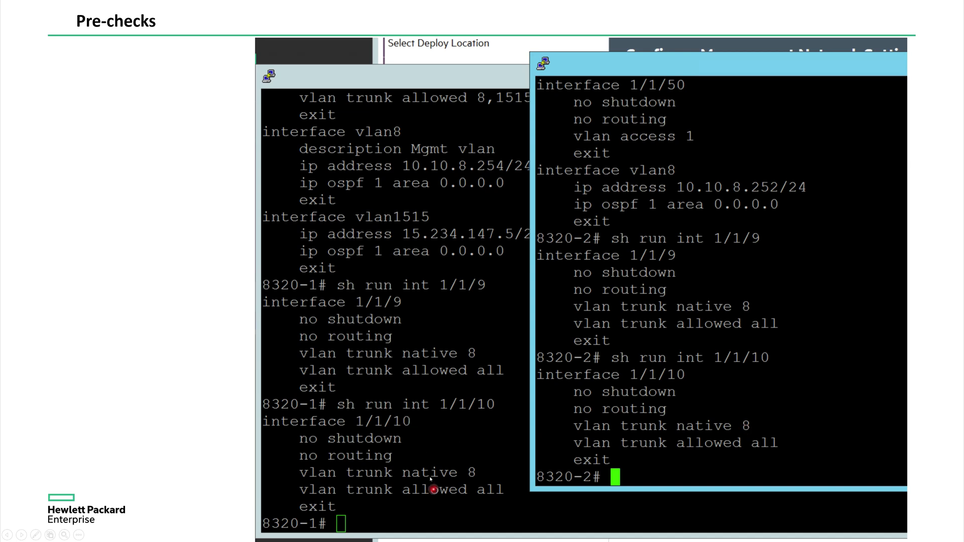
{"action": "mouse_move", "coordinate": [404, 424]}
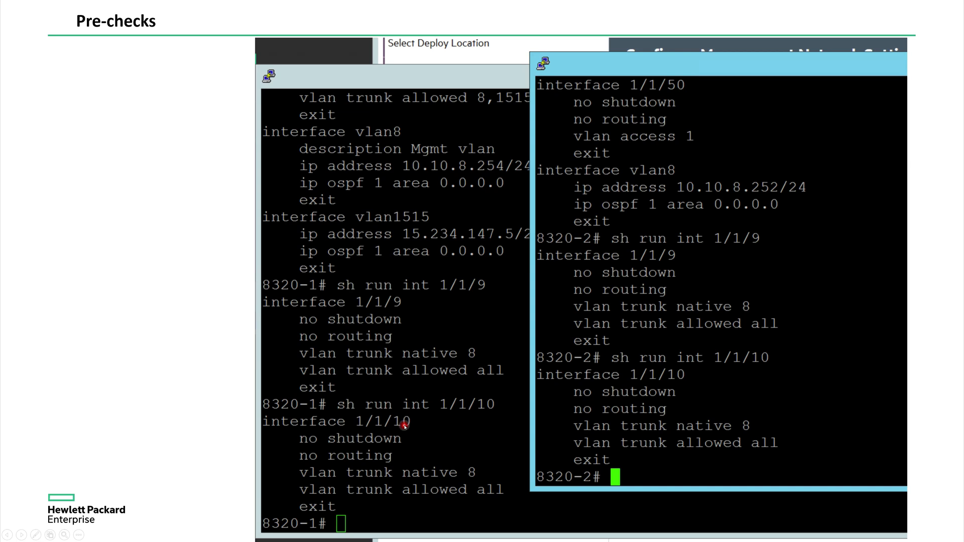
{"action": "mouse_move", "coordinate": [424, 490]}
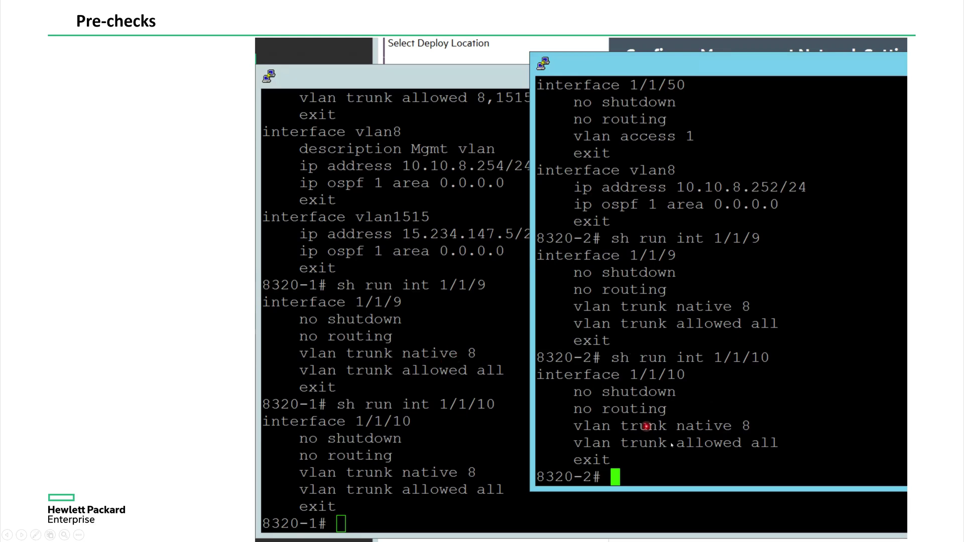
{"action": "mouse_move", "coordinate": [671, 443]}
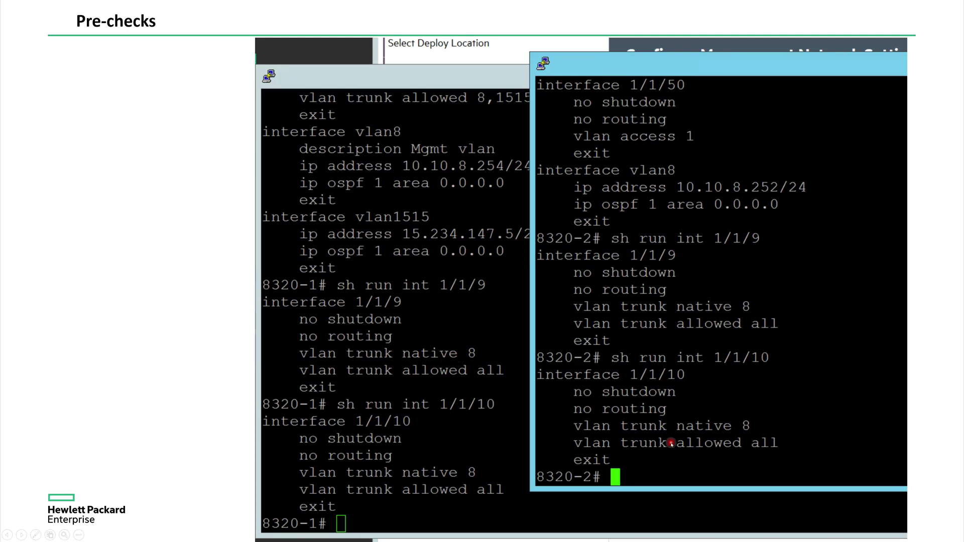
{"action": "mouse_move", "coordinate": [649, 259]}
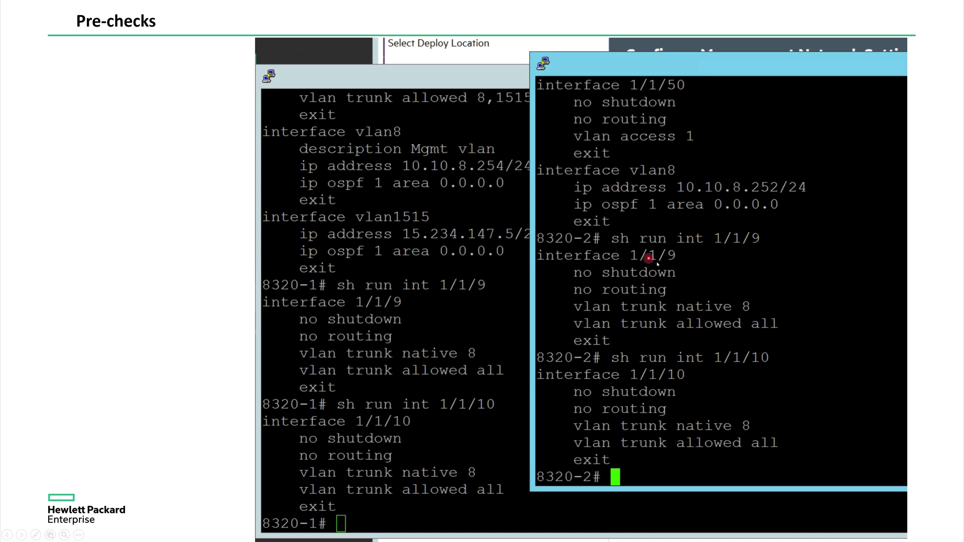
{"action": "mouse_move", "coordinate": [664, 263]}
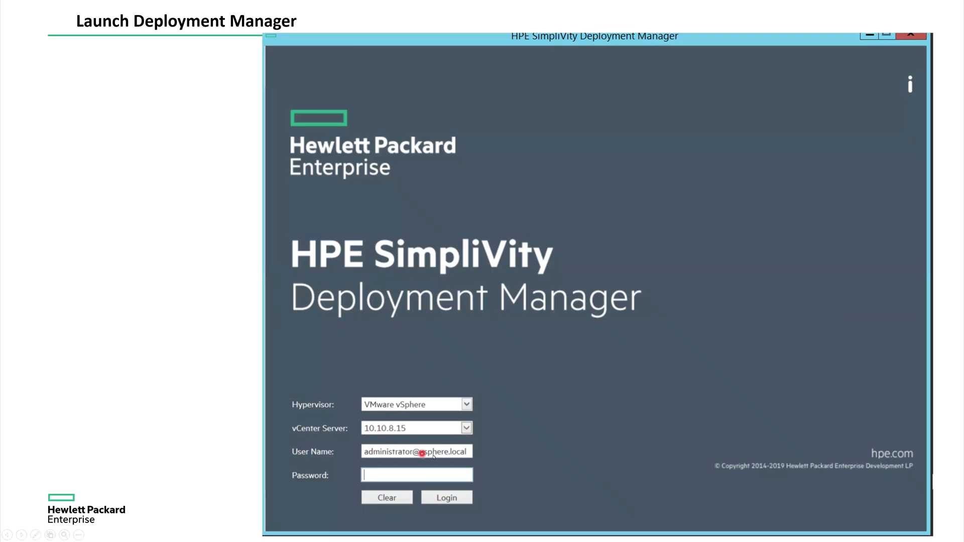
Advance past the Deployment Manager login to Select Deploy Location with cluster DC under SVT-DC
{"action": "left_click", "coordinate": [446, 498]}
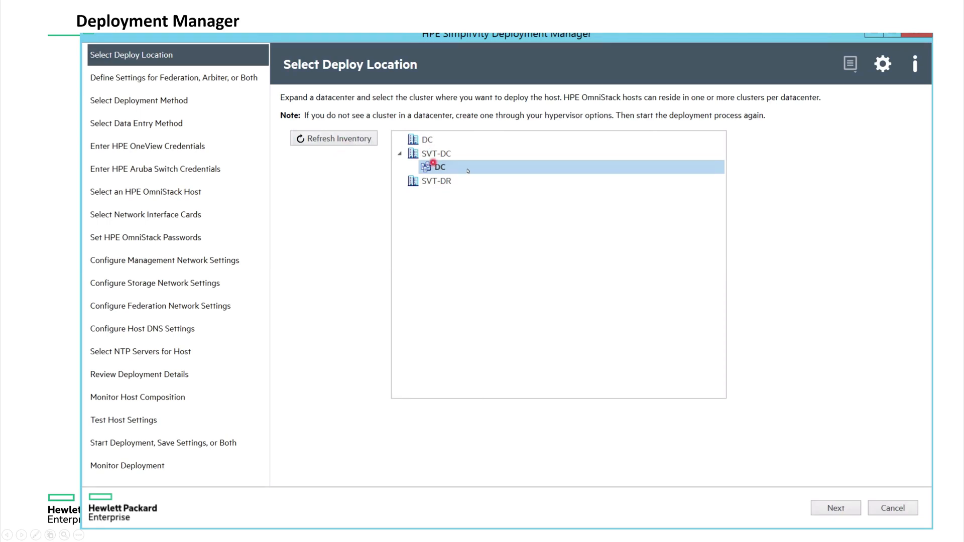
{"action": "mouse_move", "coordinate": [439, 166]}
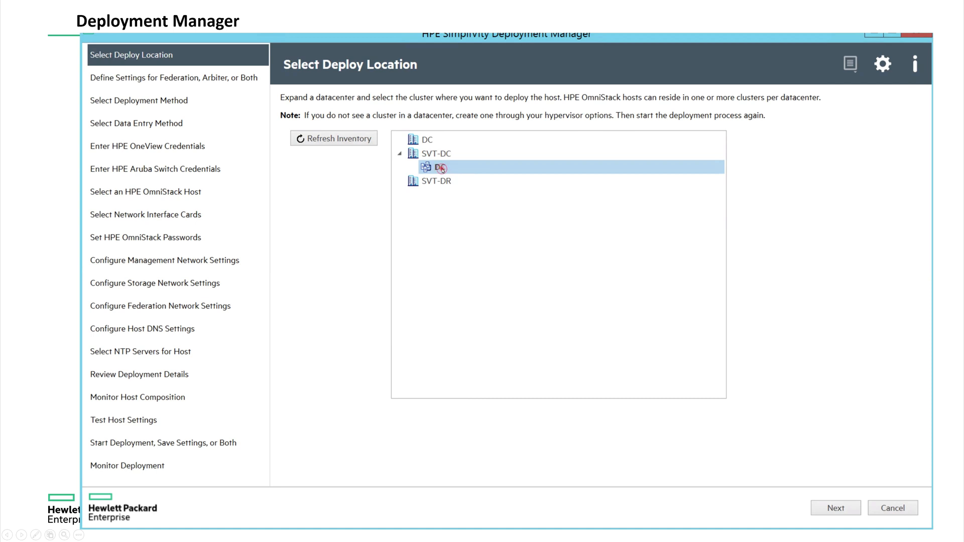
Step through new federation settings with Windows arbiter 10.10.8.10, reaching Select Deployment Method
{"action": "left_click", "coordinate": [834, 508]}
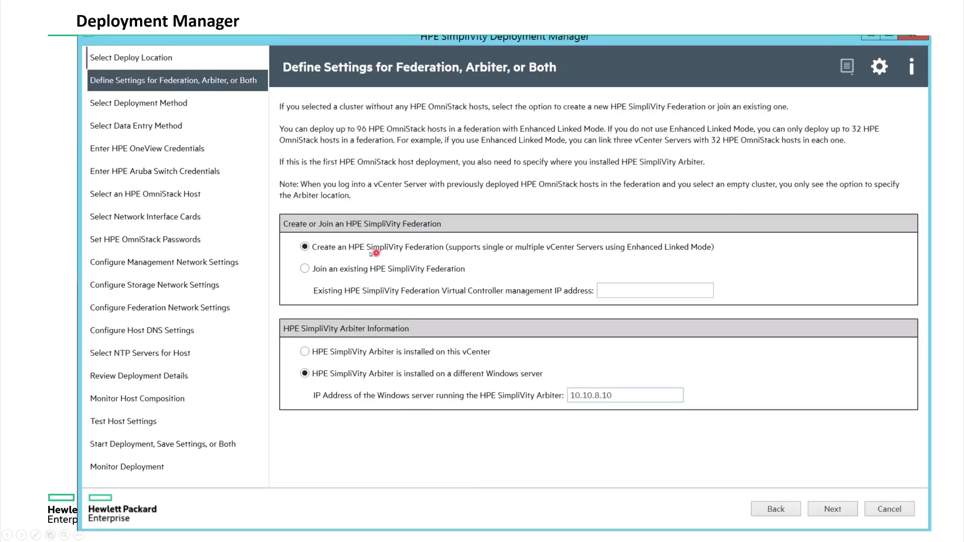
{"action": "mouse_move", "coordinate": [541, 253]}
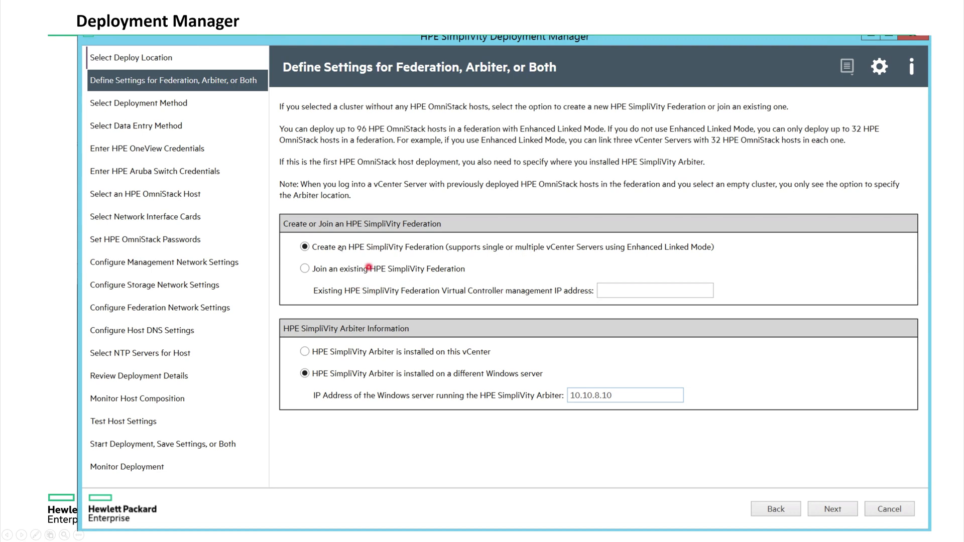
{"action": "mouse_move", "coordinate": [485, 252]}
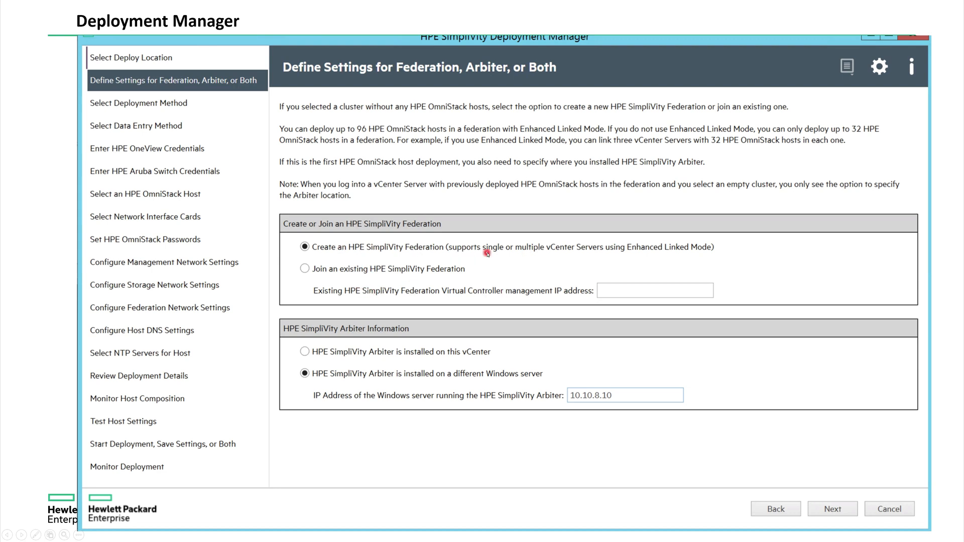
{"action": "mouse_move", "coordinate": [404, 373]}
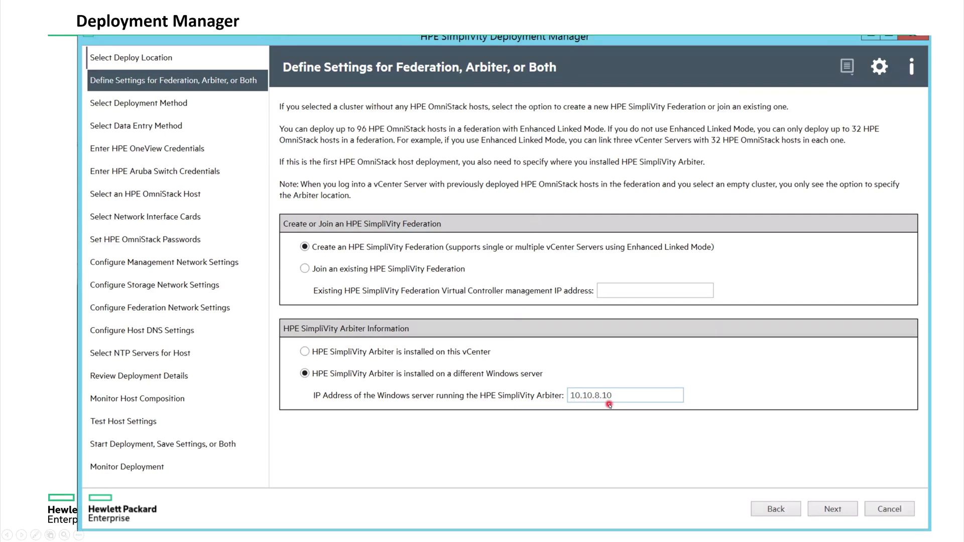
{"action": "left_click", "coordinate": [832, 509]}
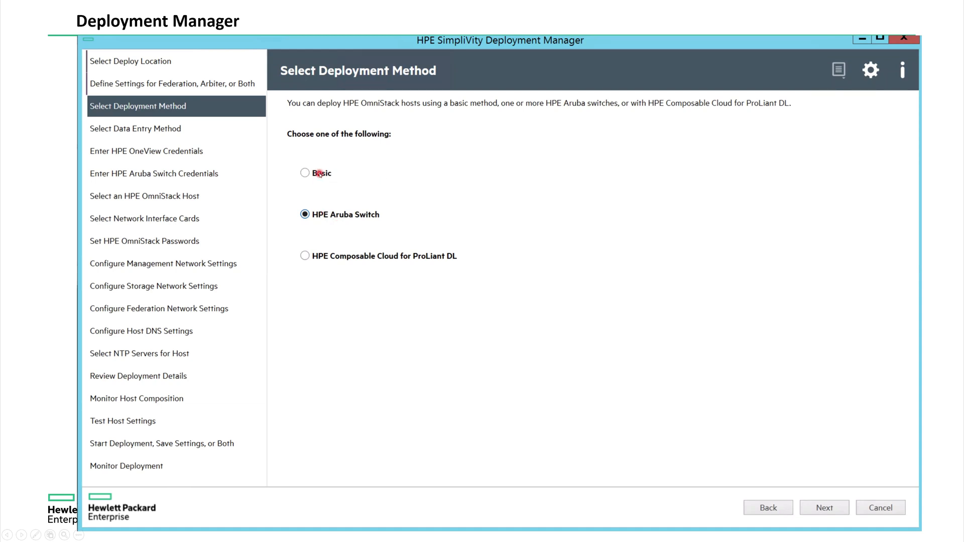
{"action": "mouse_move", "coordinate": [349, 225]}
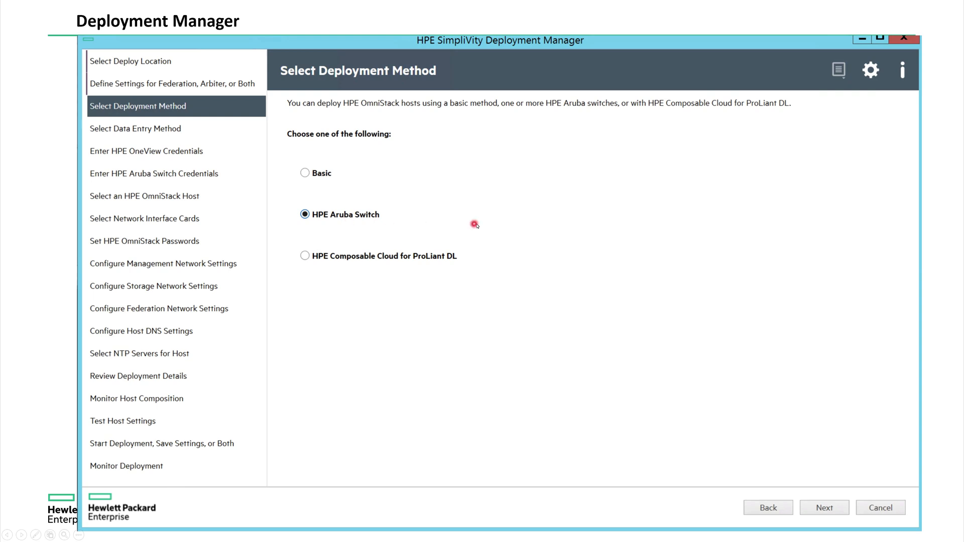
{"action": "mouse_move", "coordinate": [460, 223]}
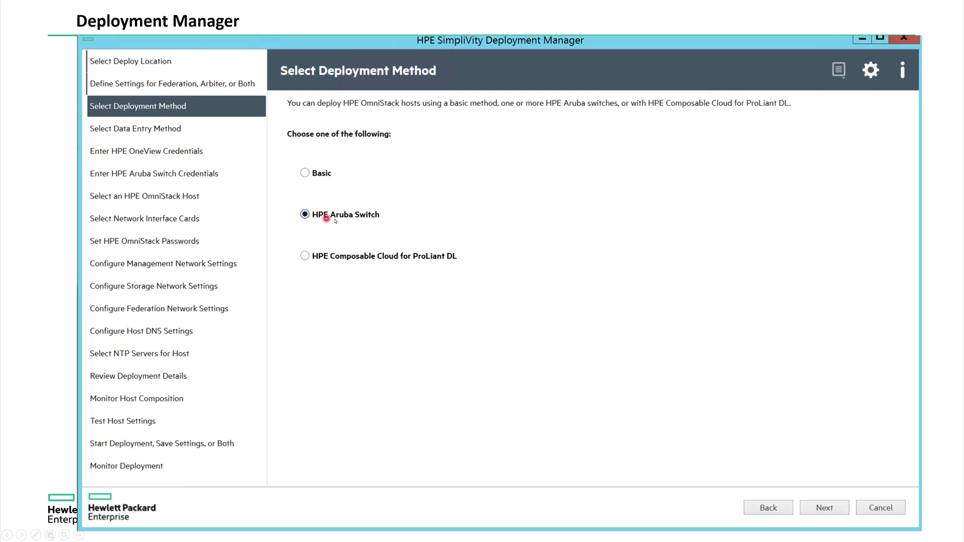
{"action": "mouse_move", "coordinate": [370, 221]}
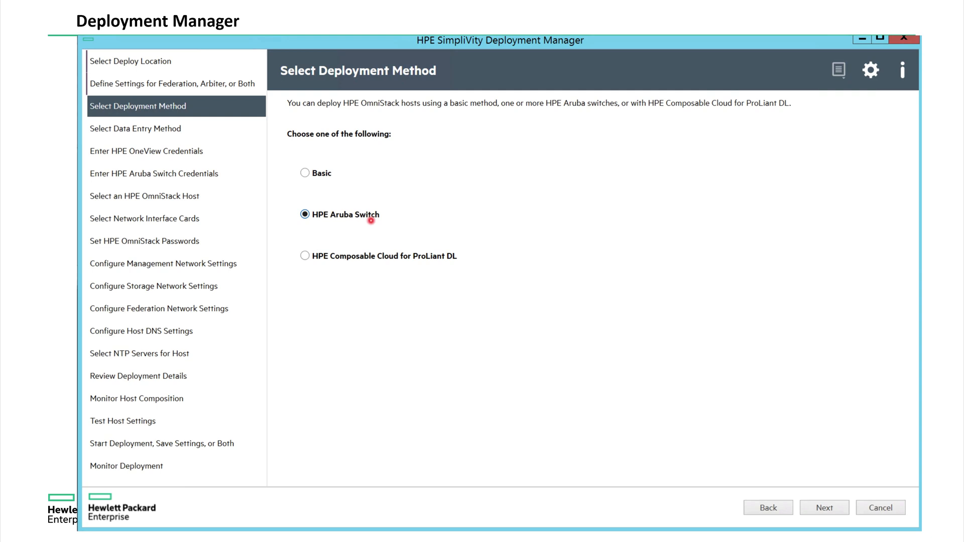
Advance from the HPE Aruba Switch deployment method to manual Select Data Entry Method
{"action": "left_click", "coordinate": [823, 507]}
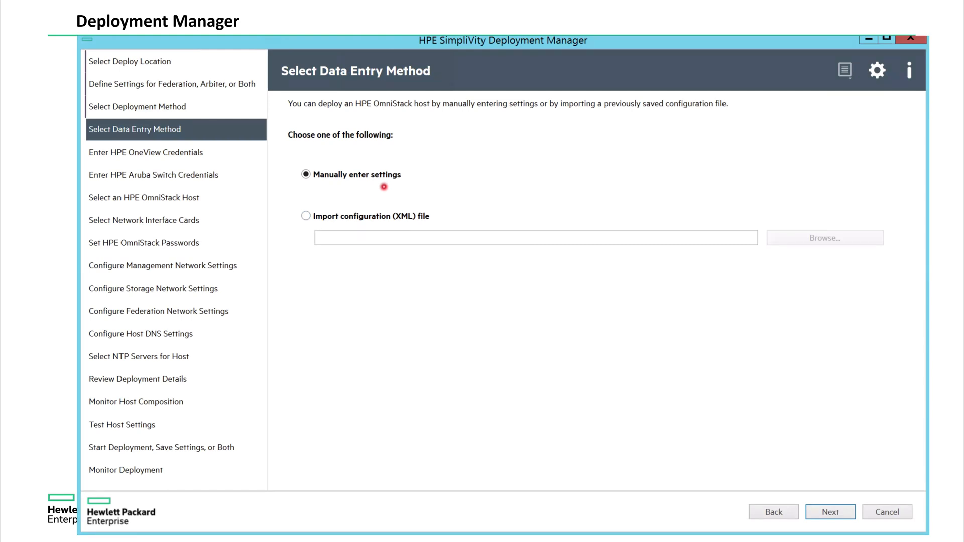
Advance to Aruba switch credentials and accept certificates for both switches
{"action": "left_click", "coordinate": [830, 511]}
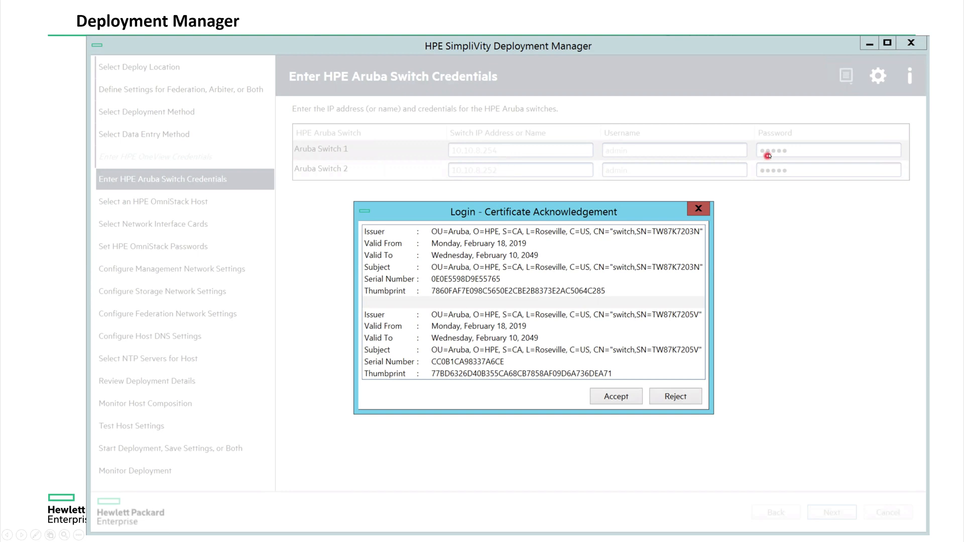
{"action": "mouse_move", "coordinate": [664, 159]}
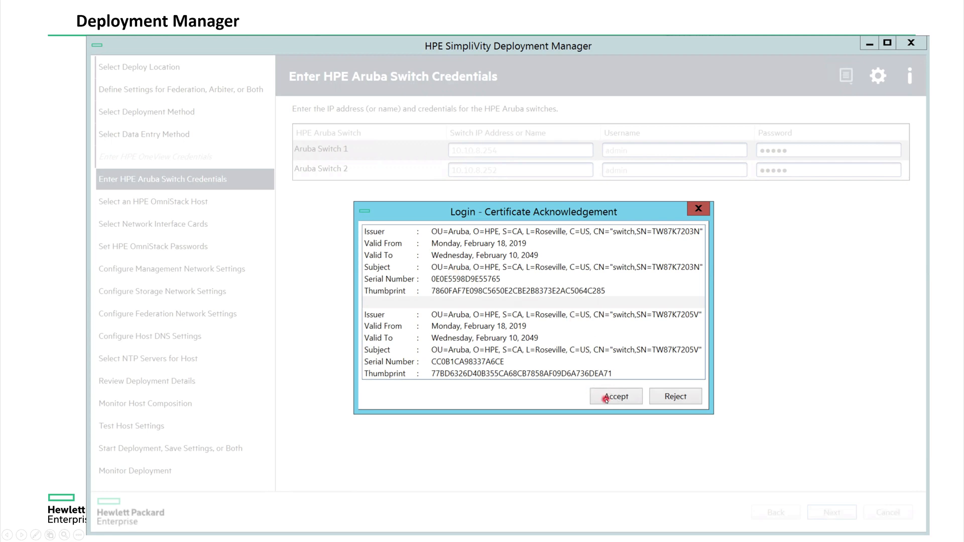
{"action": "left_click", "coordinate": [614, 396]}
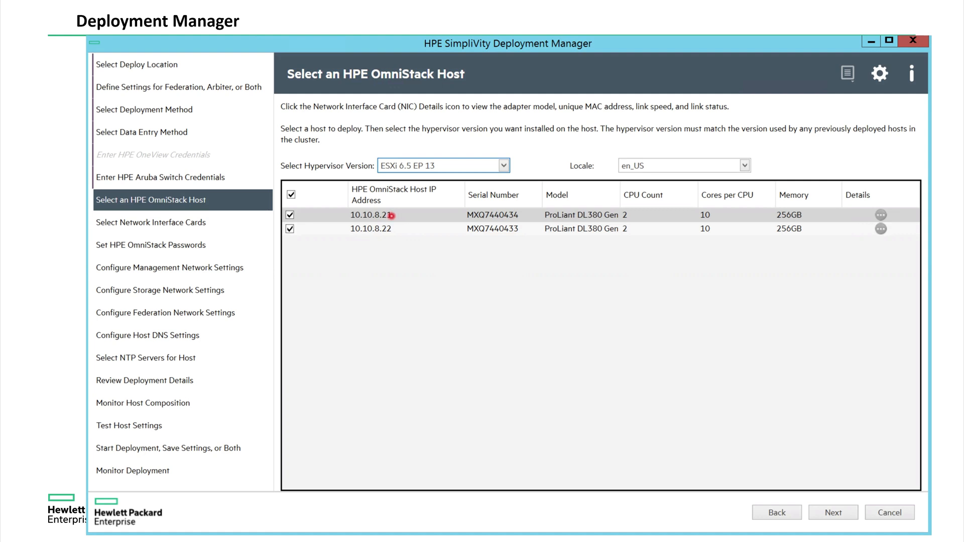
{"action": "mouse_move", "coordinate": [396, 228]}
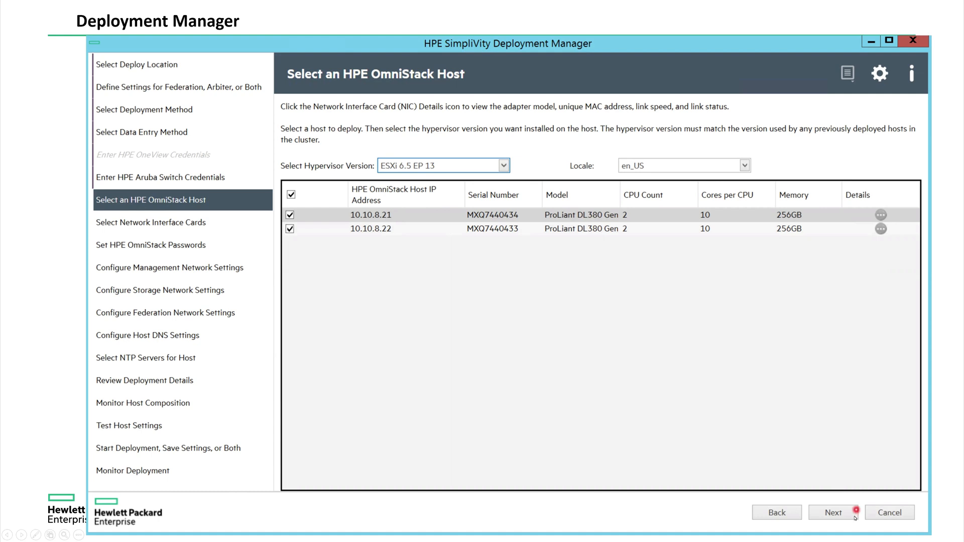
Advance to Select Network Interface Cards showing each host's adapters and link speeds
{"action": "left_click", "coordinate": [832, 512]}
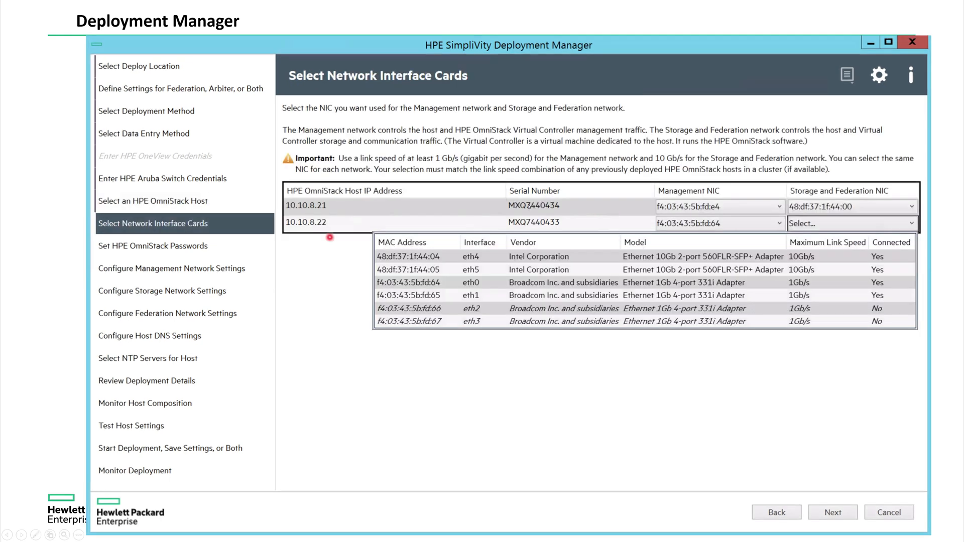
{"action": "mouse_move", "coordinate": [612, 213]}
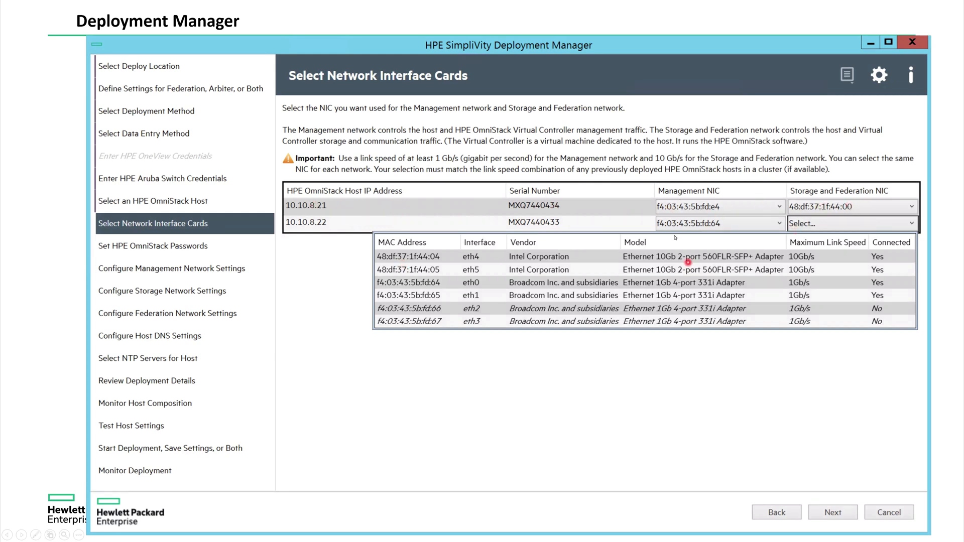
{"action": "mouse_move", "coordinate": [657, 342]}
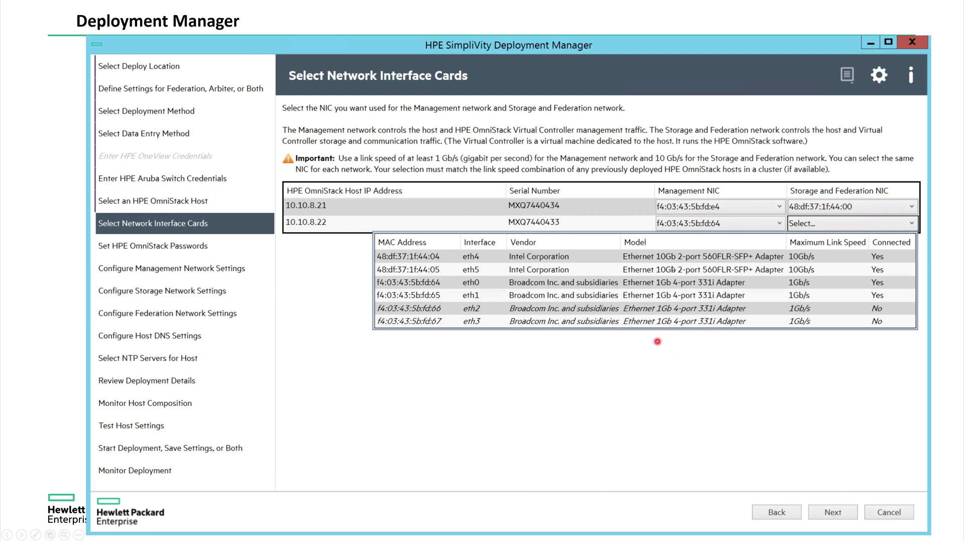
{"action": "mouse_move", "coordinate": [687, 211]}
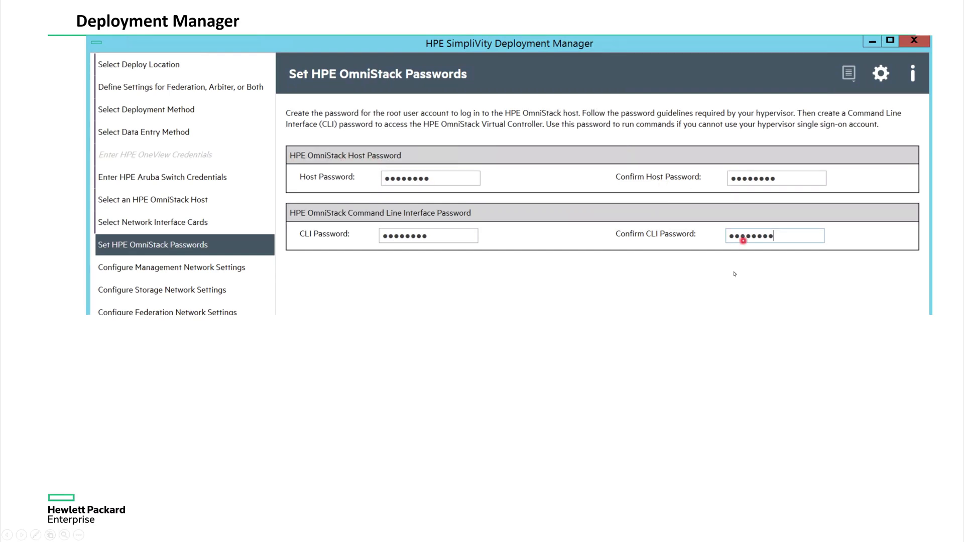
Pass OmniStack passwords and show management IPs 10.10.8.121 and 10.10.8.122
{"action": "left_click", "coordinate": [833, 512]}
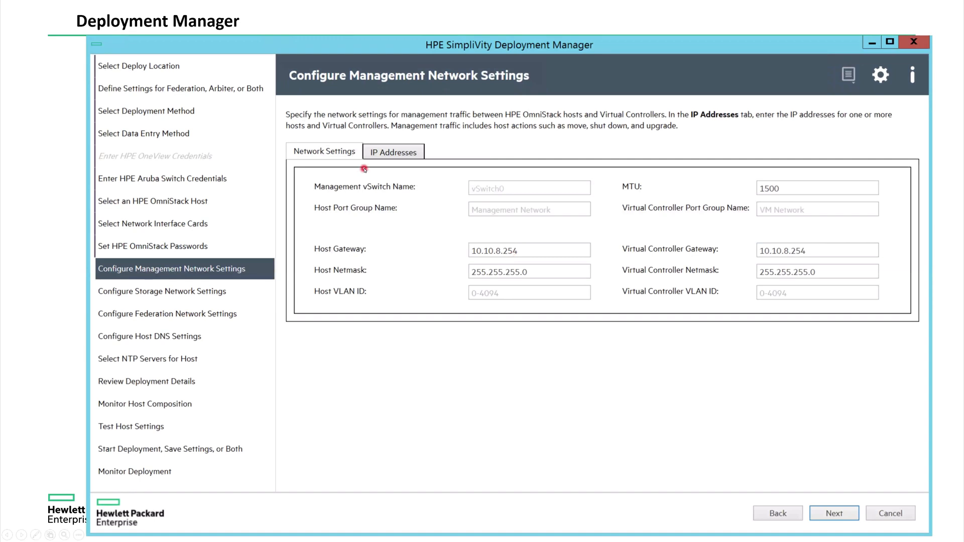
{"action": "mouse_move", "coordinate": [549, 249]}
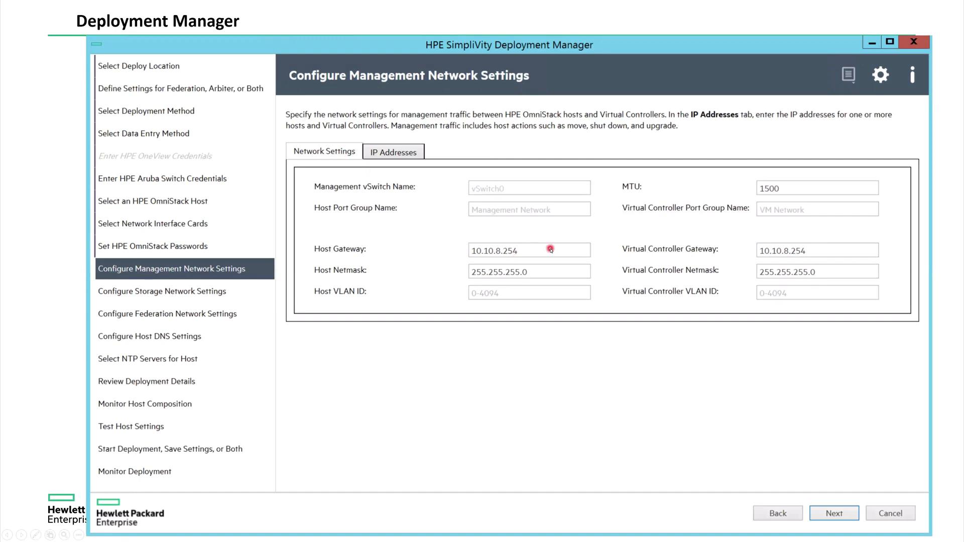
{"action": "mouse_move", "coordinate": [497, 251]}
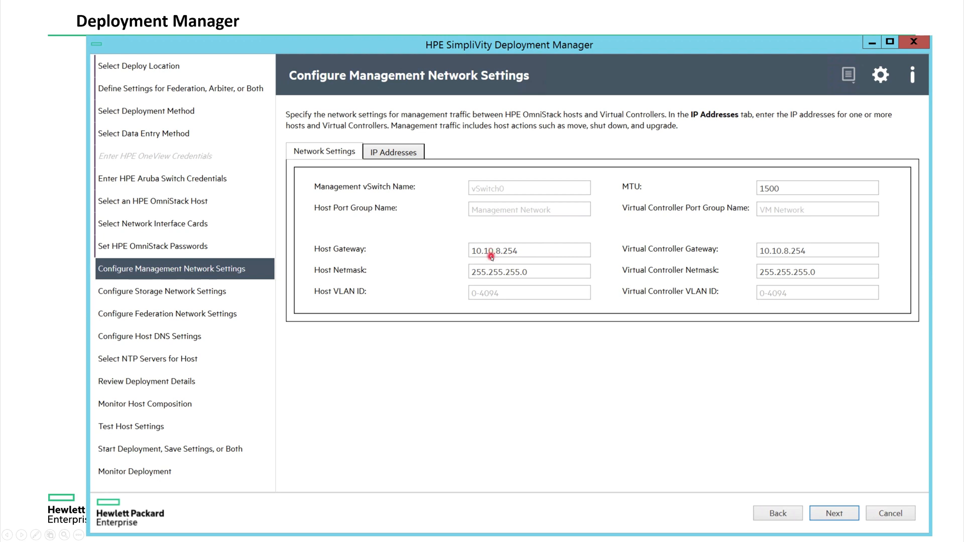
{"action": "mouse_move", "coordinate": [514, 275]}
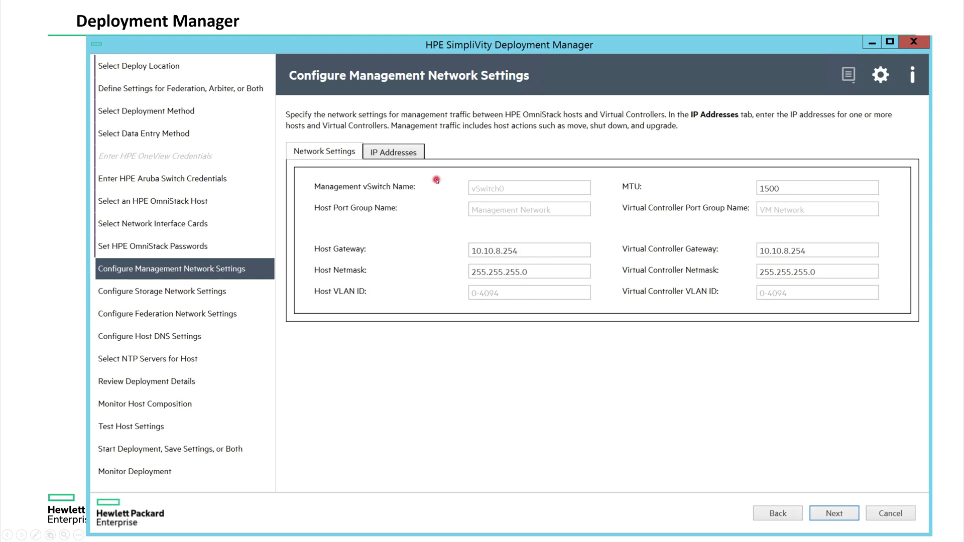
{"action": "left_click", "coordinate": [393, 152]}
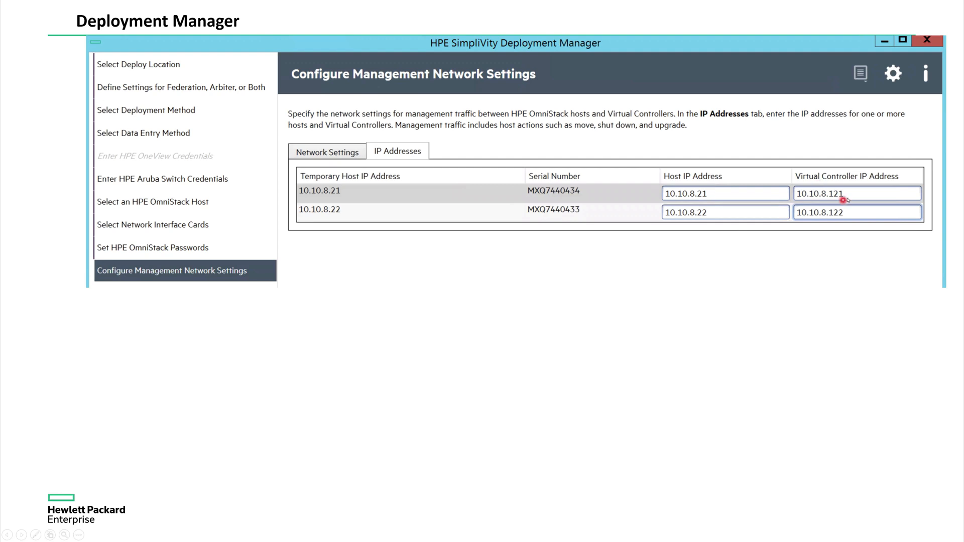
{"action": "mouse_move", "coordinate": [867, 205]}
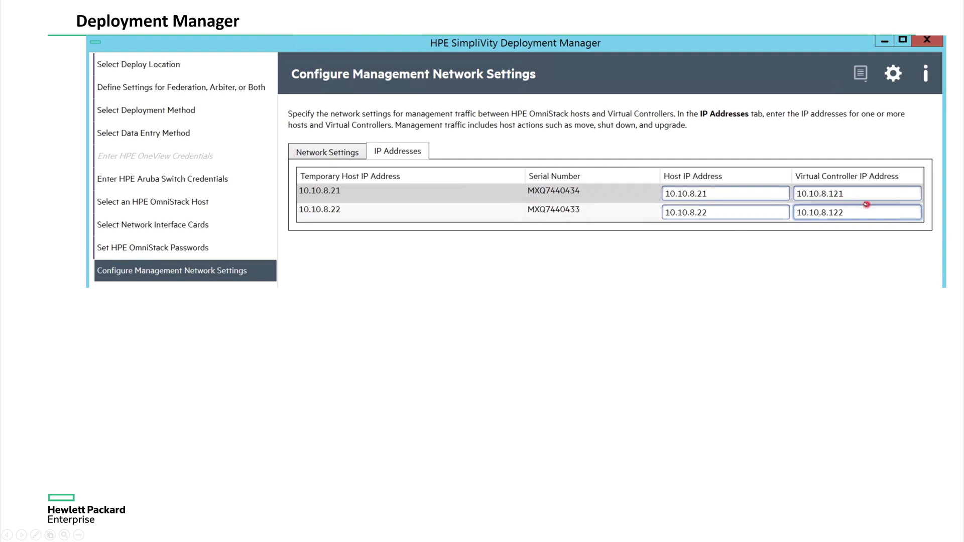
{"action": "mouse_move", "coordinate": [864, 214]}
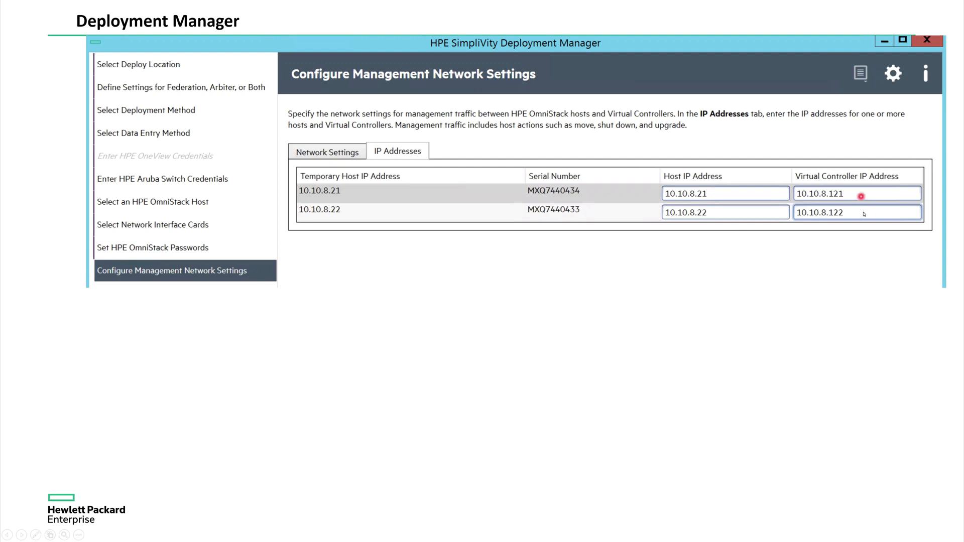
{"action": "mouse_move", "coordinate": [646, 280]}
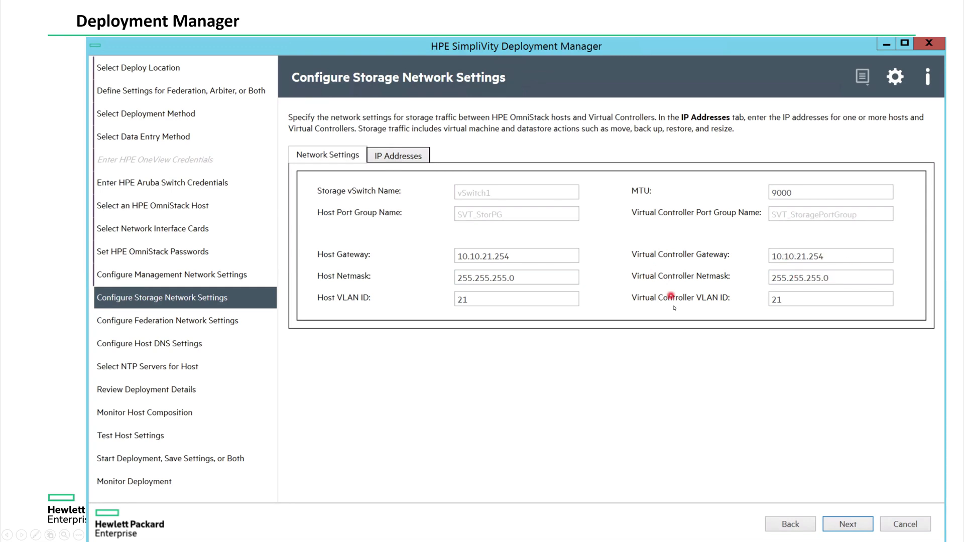
{"action": "mouse_move", "coordinate": [558, 342]}
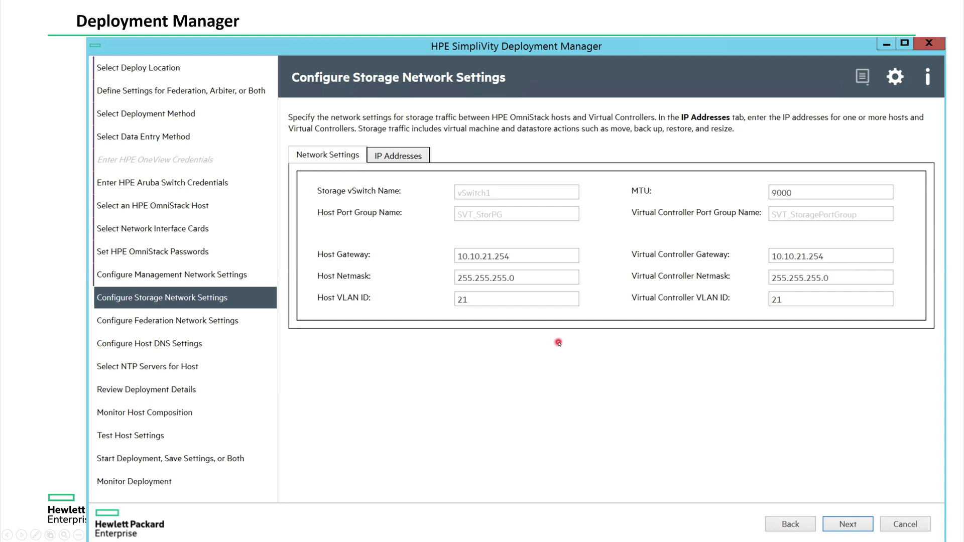
Show storage IPs, then federation IPs 10.10.22.121 and 10.10.22.122, reaching host DNS settings
{"action": "left_click", "coordinate": [397, 154]}
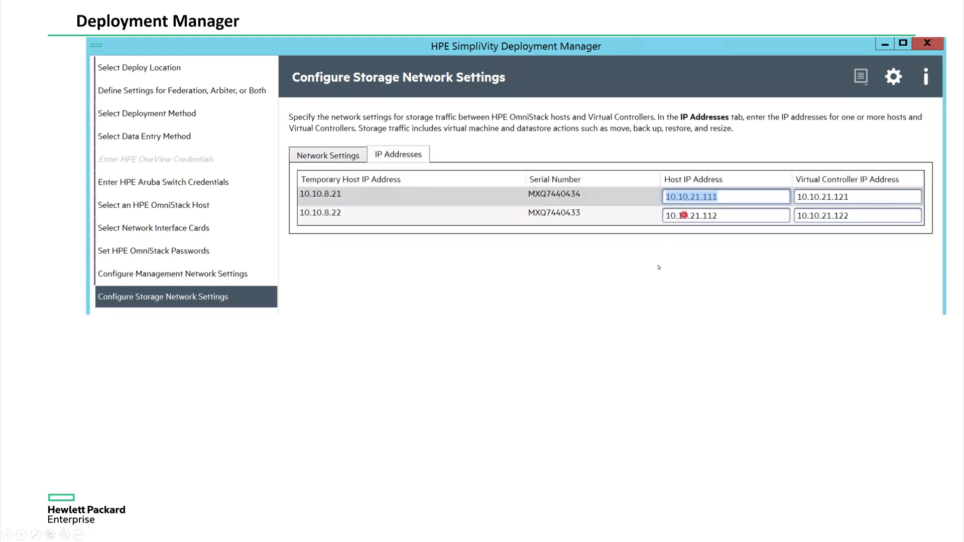
{"action": "left_click", "coordinate": [167, 317]}
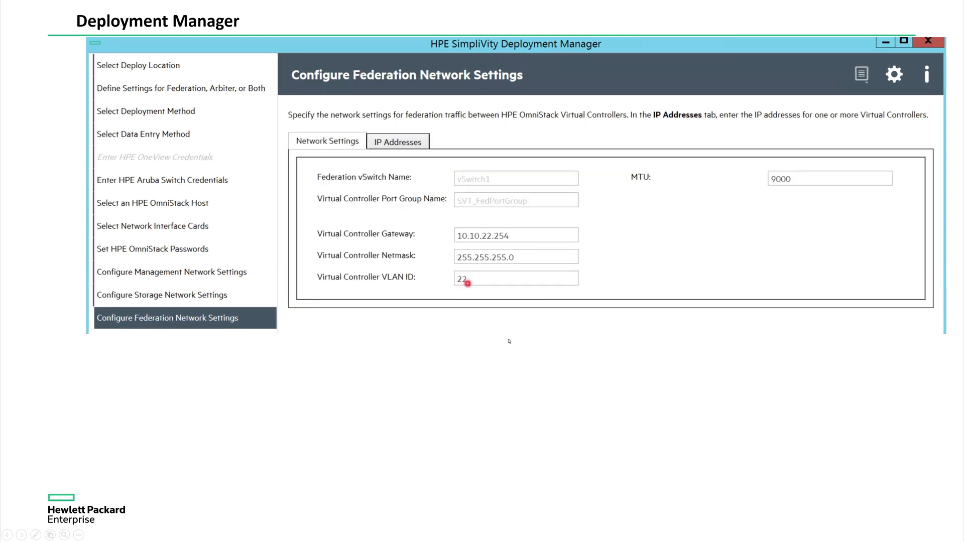
{"action": "left_click", "coordinate": [397, 141]}
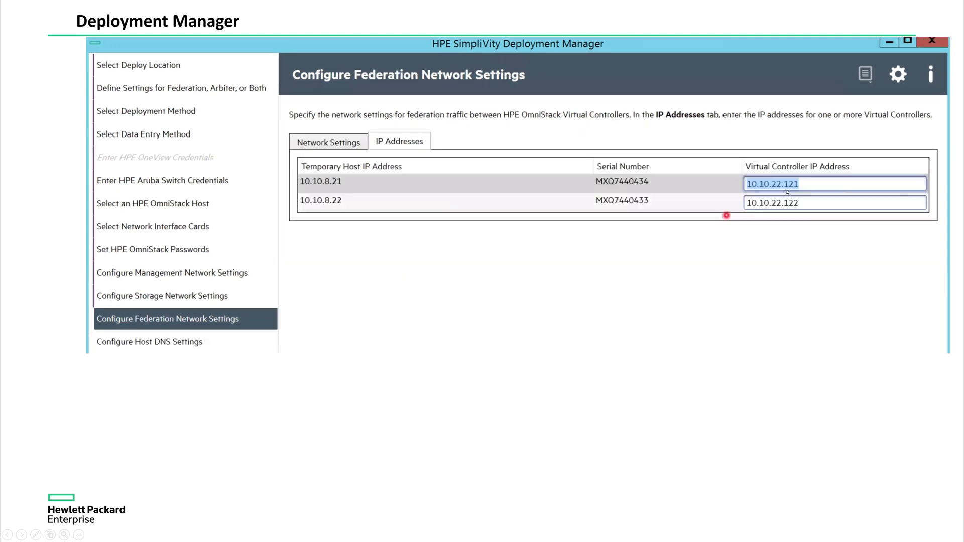
{"action": "mouse_move", "coordinate": [765, 261]}
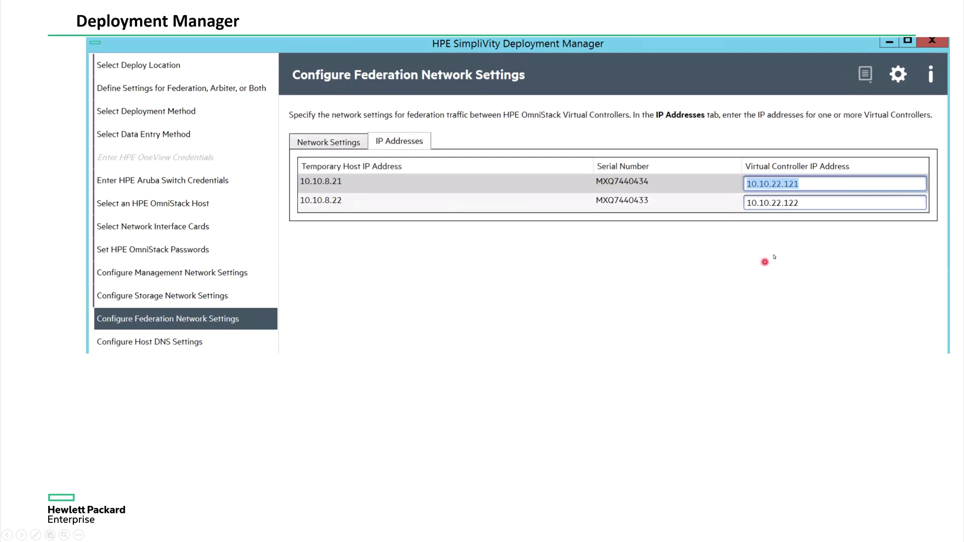
{"action": "mouse_move", "coordinate": [765, 254]}
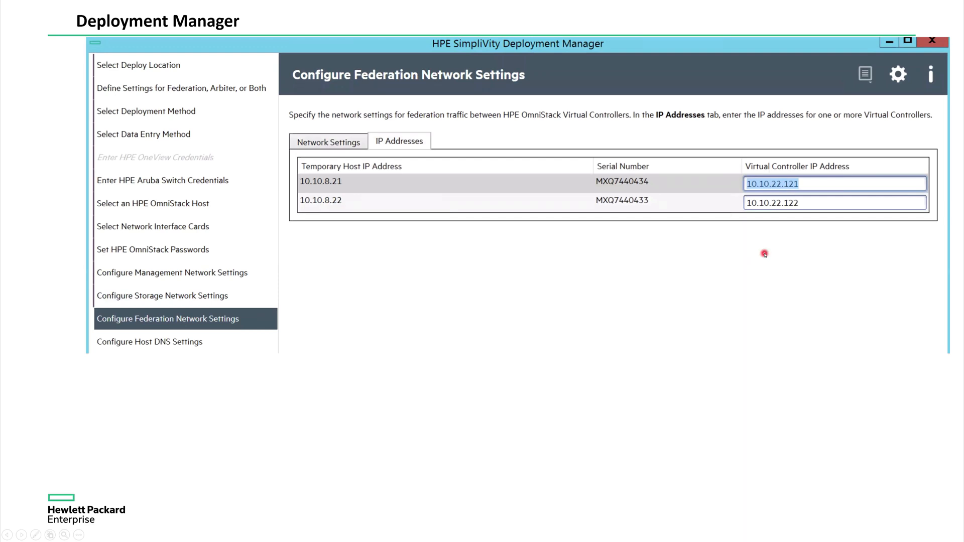
{"action": "left_click", "coordinate": [150, 341]}
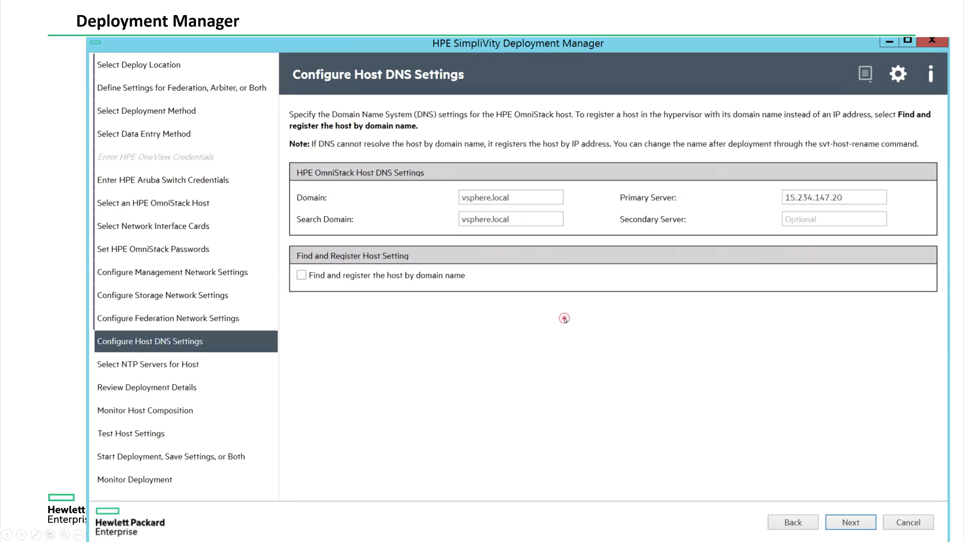
Advance through DNS and NTP server slides and deployment review to Test Host Settings
{"action": "left_click", "coordinate": [850, 522]}
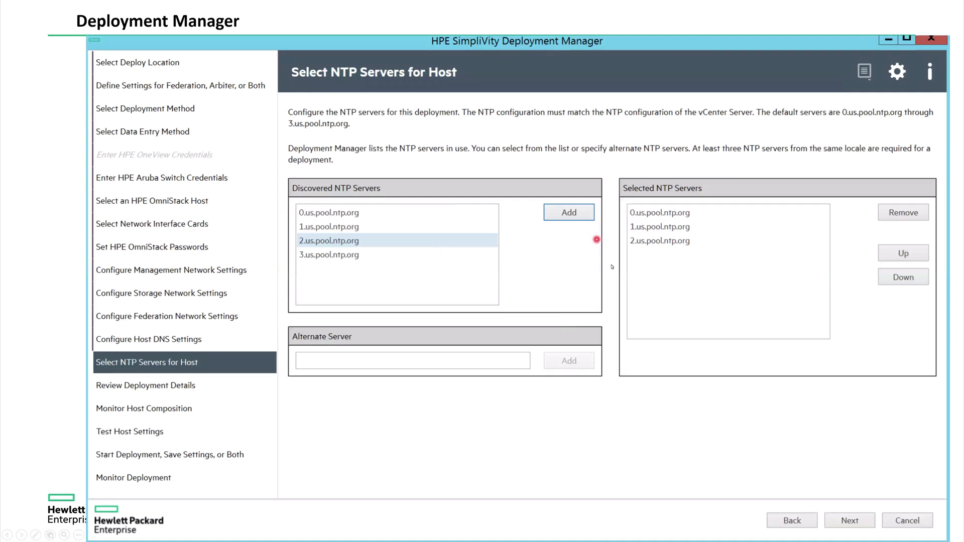
{"action": "left_click", "coordinate": [851, 520]}
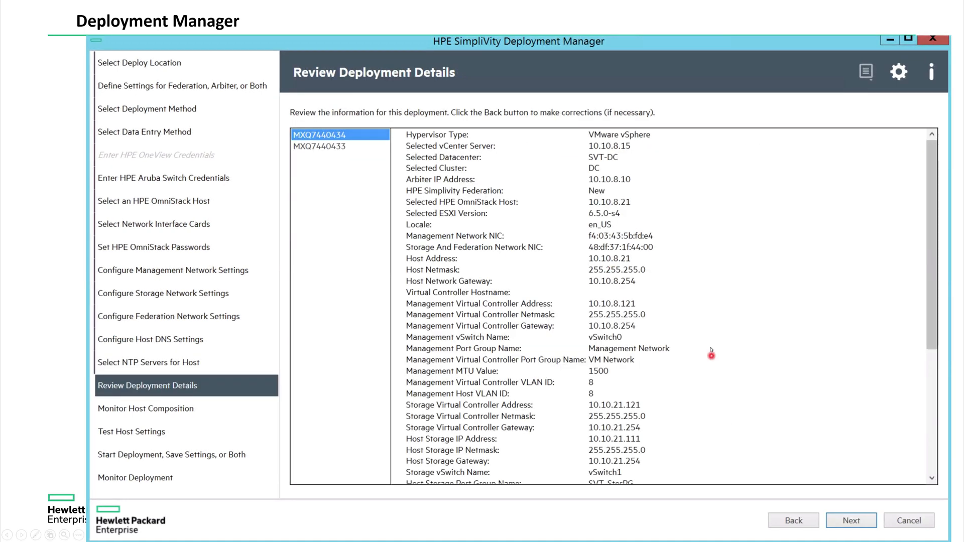
{"action": "left_click", "coordinate": [851, 520]}
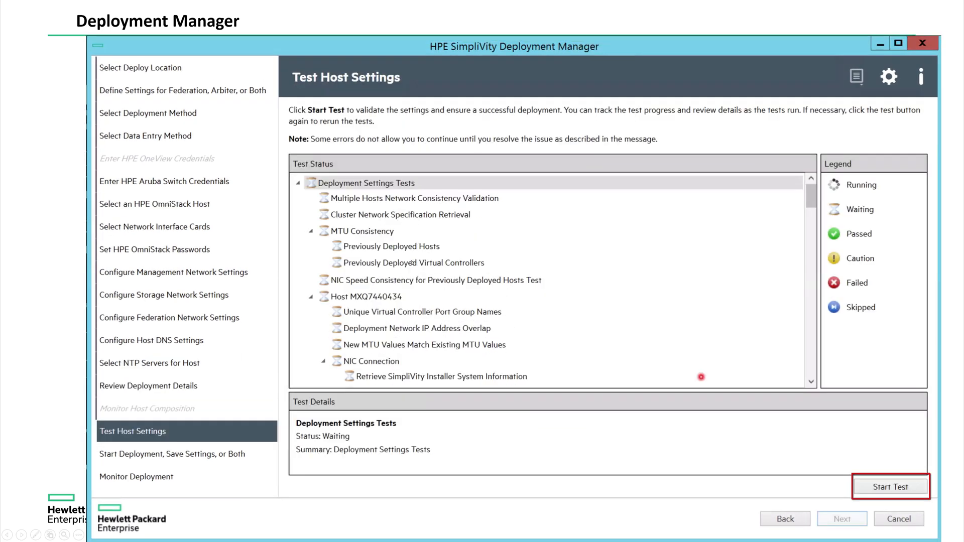
{"action": "mouse_move", "coordinate": [495, 202]}
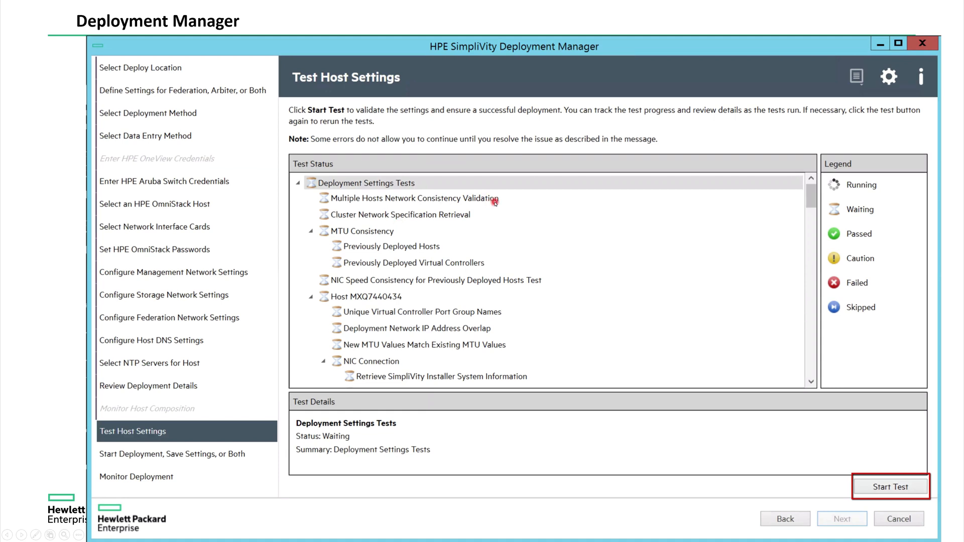
{"action": "mouse_move", "coordinate": [838, 410]}
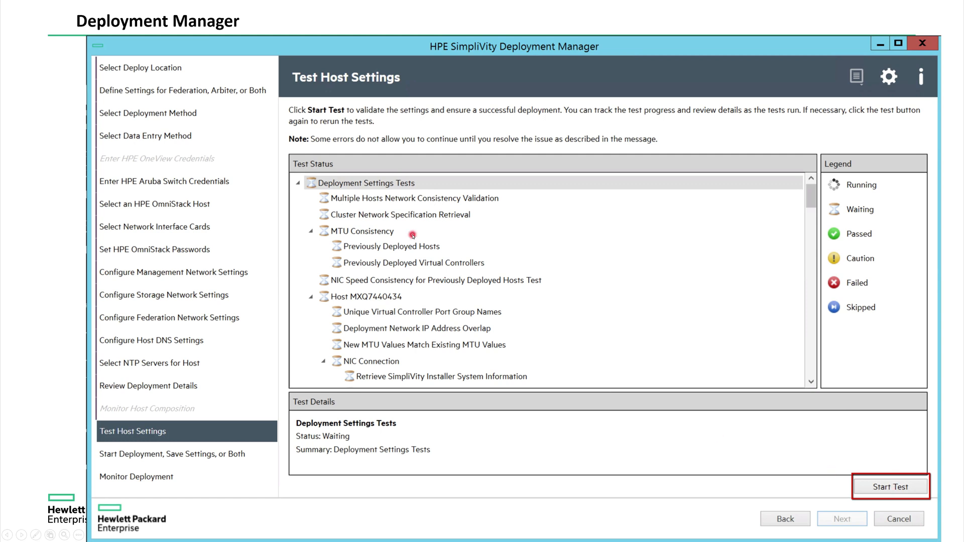
{"action": "mouse_move", "coordinate": [178, 344]}
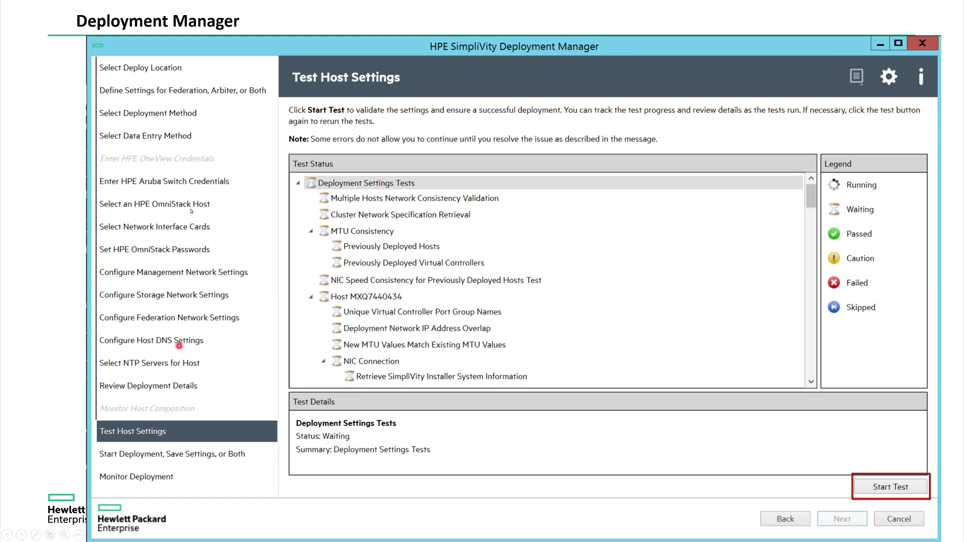
{"action": "mouse_move", "coordinate": [445, 238]}
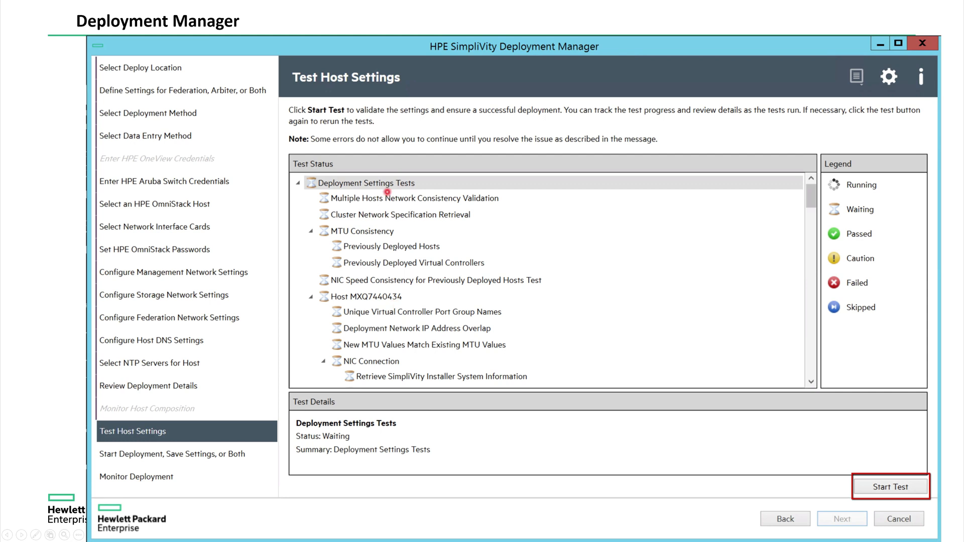
{"action": "mouse_move", "coordinate": [745, 444]}
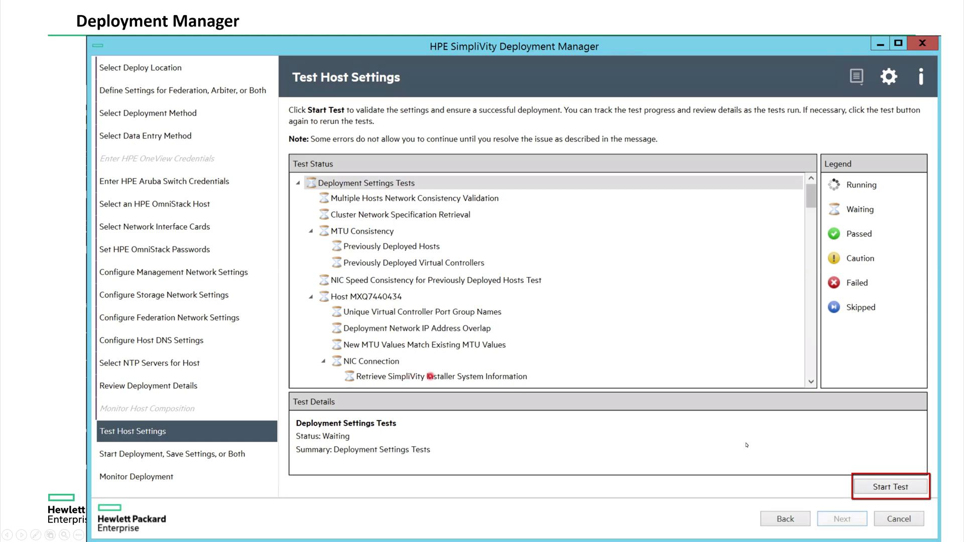
Advance to the host settings test results, finishing with a caution status
{"action": "left_click", "coordinate": [891, 486]}
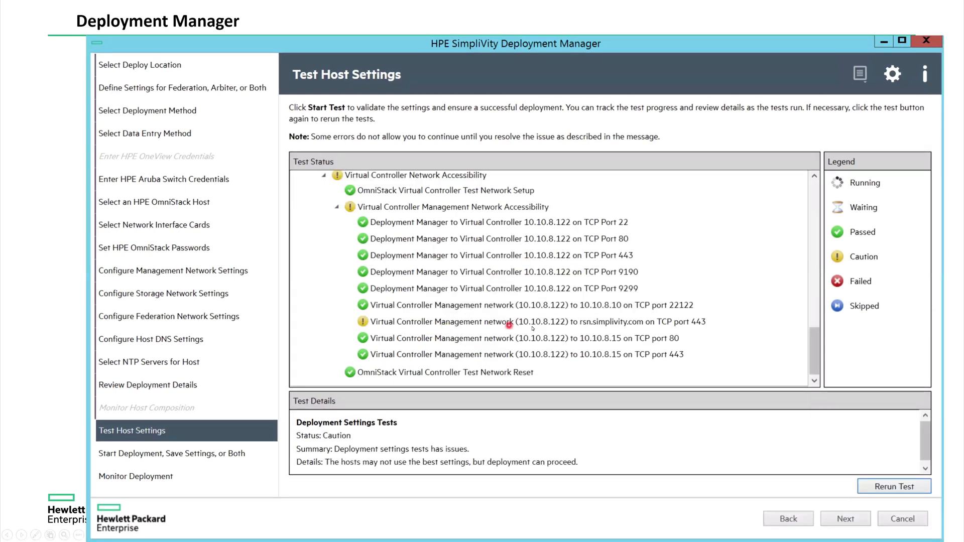
{"action": "mouse_move", "coordinate": [374, 465]}
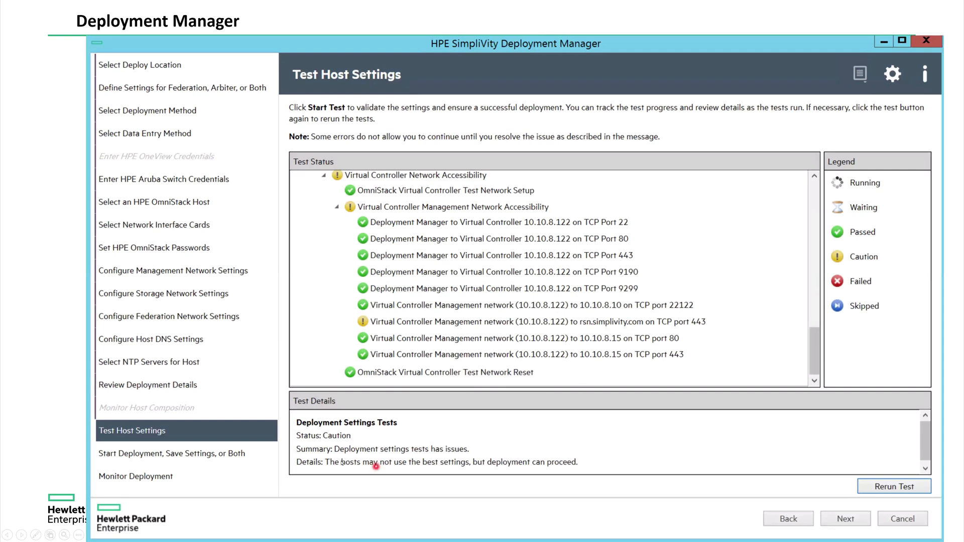
{"action": "mouse_move", "coordinate": [473, 469]}
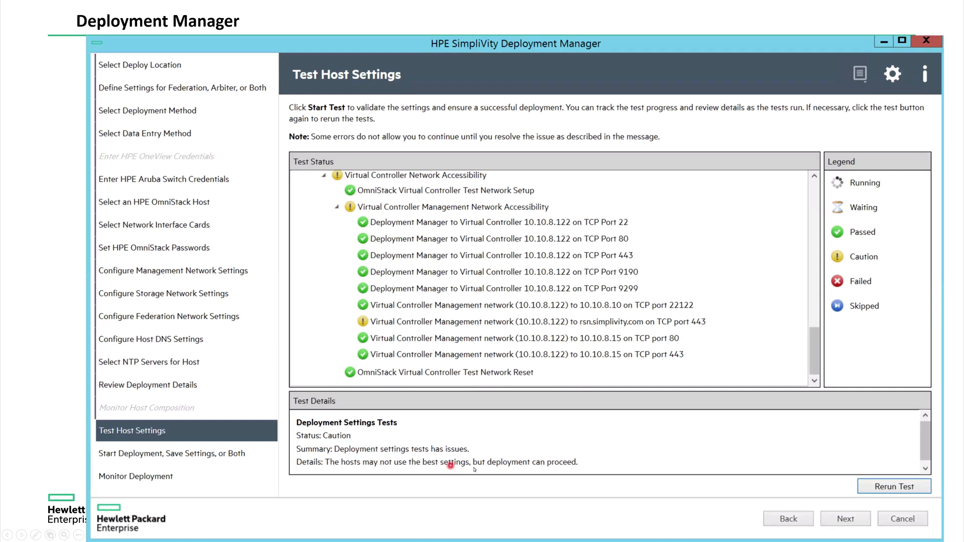
{"action": "mouse_move", "coordinate": [450, 338]}
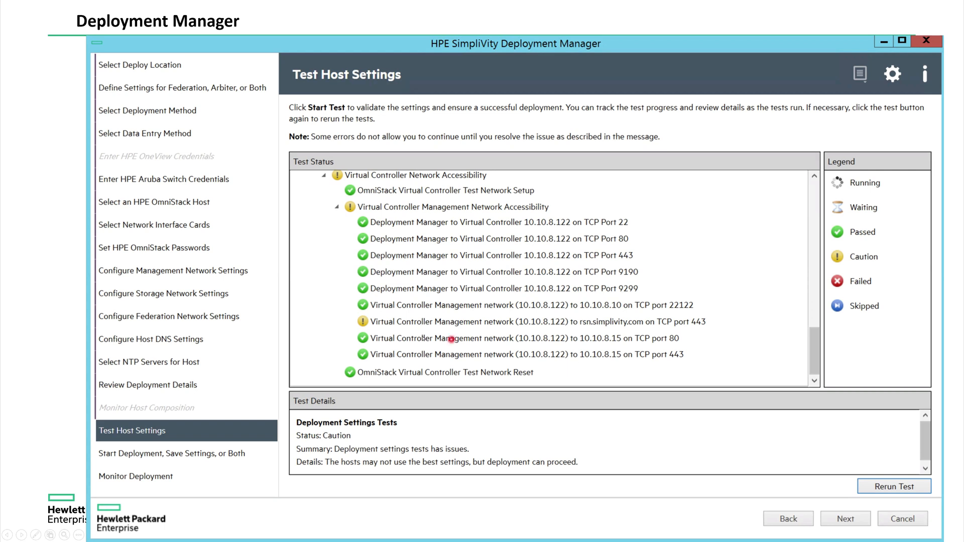
{"action": "mouse_move", "coordinate": [578, 326]}
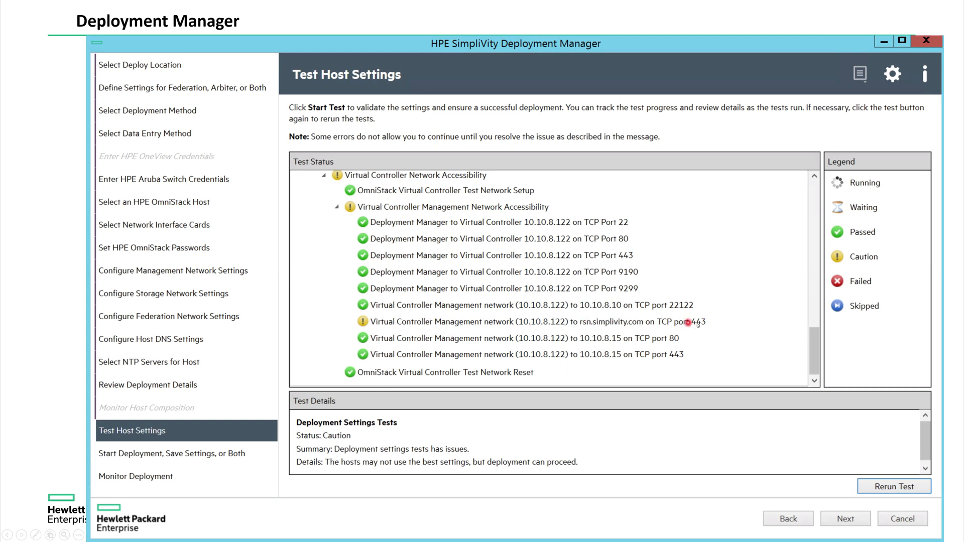
{"action": "mouse_move", "coordinate": [440, 293]}
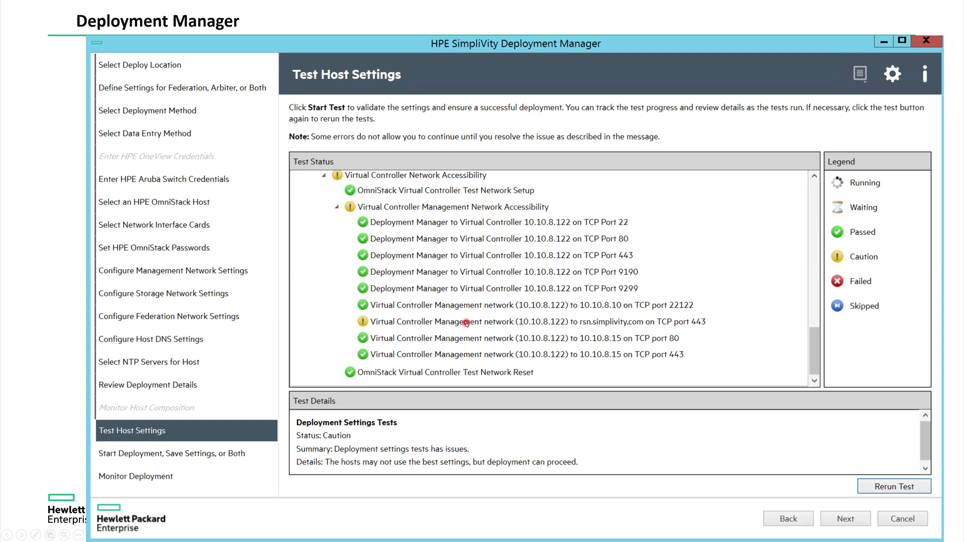
{"action": "mouse_move", "coordinate": [539, 325]}
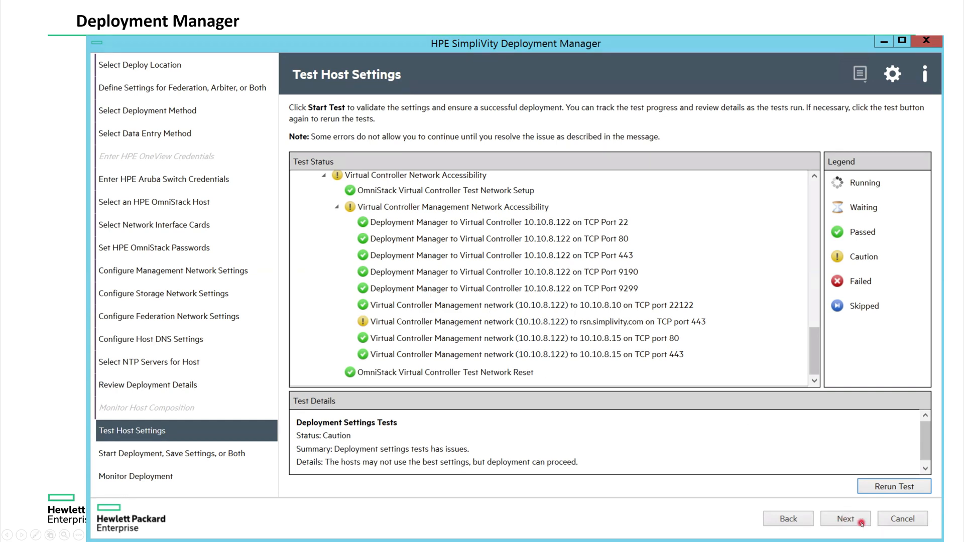
Advance past the exported configuration file to Monitor Deployment, with hypervisor imaging at 1%
{"action": "left_click", "coordinate": [845, 518]}
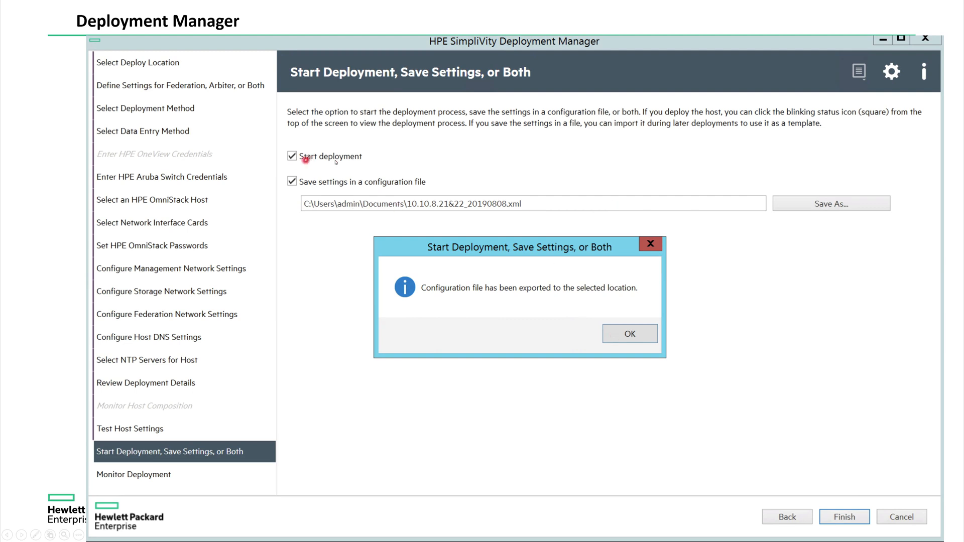
{"action": "mouse_move", "coordinate": [489, 212]}
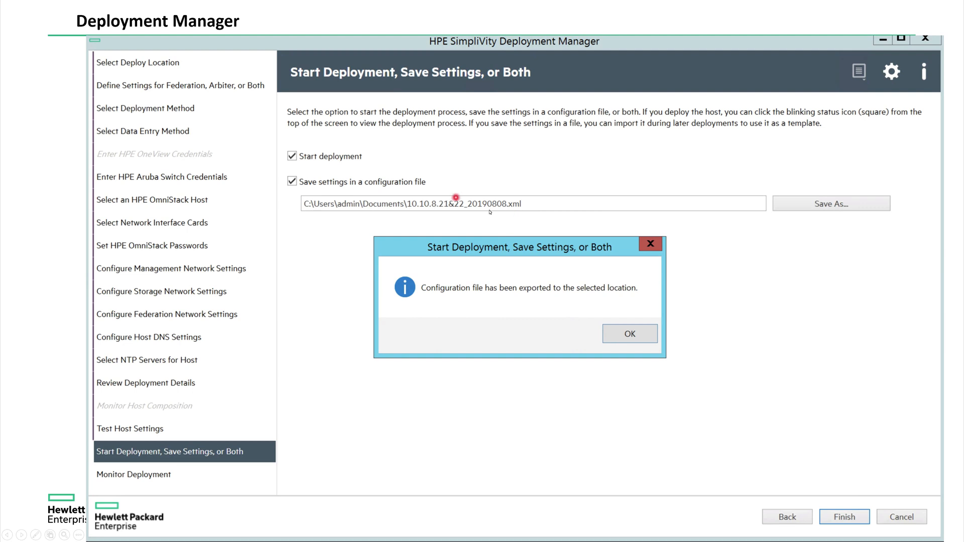
{"action": "mouse_move", "coordinate": [165, 389]}
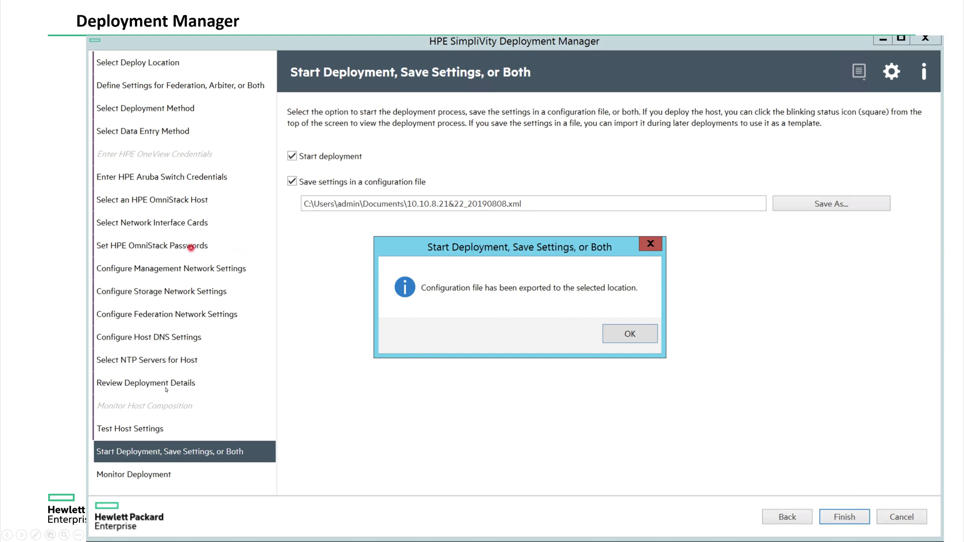
{"action": "mouse_move", "coordinate": [180, 418]}
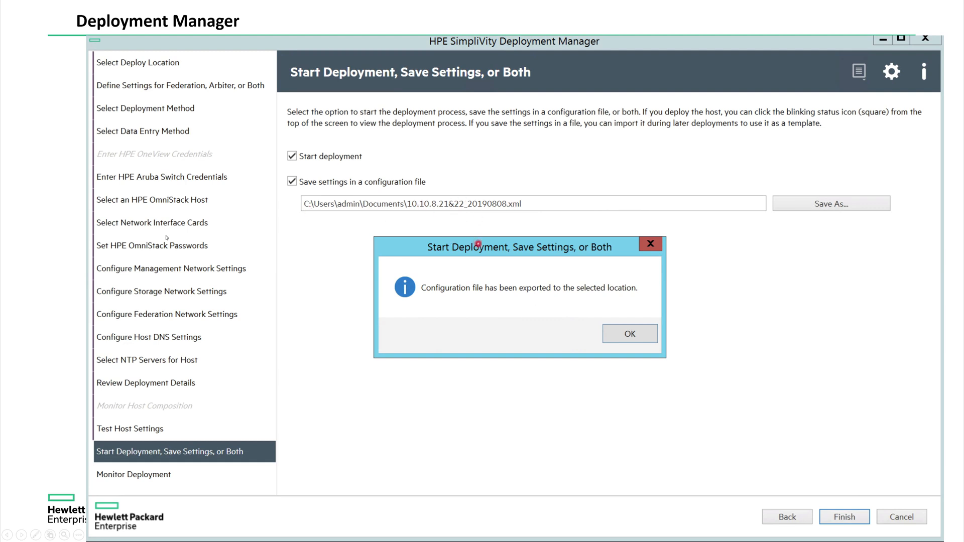
{"action": "mouse_move", "coordinate": [140, 364]}
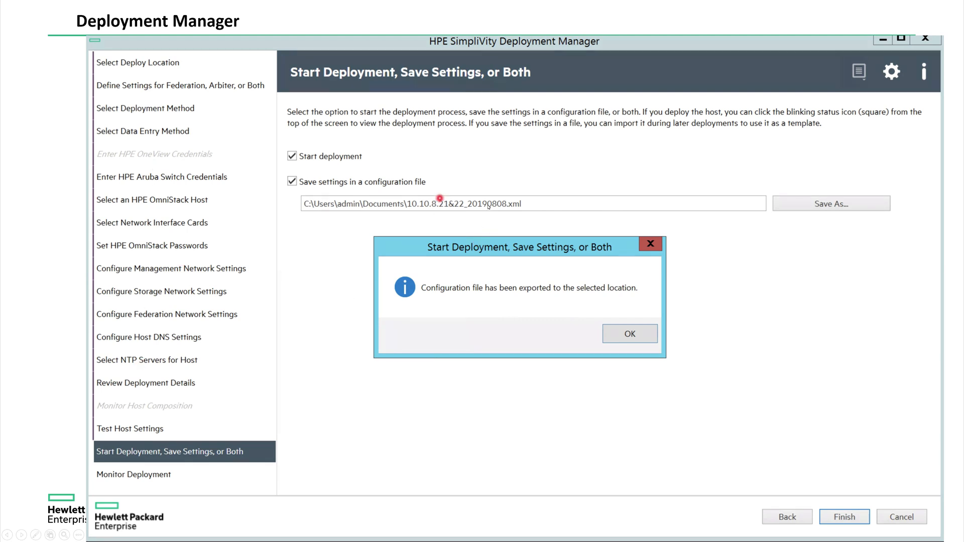
{"action": "mouse_move", "coordinate": [677, 388]}
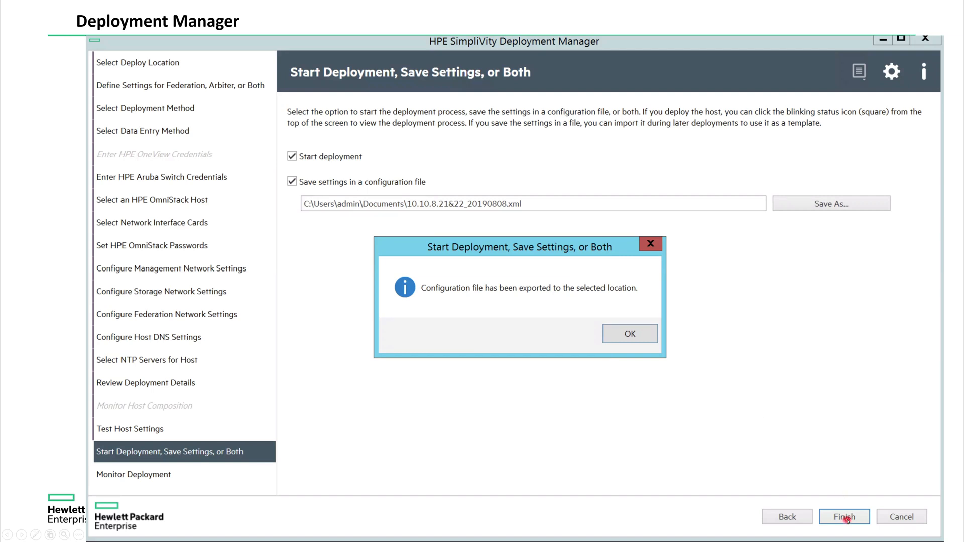
{"action": "left_click", "coordinate": [628, 333]}
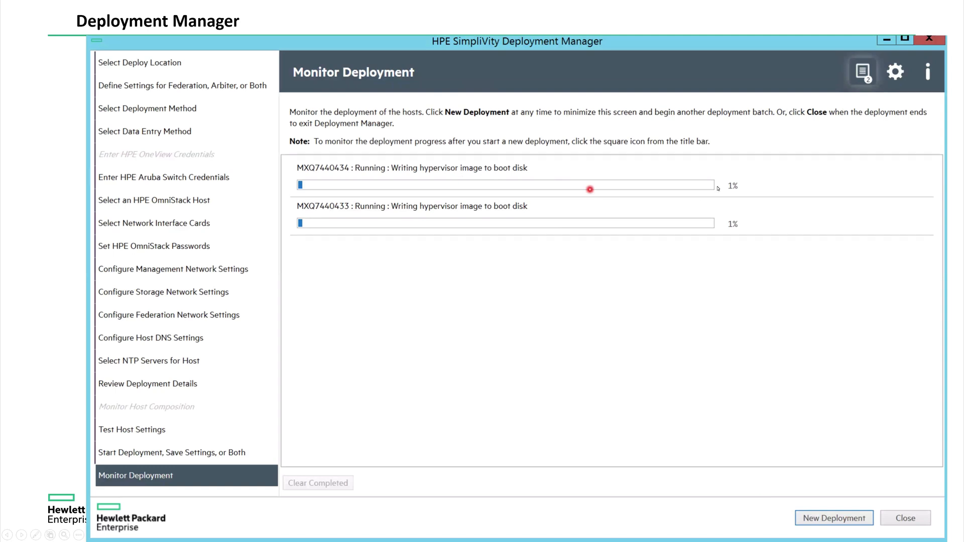
{"action": "mouse_move", "coordinate": [708, 301]}
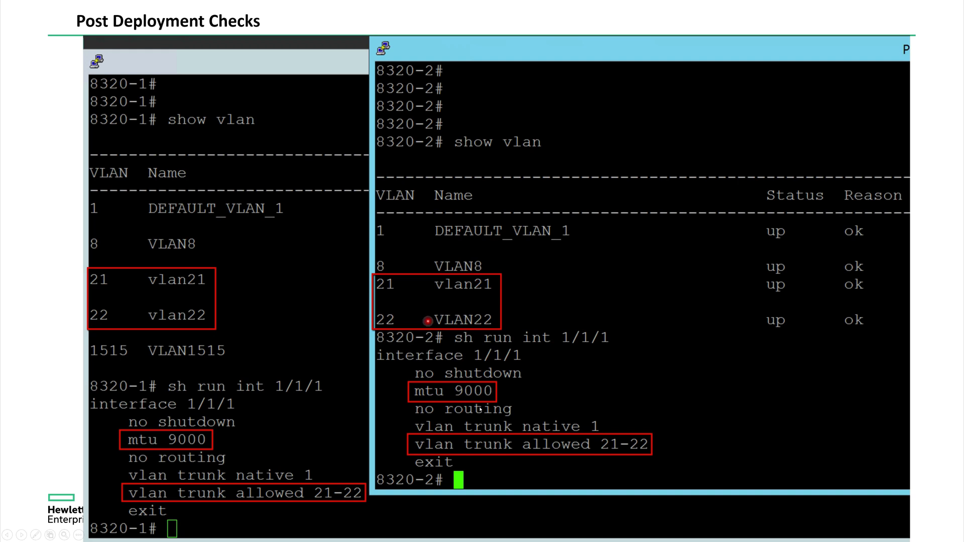
{"action": "mouse_move", "coordinate": [194, 406]}
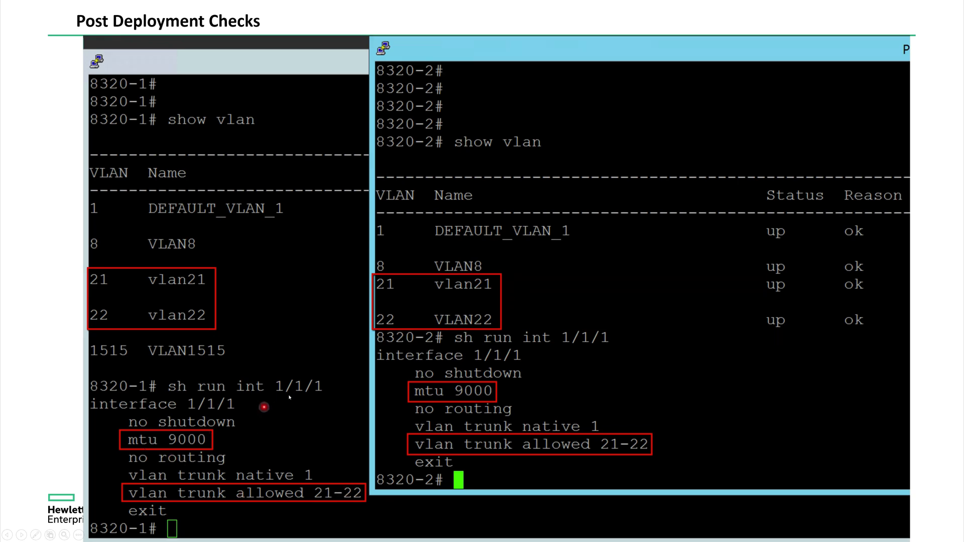
{"action": "mouse_move", "coordinate": [129, 444]}
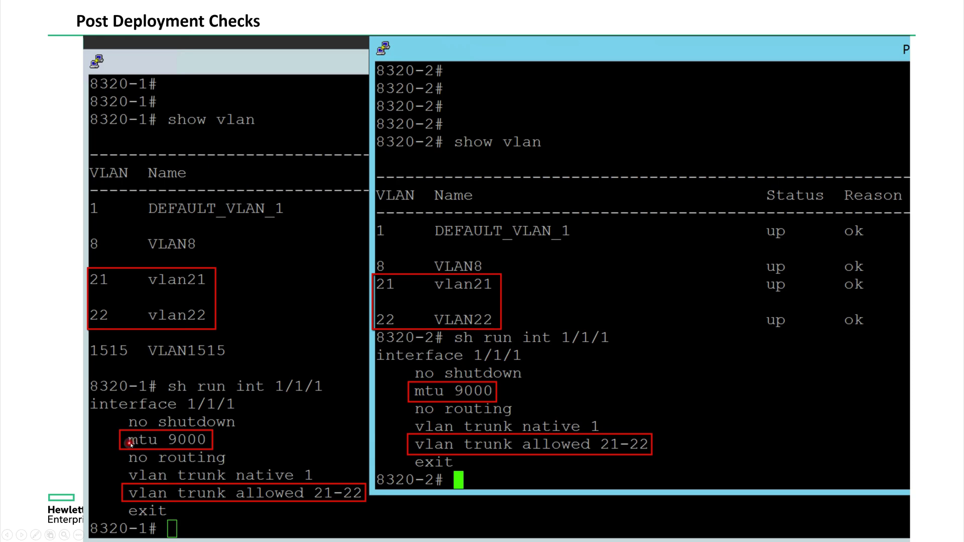
{"action": "mouse_move", "coordinate": [177, 446]}
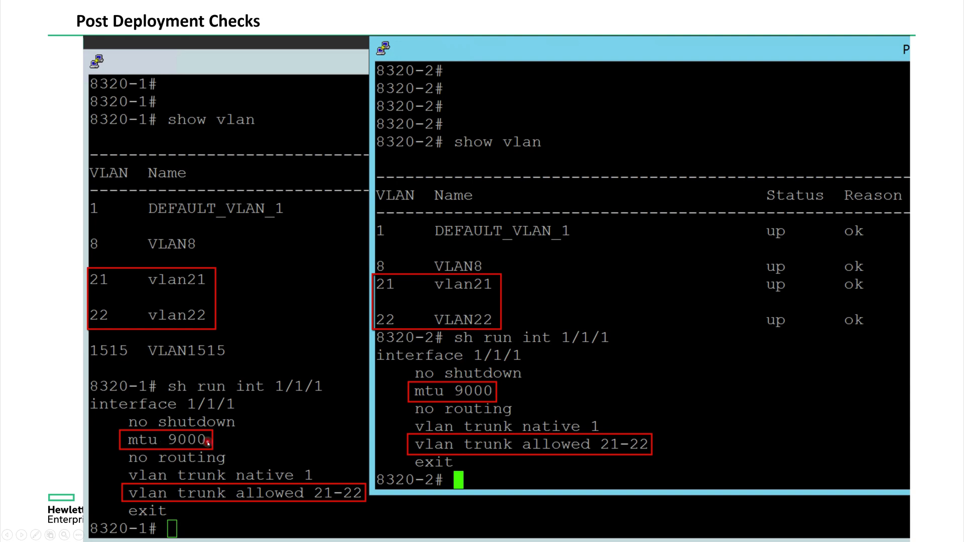
{"action": "mouse_move", "coordinate": [175, 444]}
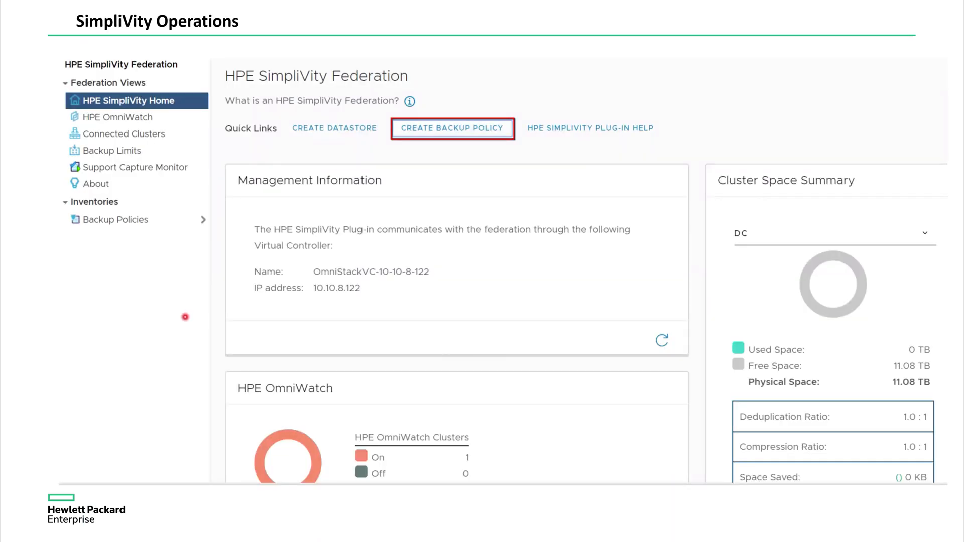
{"action": "mouse_move", "coordinate": [465, 236]}
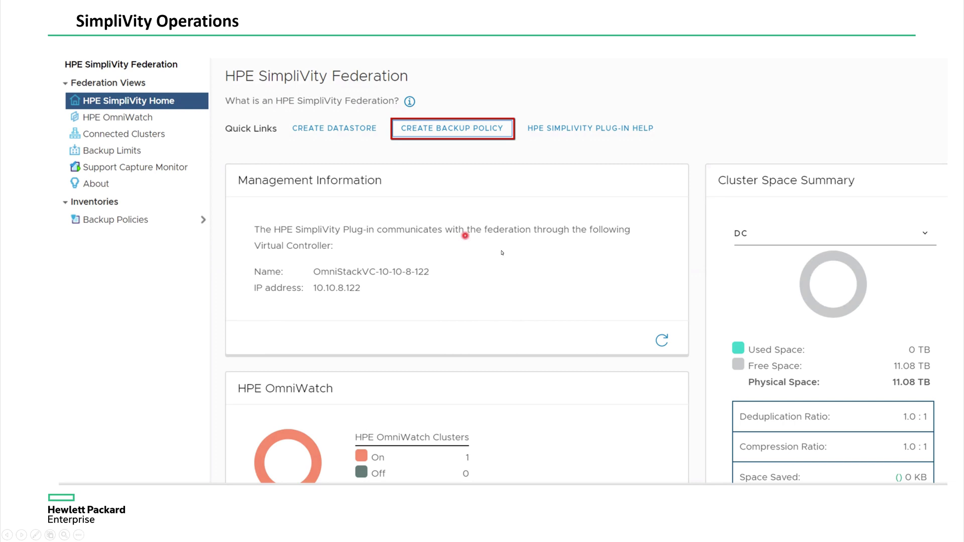
{"action": "mouse_move", "coordinate": [461, 168]}
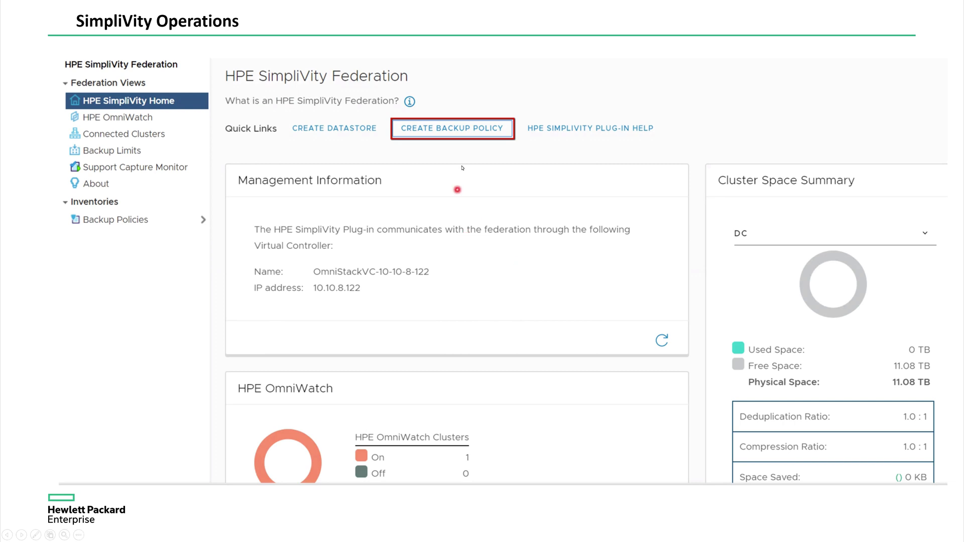
{"action": "mouse_move", "coordinate": [474, 181]}
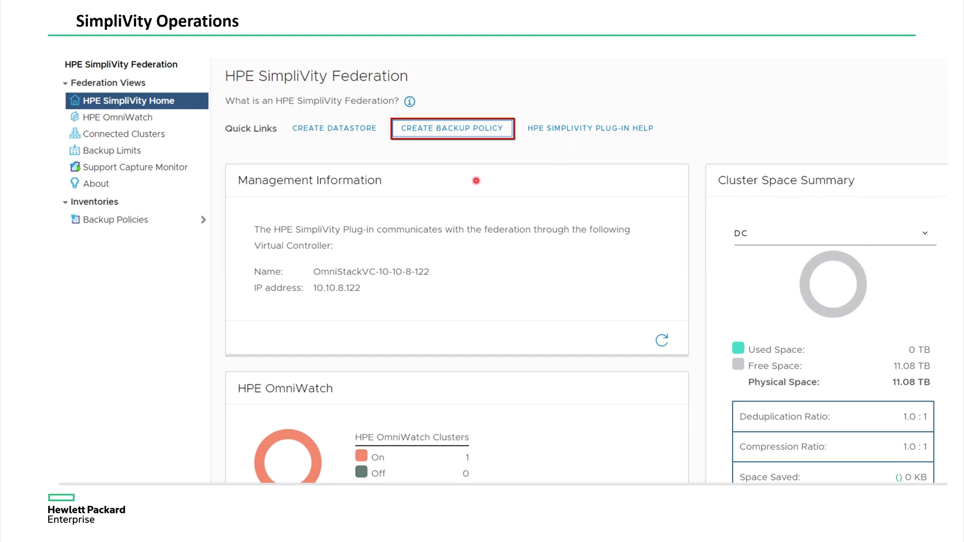
Advance to the Create Backup Policy dialog for Gold-Bkp-Pol
{"action": "left_click", "coordinate": [452, 129]}
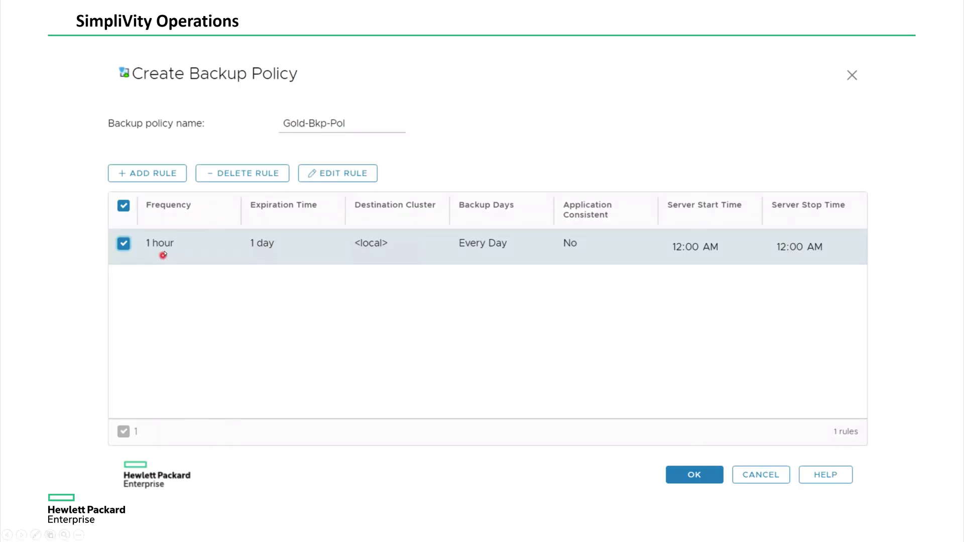
{"action": "mouse_move", "coordinate": [175, 263]}
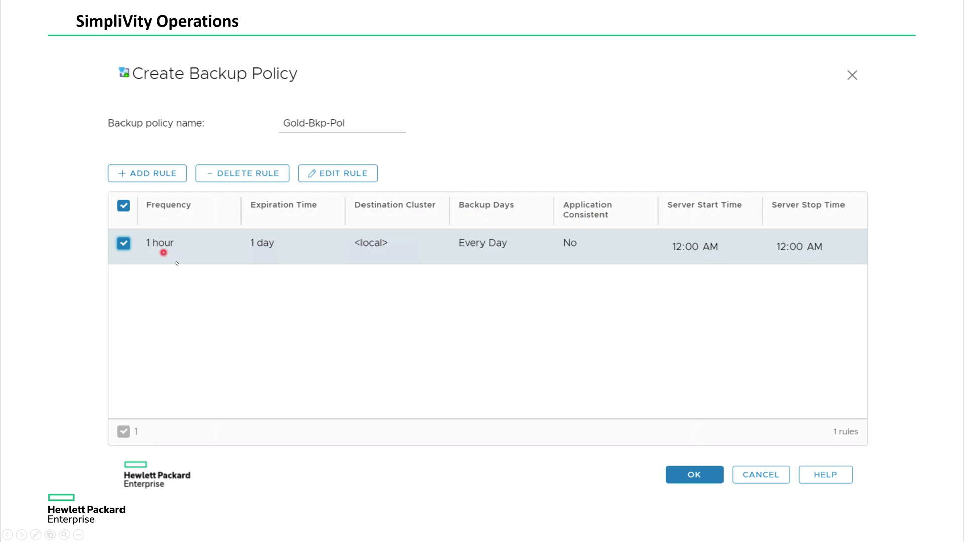
{"action": "mouse_move", "coordinate": [302, 251]}
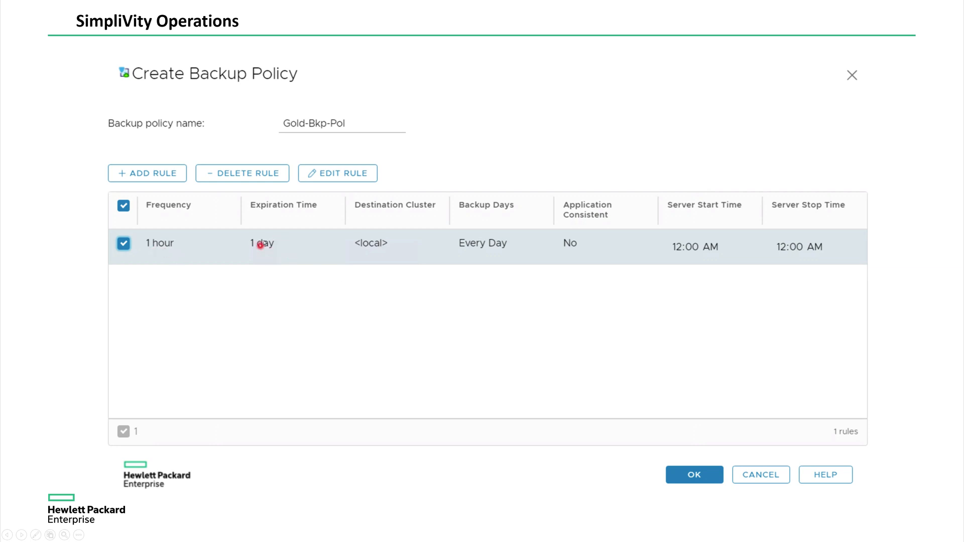
{"action": "mouse_move", "coordinate": [263, 255]}
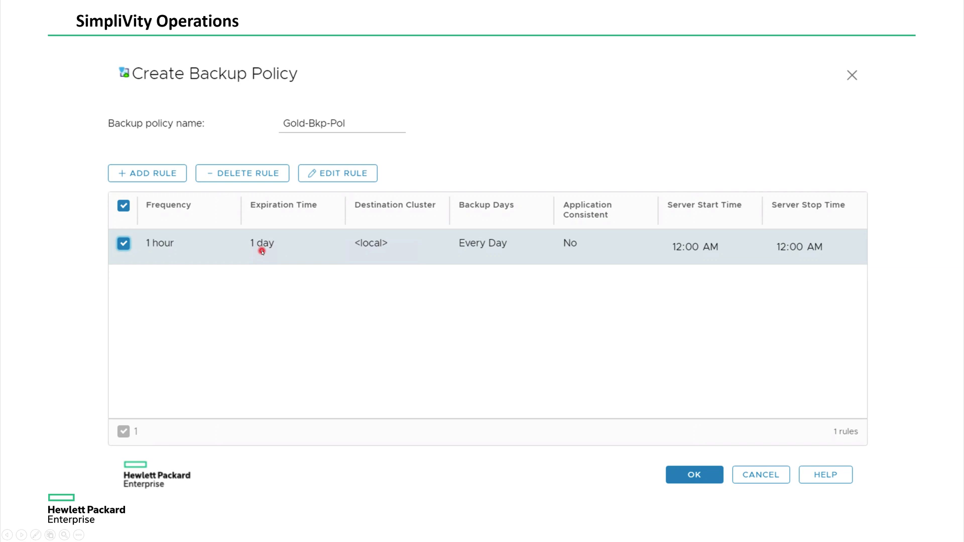
Move on to the Bronze-Bkp-Pol policy with a daily, one-day rule
{"action": "left_click", "coordinate": [337, 172]}
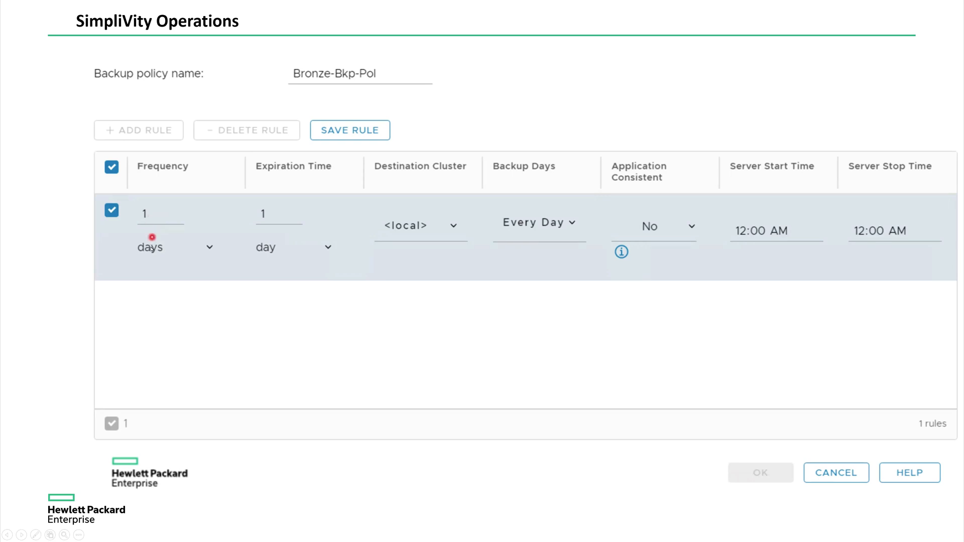
{"action": "mouse_move", "coordinate": [274, 216]}
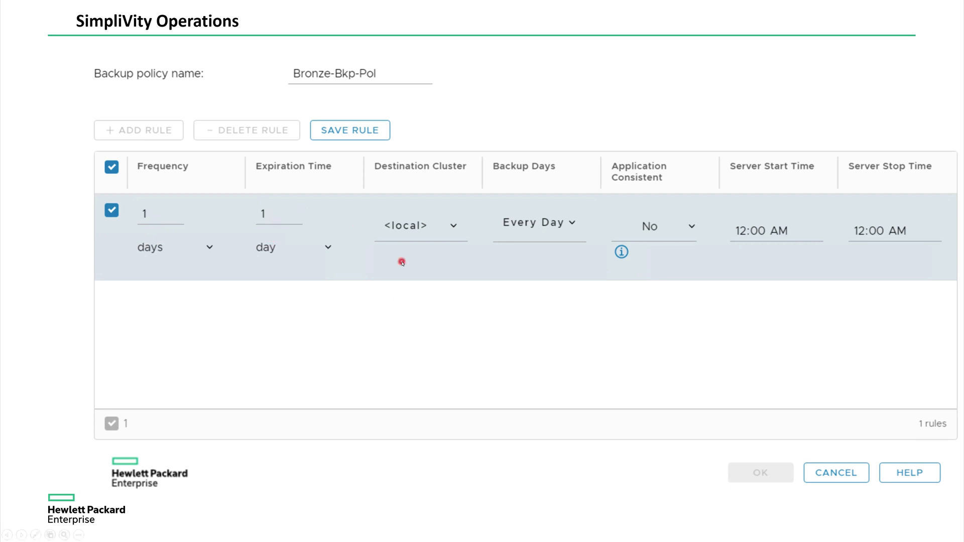
{"action": "mouse_move", "coordinate": [416, 291]}
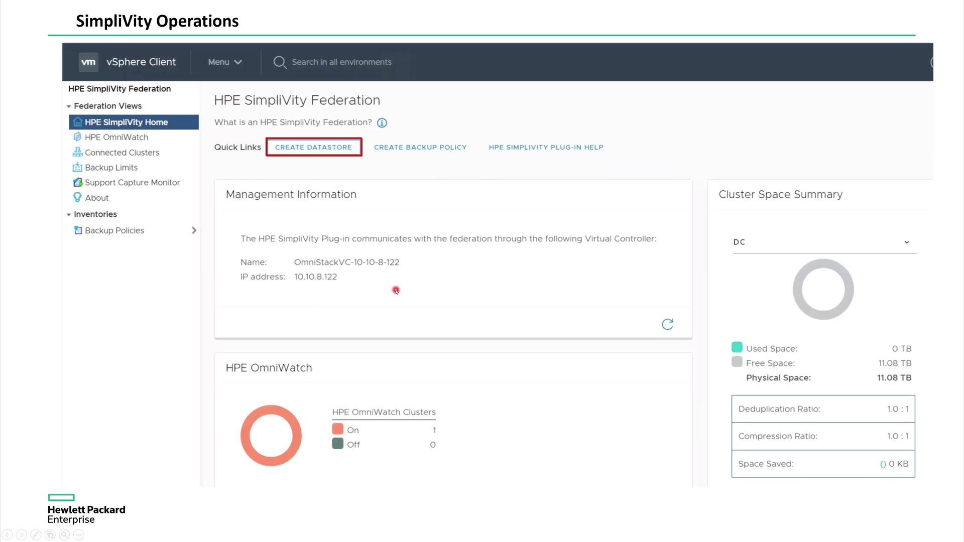
{"action": "mouse_move", "coordinate": [402, 294]}
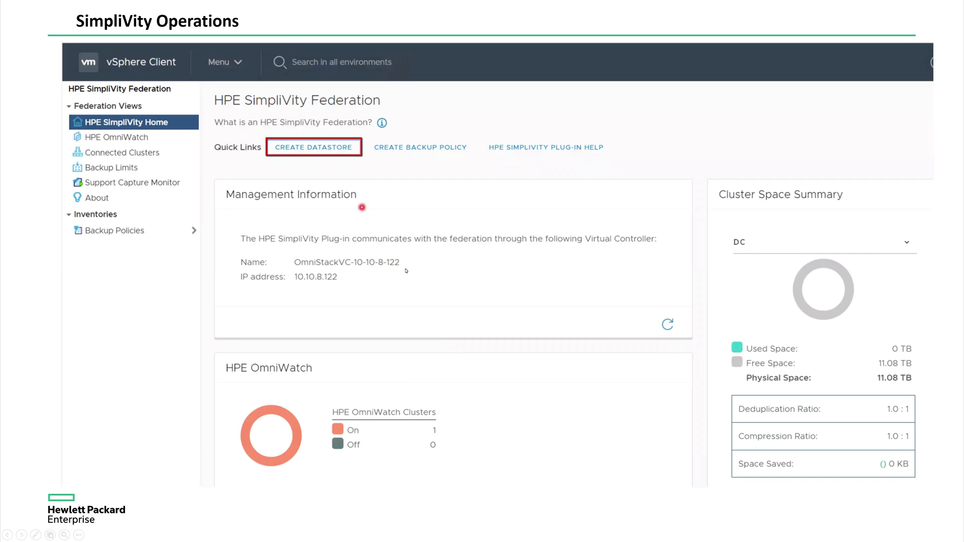
Show the Create Datastore dialog for SVT-DS on cluster DC, Bronze-Bkp-Pol, 4 TB
{"action": "left_click", "coordinate": [315, 147]}
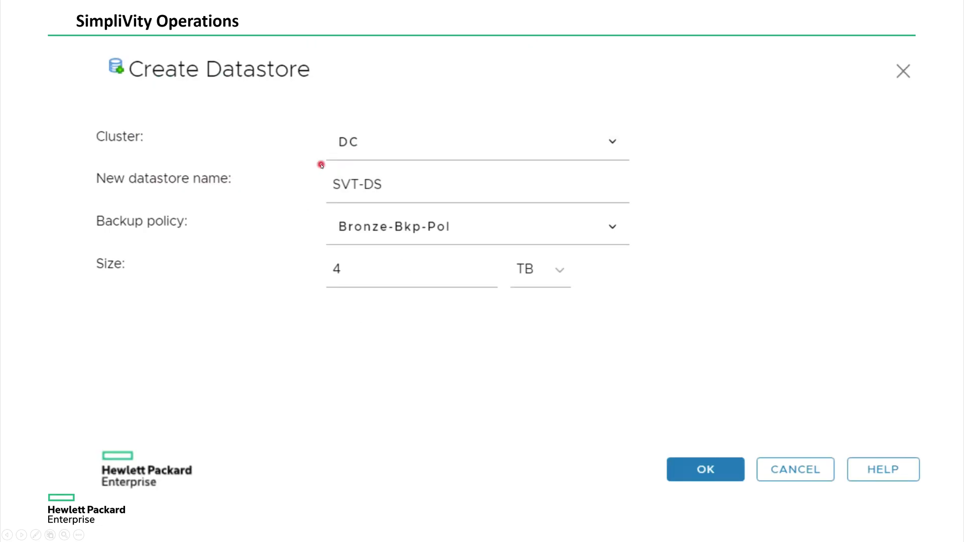
{"action": "mouse_move", "coordinate": [375, 191]}
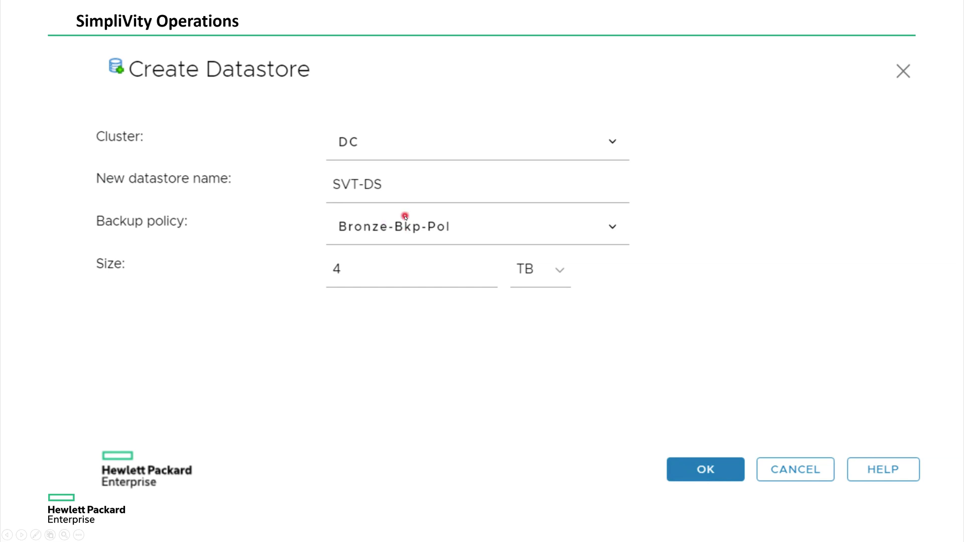
{"action": "mouse_move", "coordinate": [456, 233]}
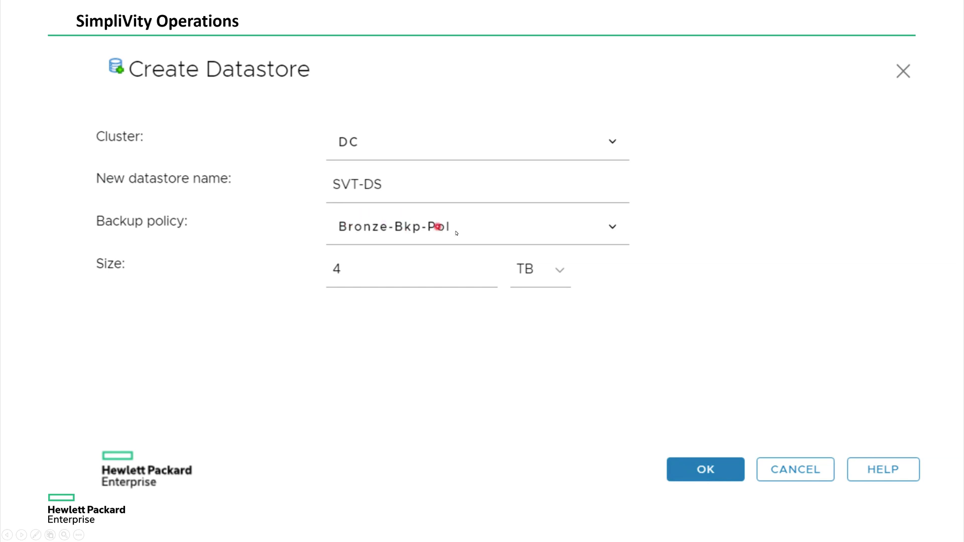
{"action": "mouse_move", "coordinate": [371, 230]}
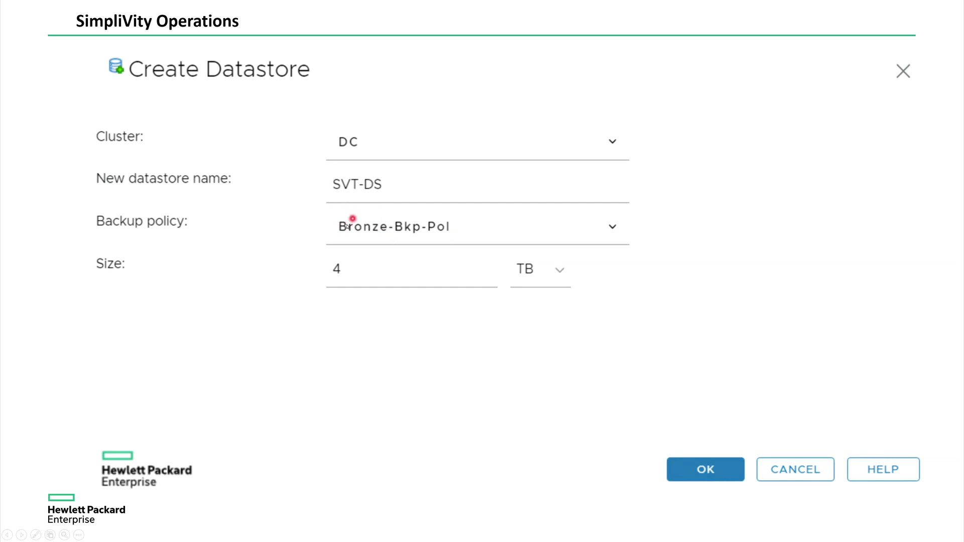
{"action": "mouse_move", "coordinate": [421, 233]}
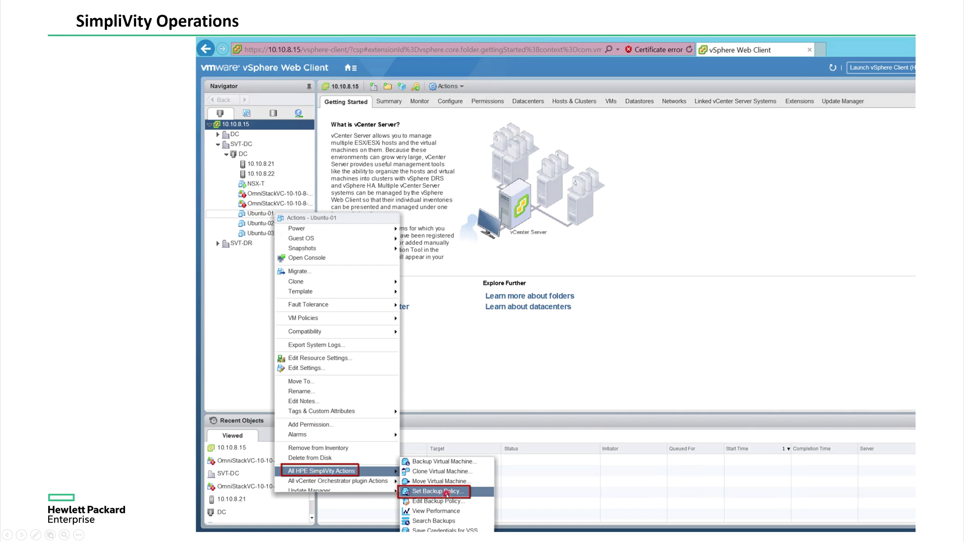
Show the Set Virtual Machine Backup Policy dialog assigning Gold-Bkp-Pol to Ubuntu-01
{"action": "left_click", "coordinate": [438, 491]}
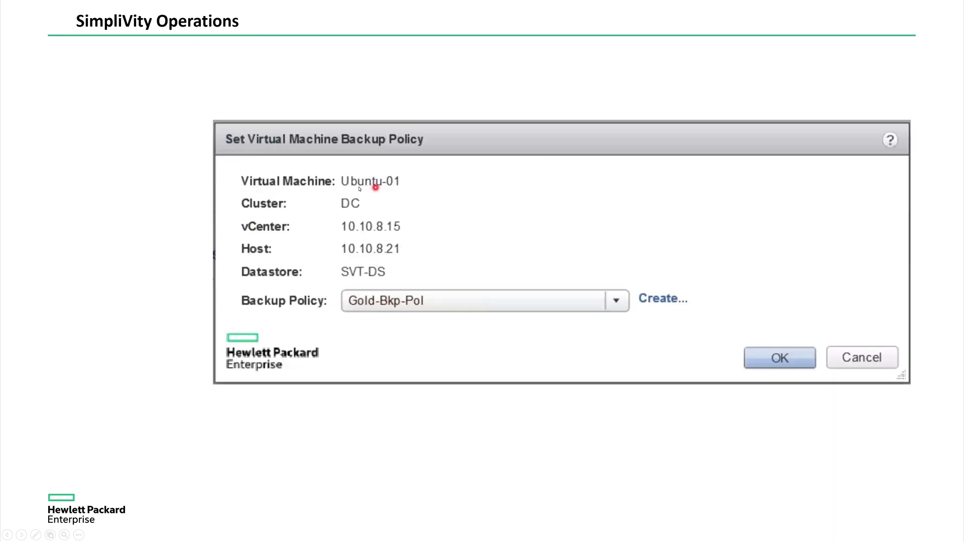
{"action": "mouse_move", "coordinate": [436, 306]}
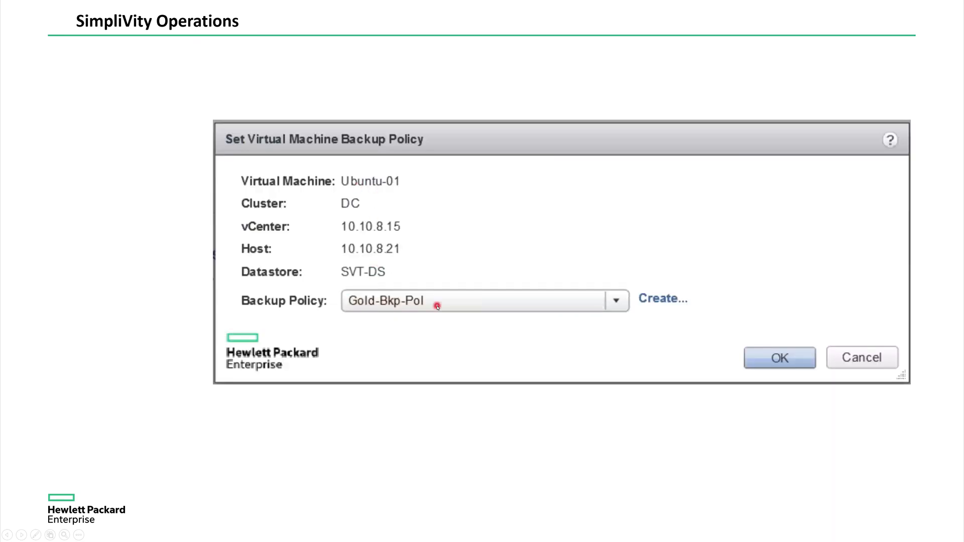
{"action": "mouse_move", "coordinate": [448, 329]}
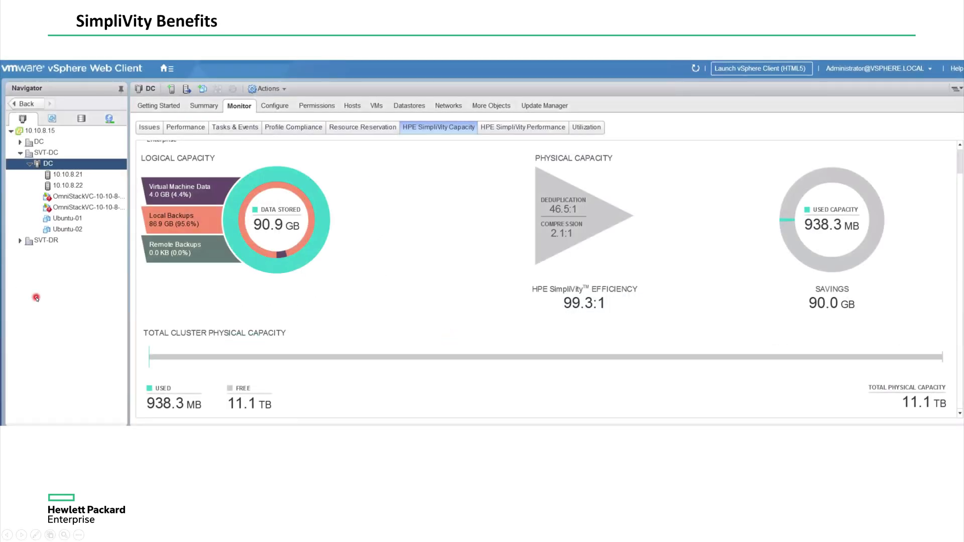
{"action": "mouse_move", "coordinate": [369, 289]}
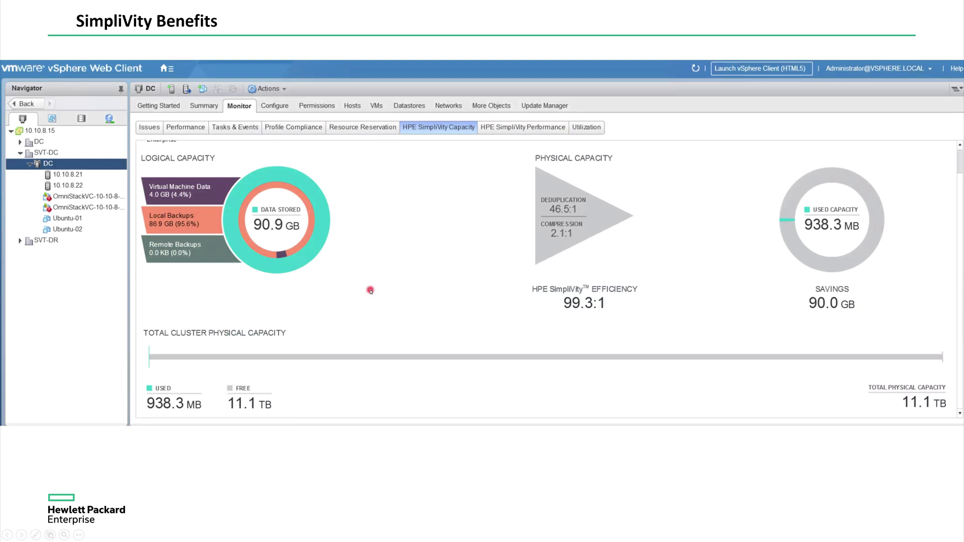
{"action": "mouse_move", "coordinate": [365, 334]}
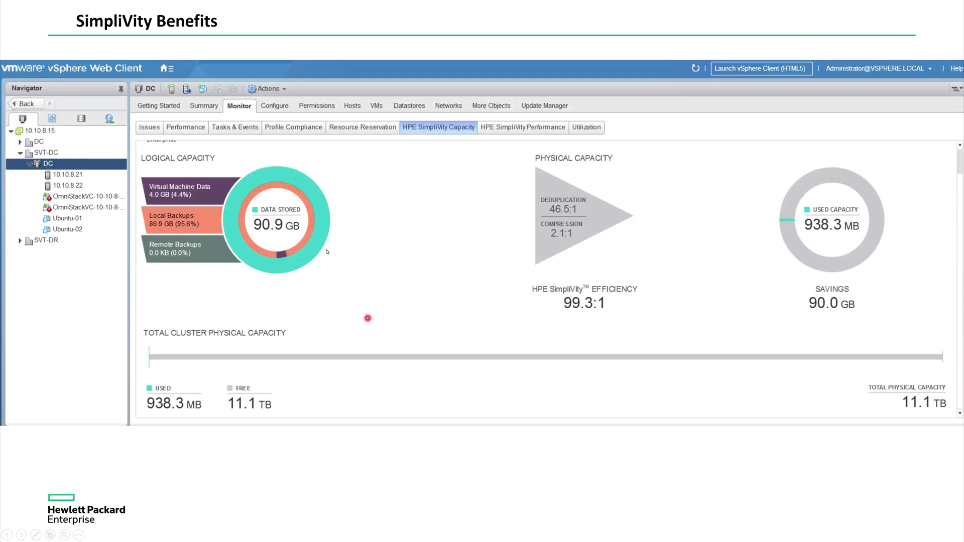
{"action": "mouse_move", "coordinate": [317, 240]}
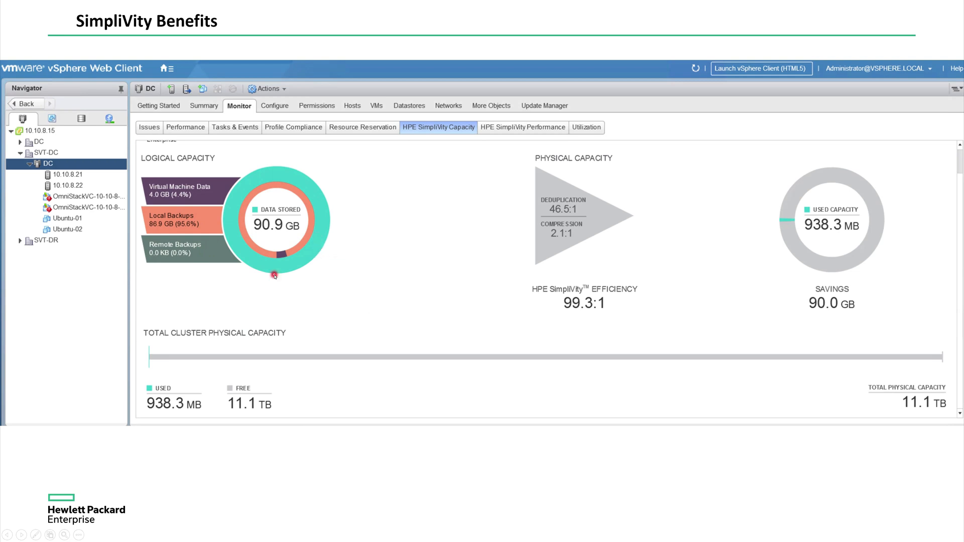
{"action": "mouse_move", "coordinate": [245, 234]}
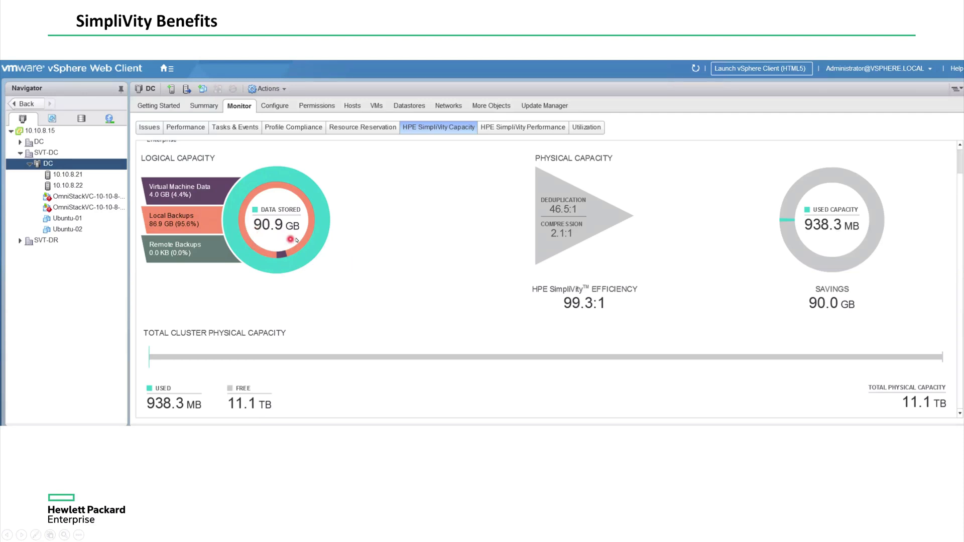
{"action": "mouse_move", "coordinate": [295, 239]}
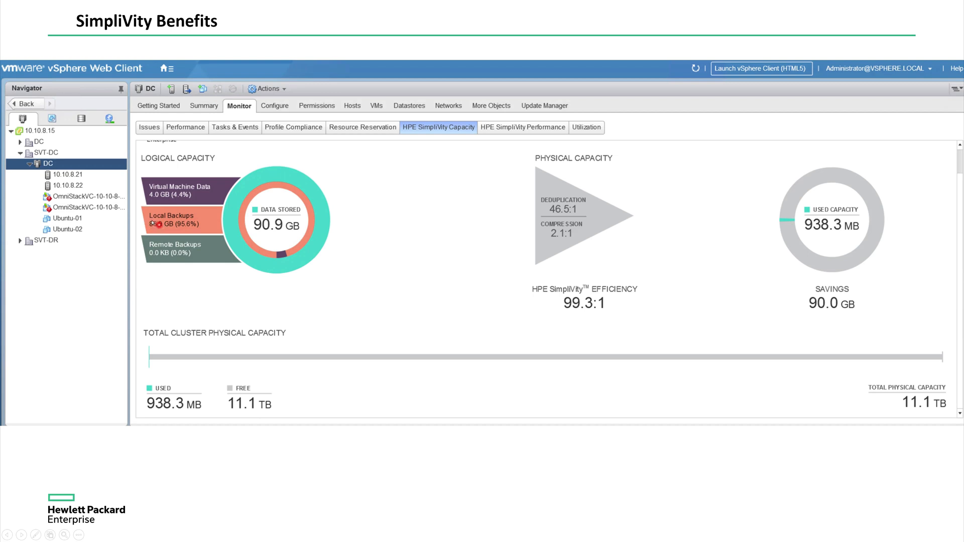
{"action": "mouse_move", "coordinate": [152, 229]}
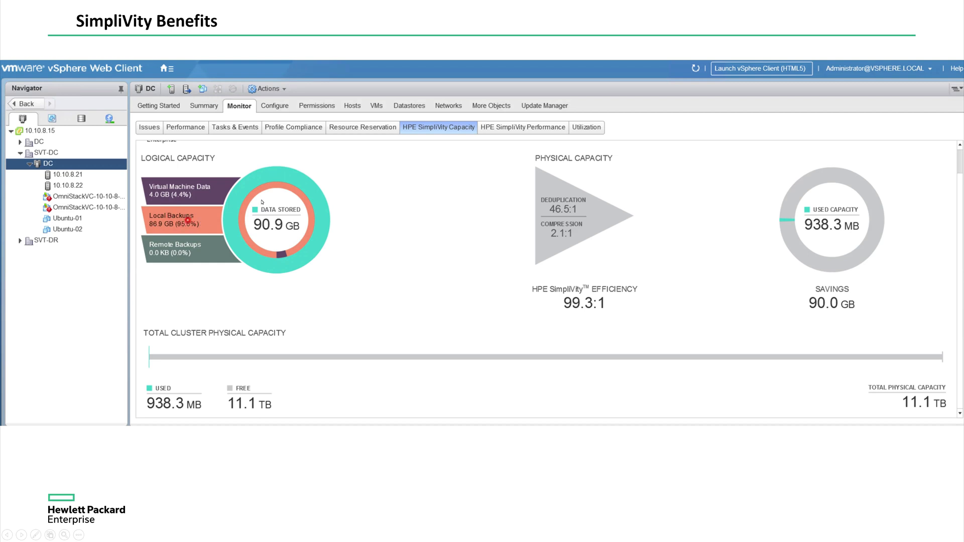
{"action": "mouse_move", "coordinate": [317, 199]}
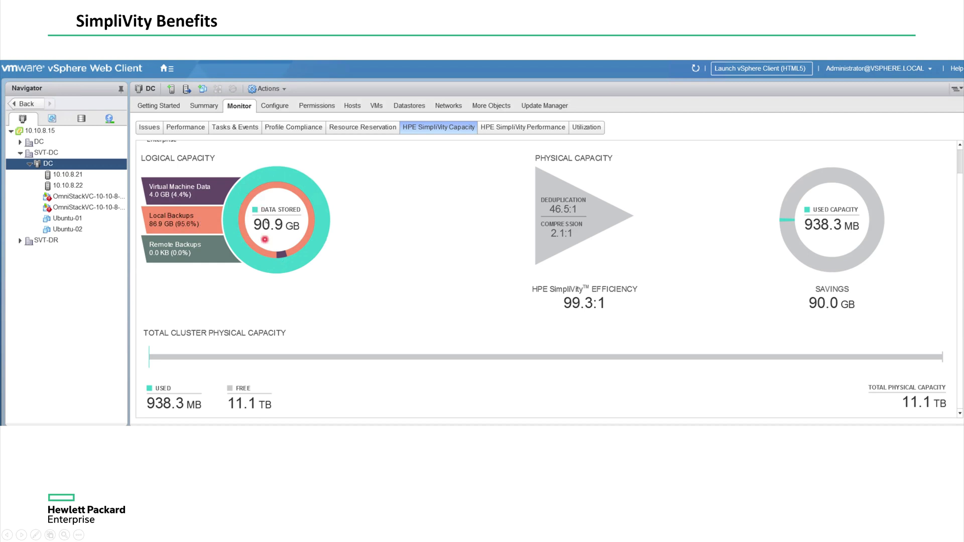
{"action": "mouse_move", "coordinate": [412, 194]}
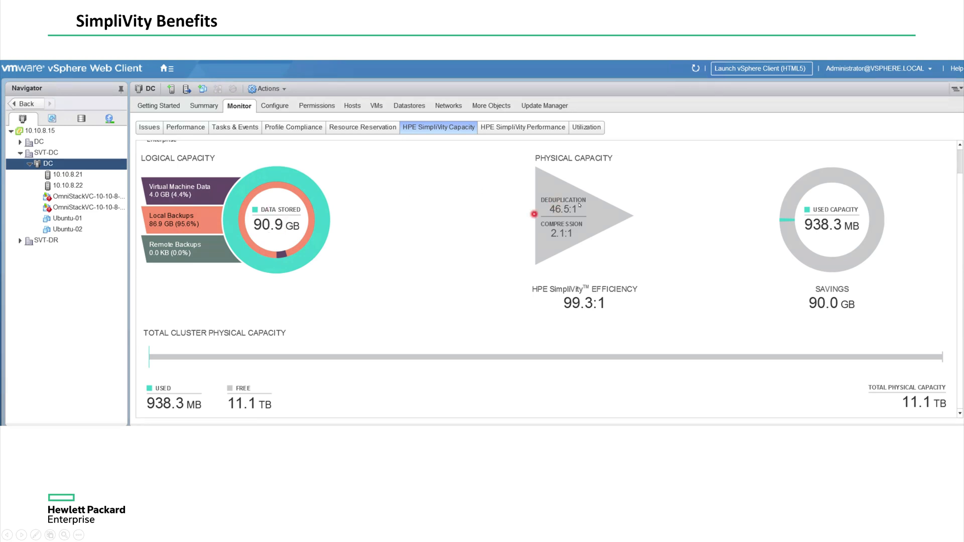
{"action": "mouse_move", "coordinate": [559, 228]}
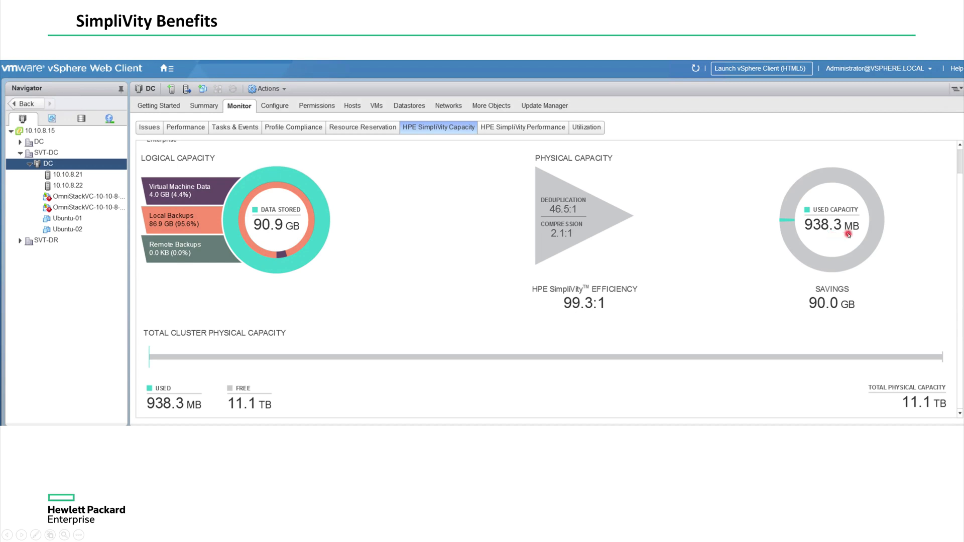
{"action": "mouse_move", "coordinate": [832, 303]}
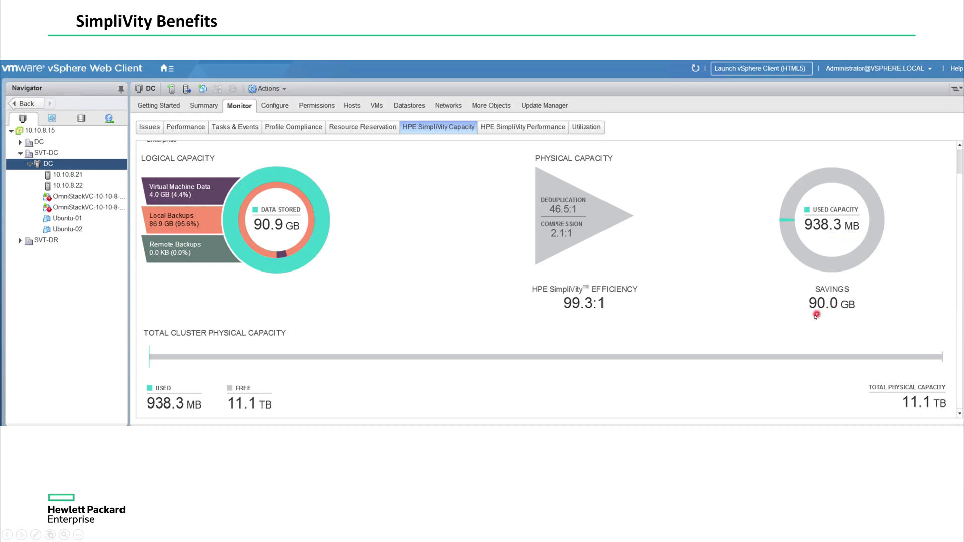
{"action": "mouse_move", "coordinate": [842, 318]}
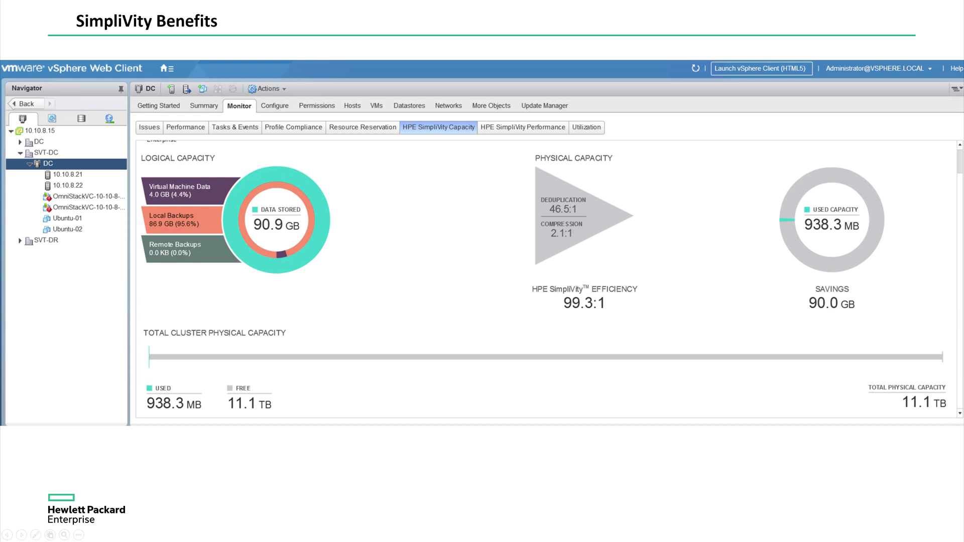
{"action": "mouse_move", "coordinate": [714, 282]}
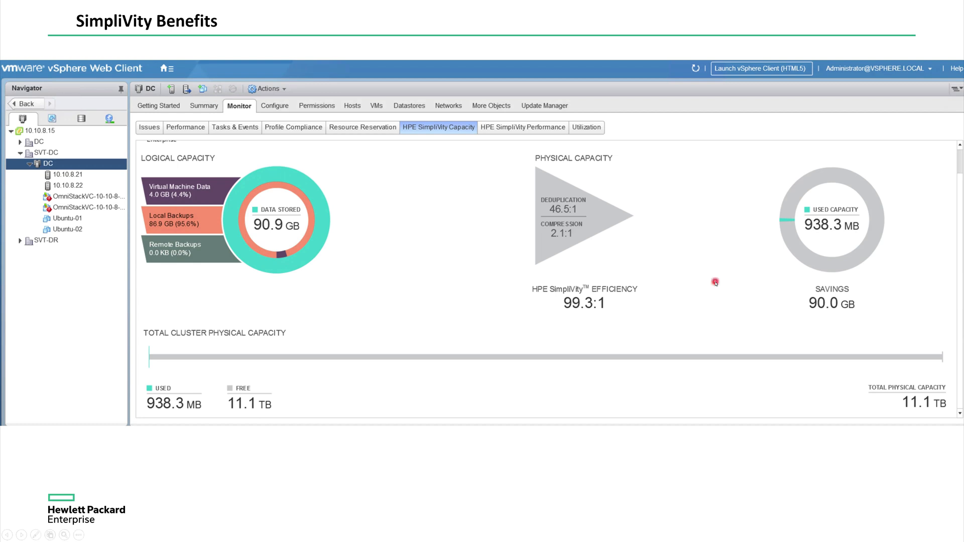